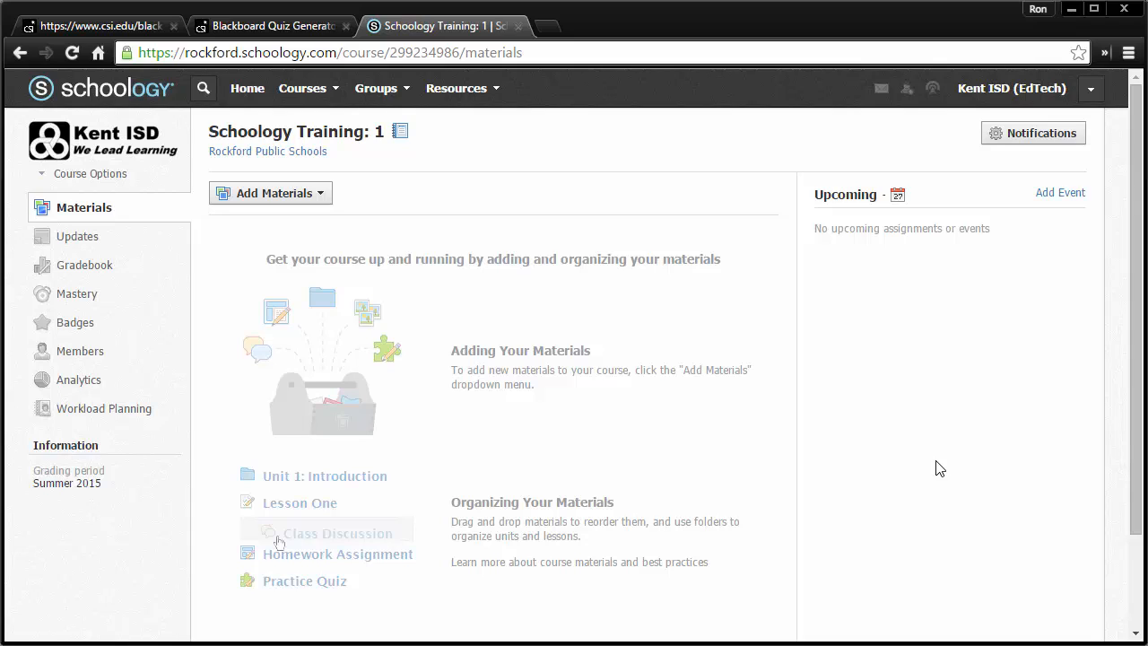
mouse_move(969, 513)
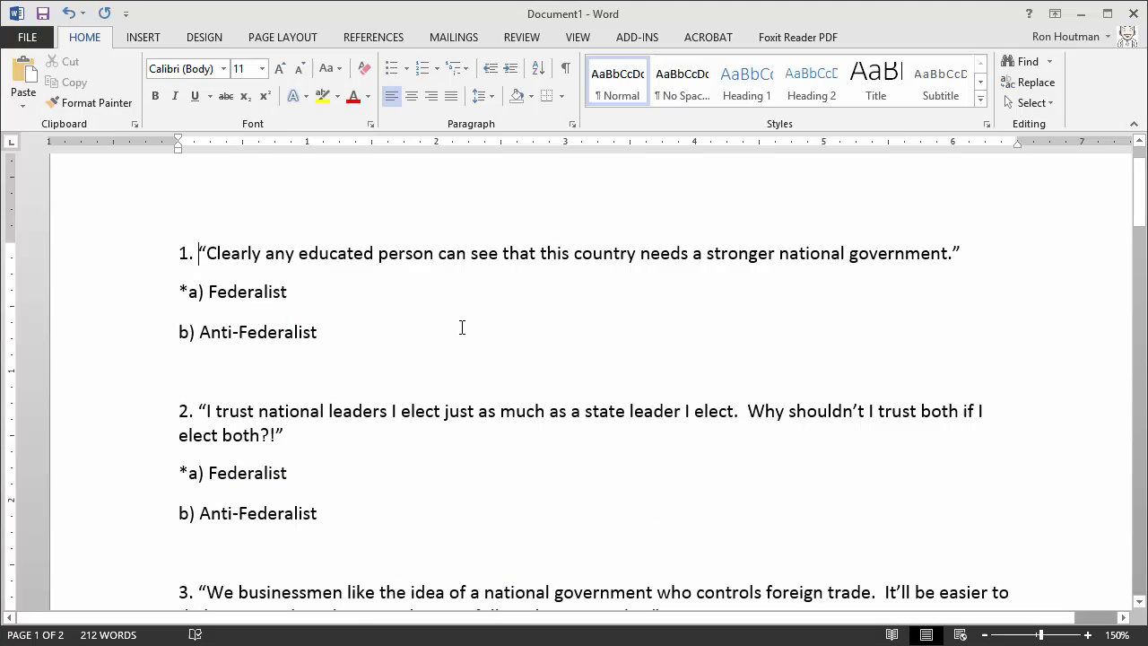
mouse_move(339, 325)
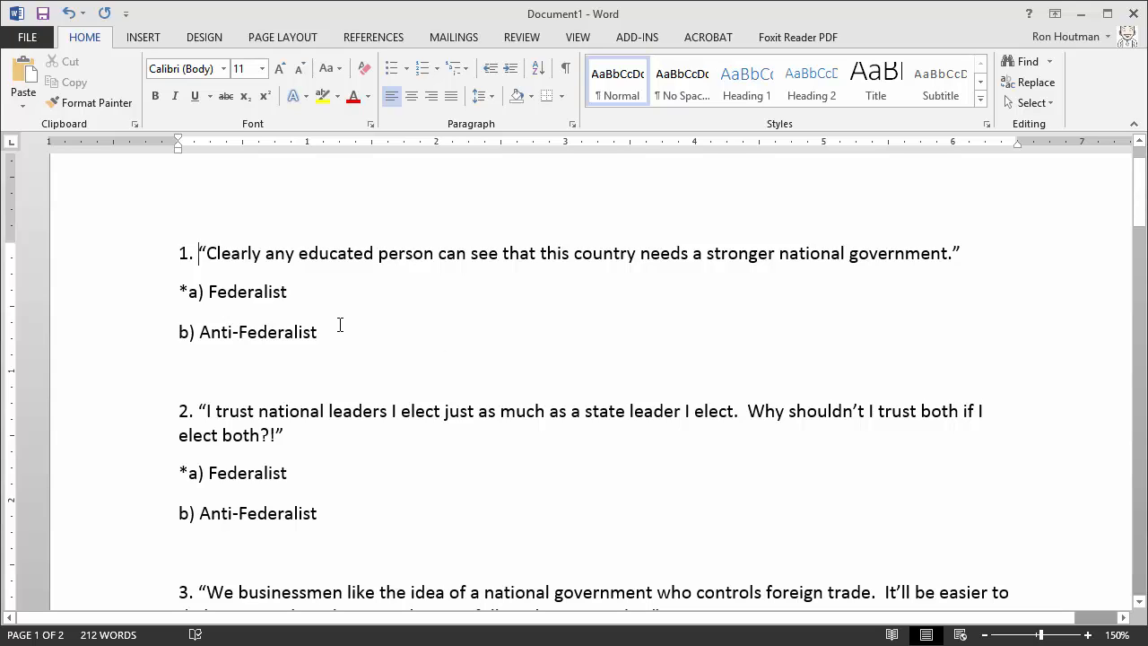
mouse_move(368, 319)
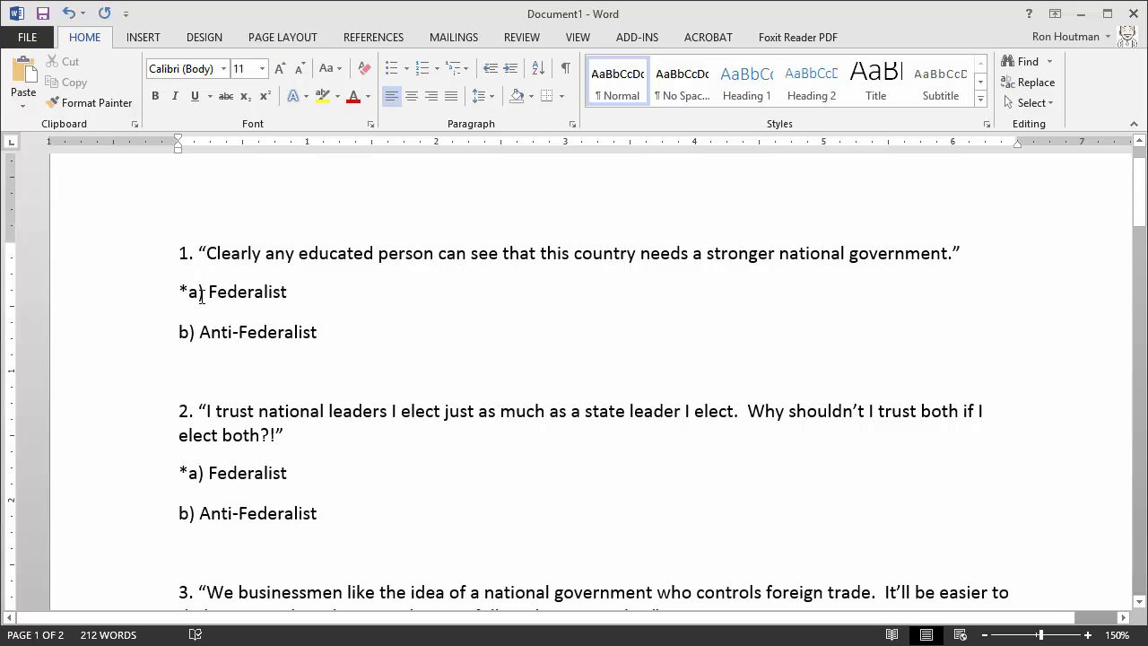
mouse_move(208, 330)
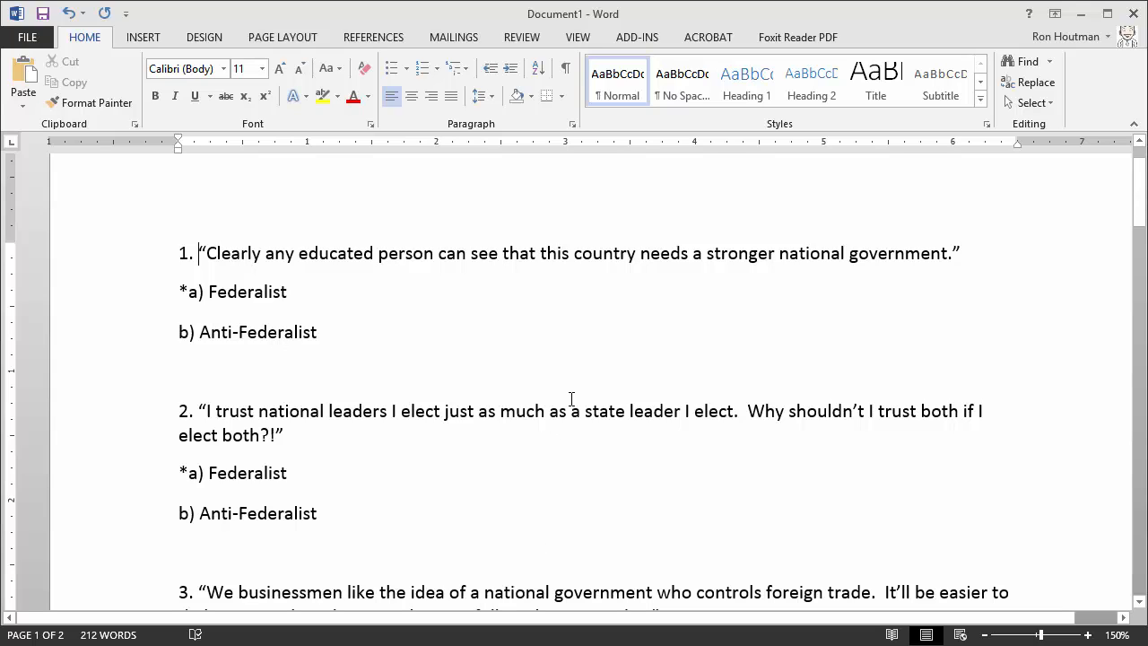
mouse_move(516, 387)
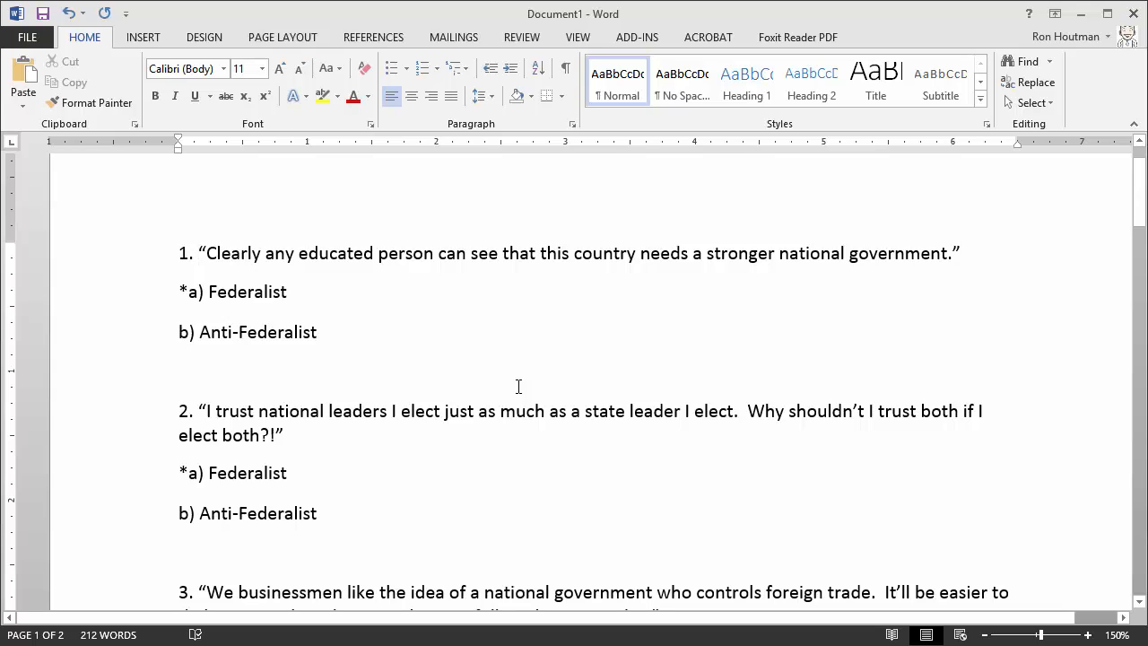
mouse_move(309, 220)
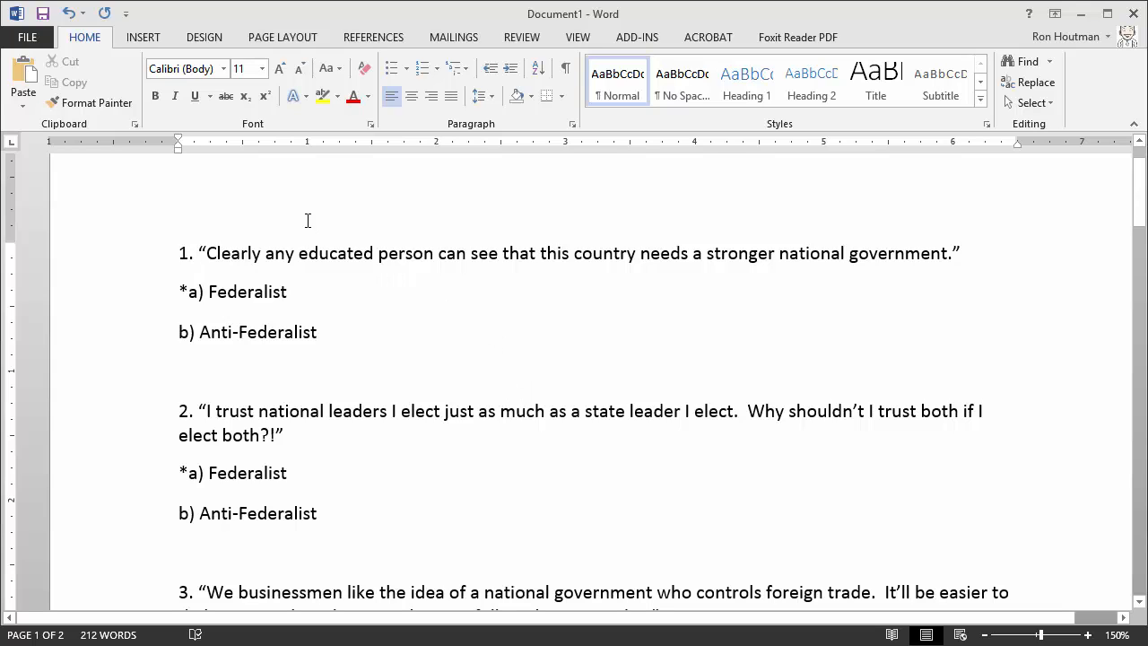
- Add a third answer choice 'c) Whig' below 'b) Anti-Federalist' in question 1
click(201, 253)
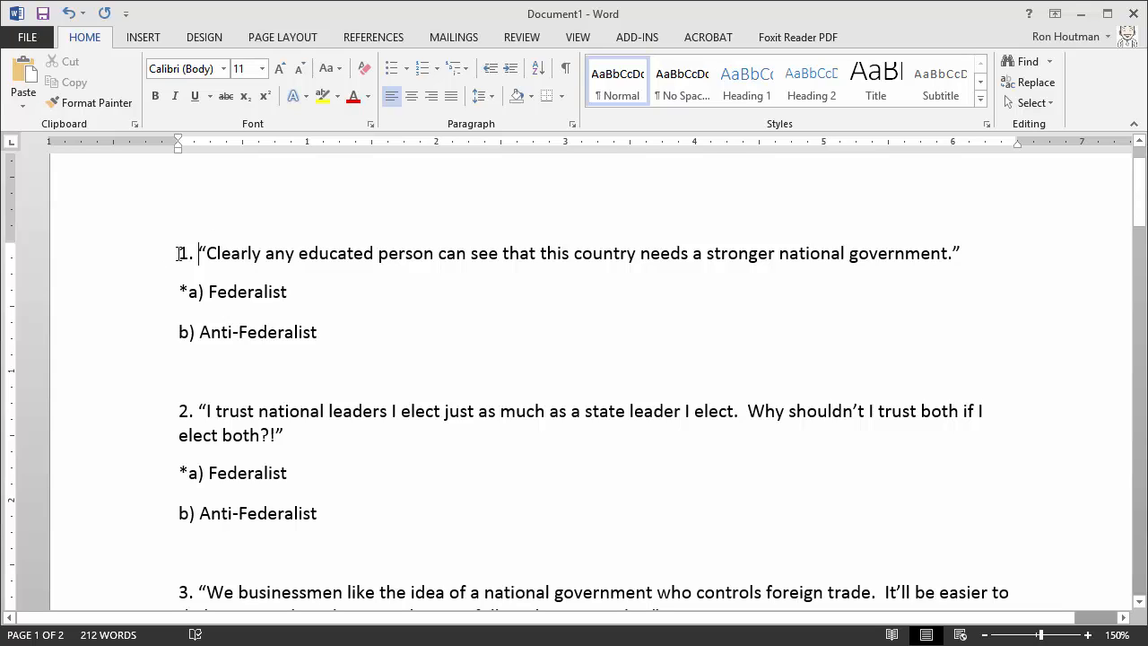
click(197, 253)
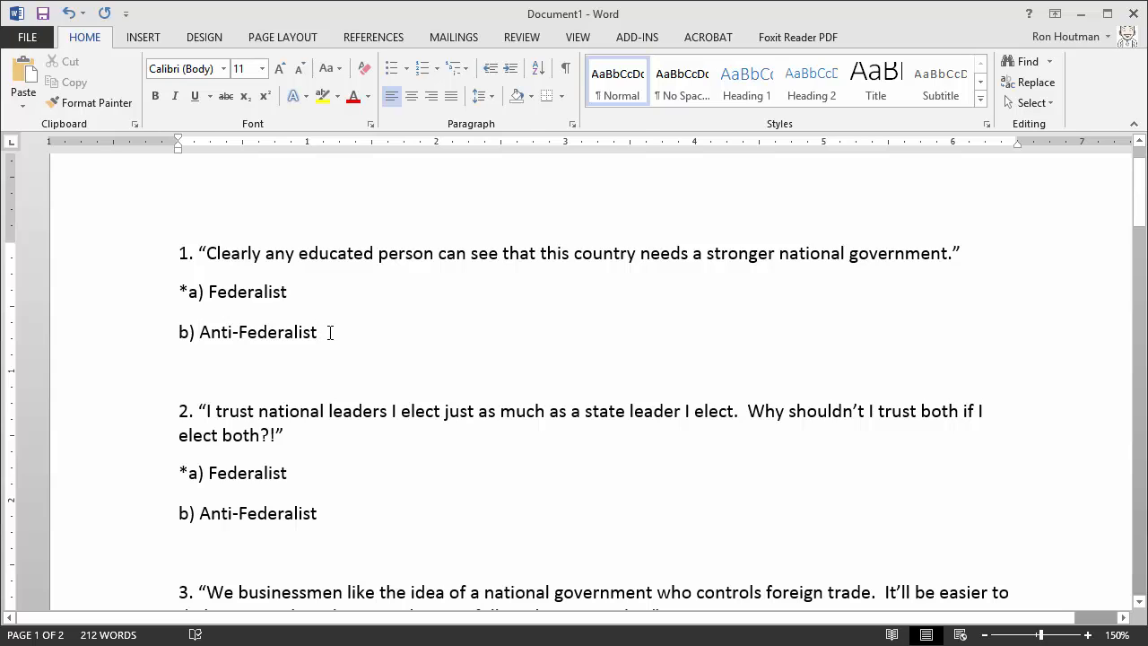
text(c) Wh)
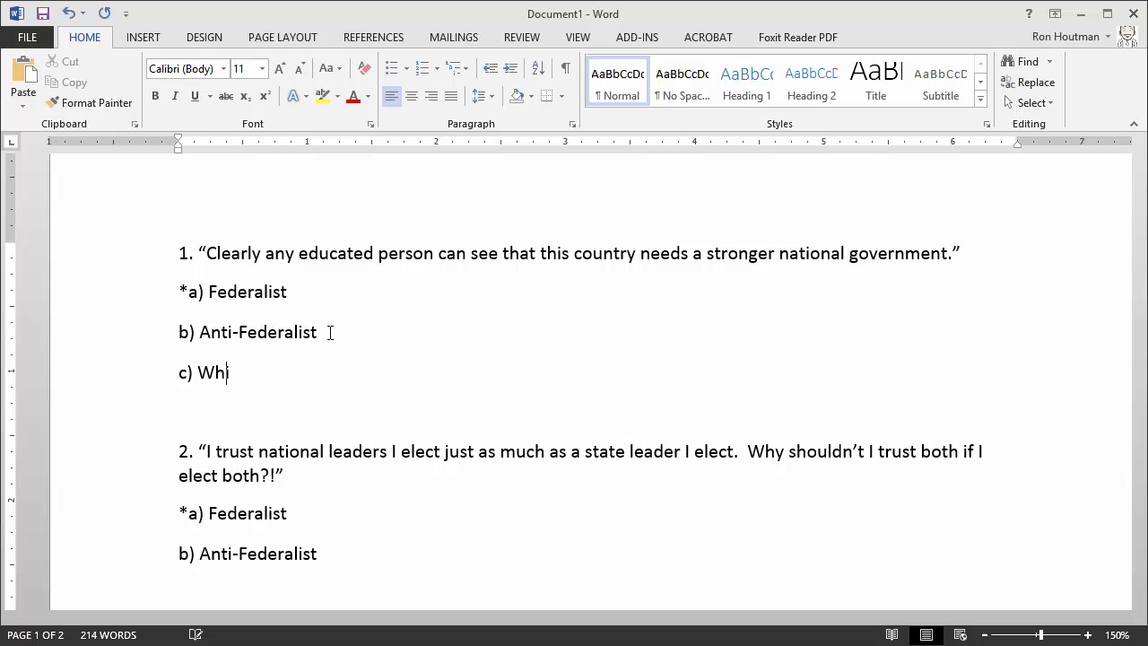
text(ig)
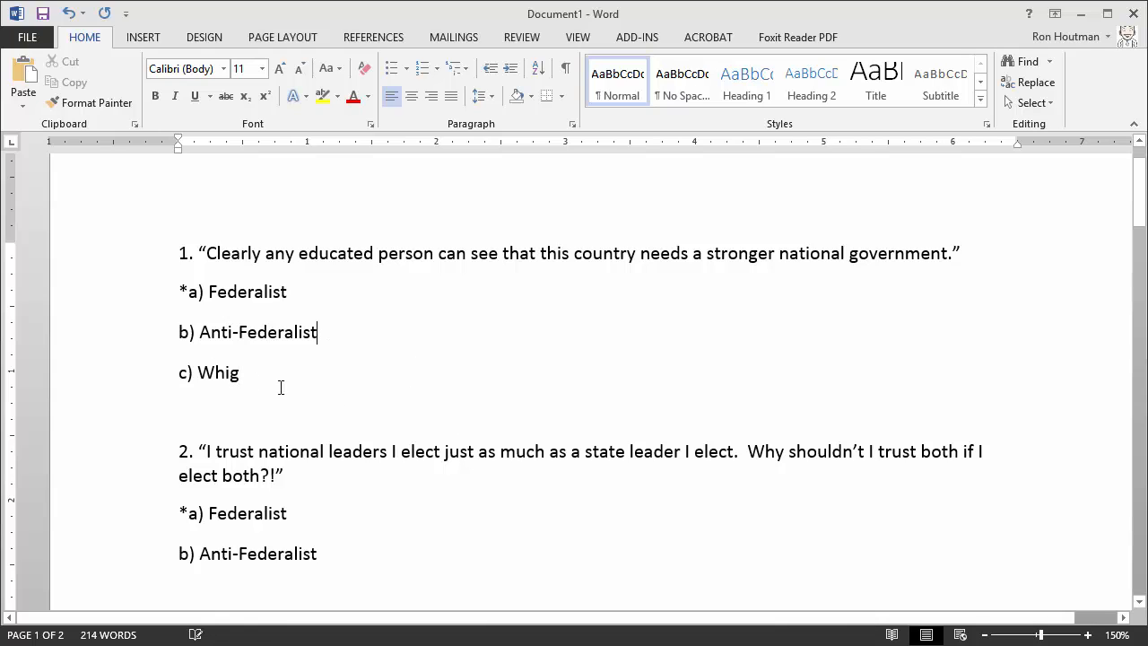
mouse_move(240, 364)
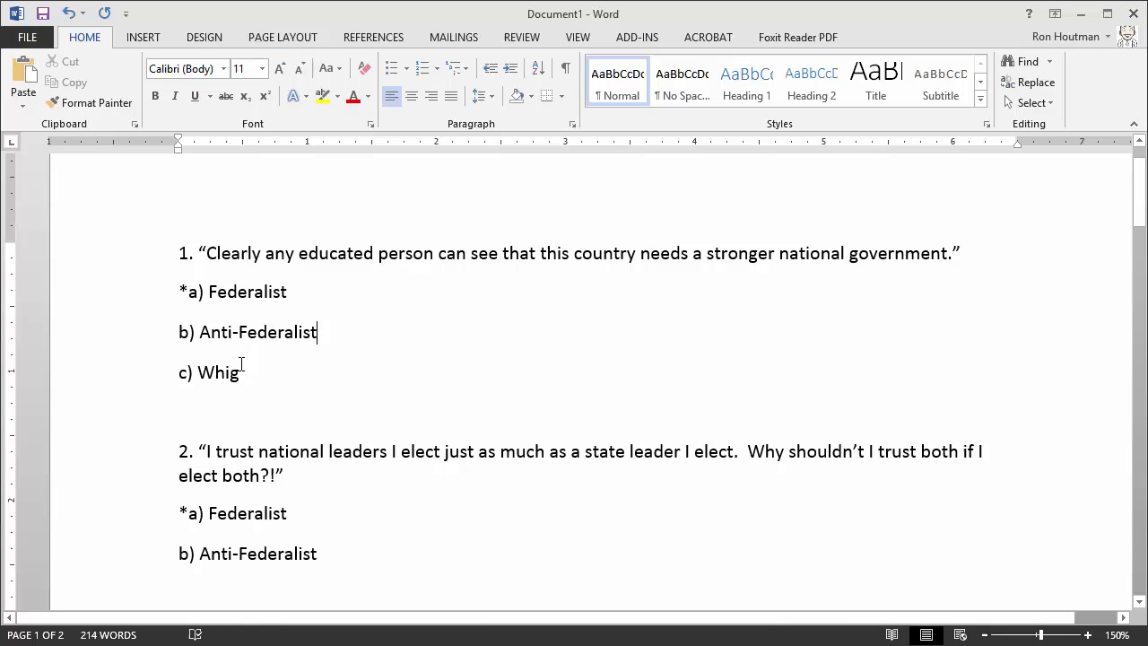
mouse_move(380, 411)
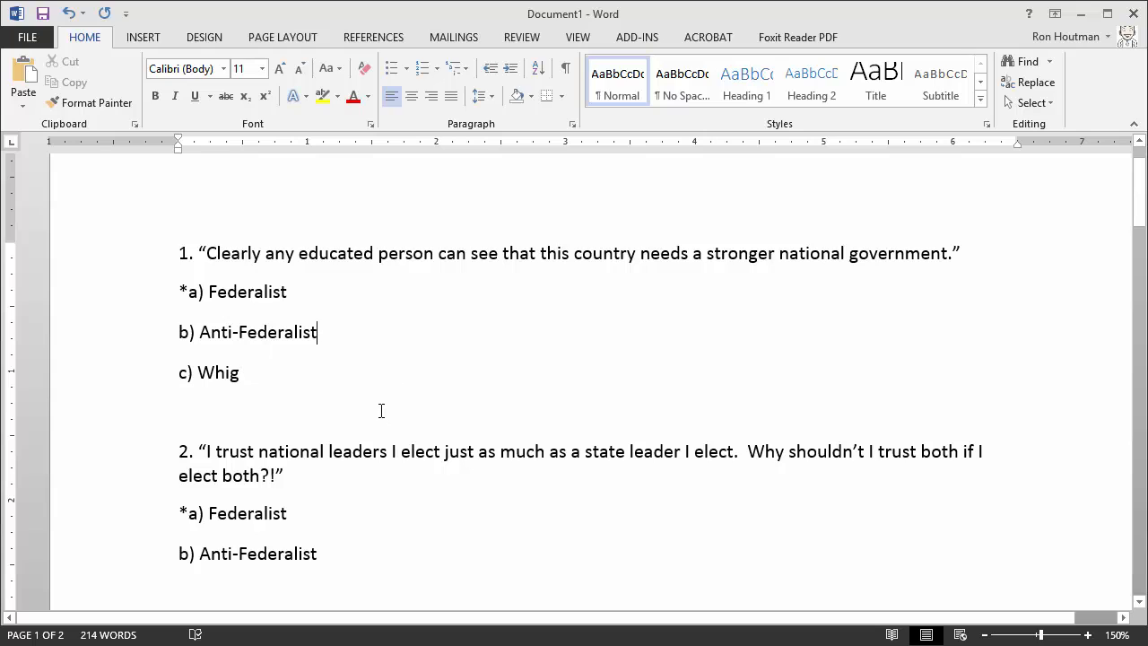
mouse_move(358, 380)
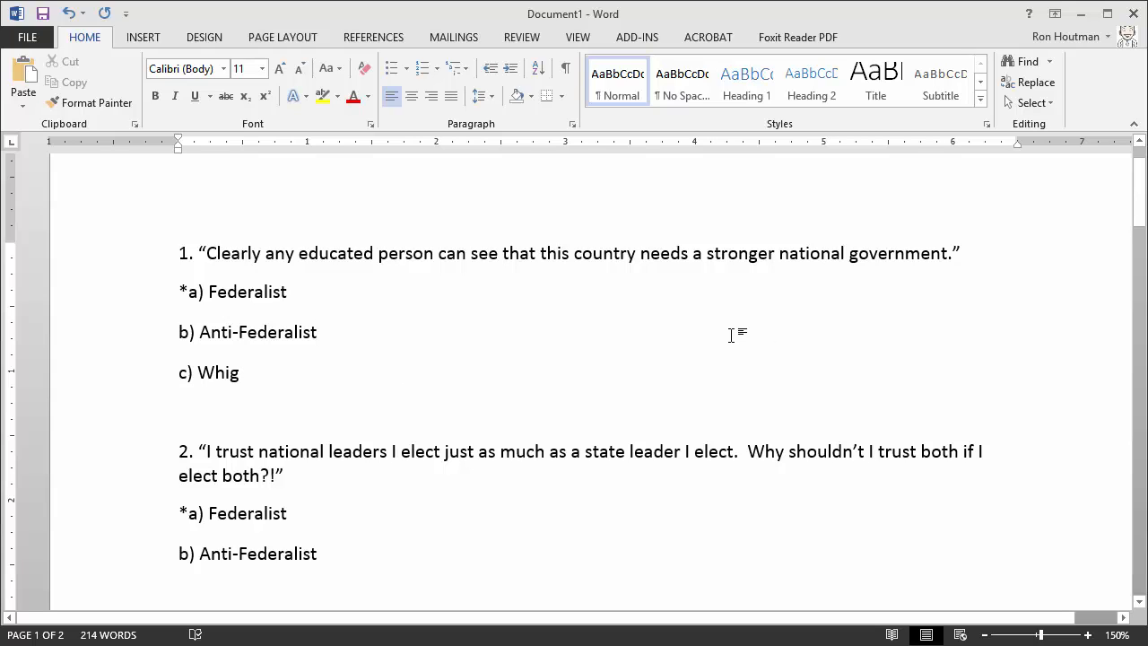
mouse_move(527, 391)
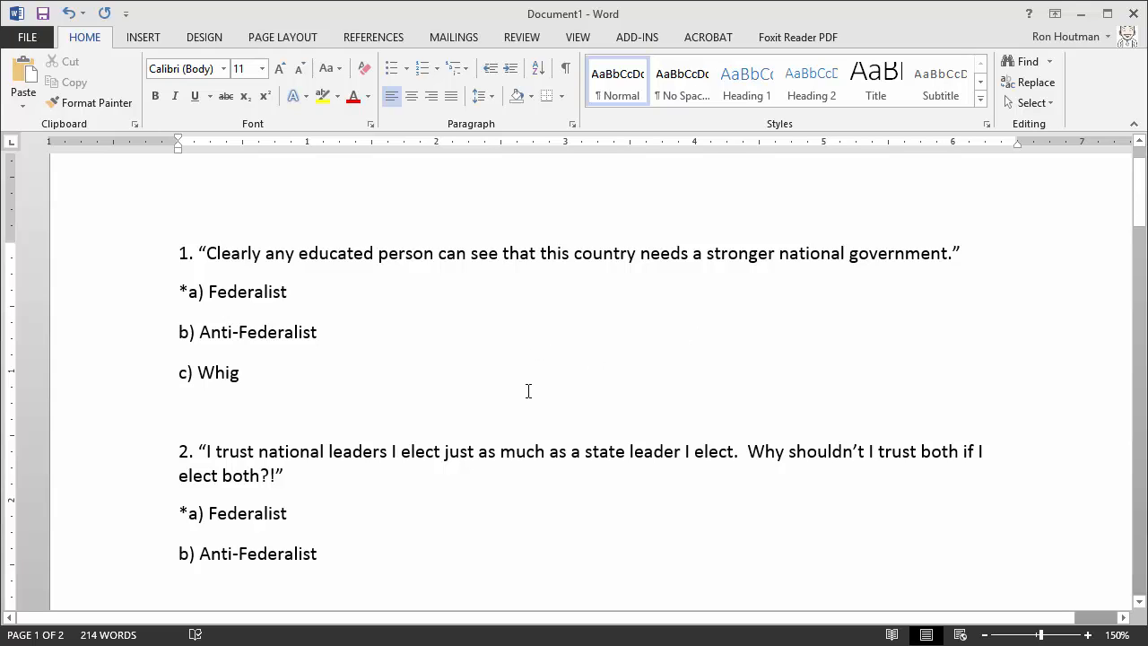
mouse_move(409, 377)
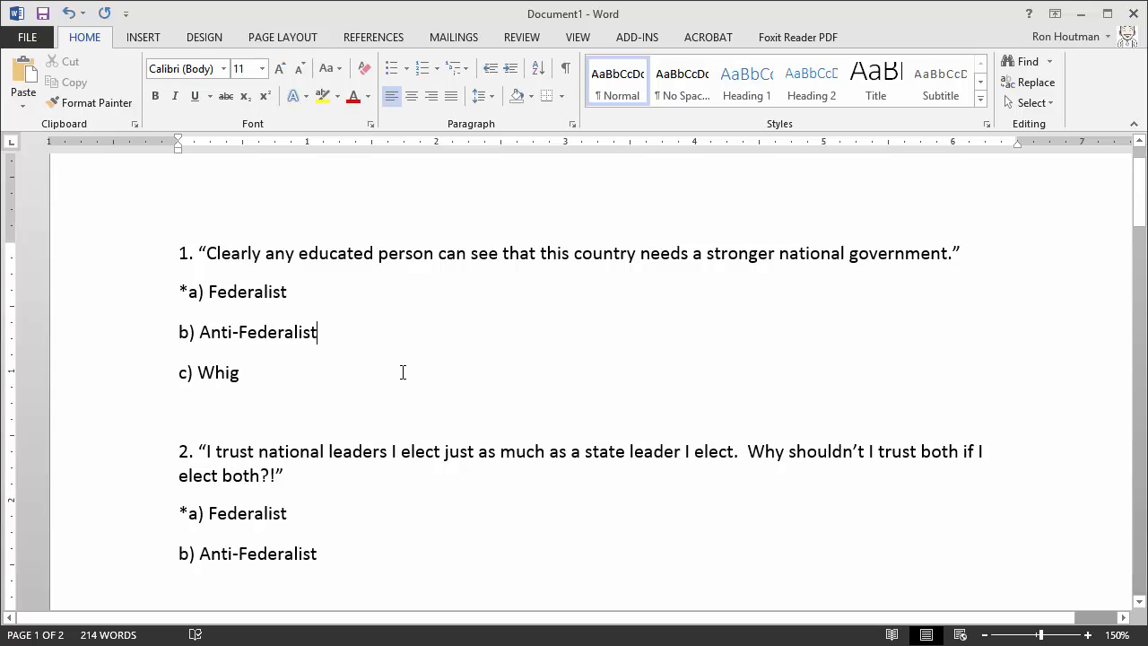
mouse_move(380, 563)
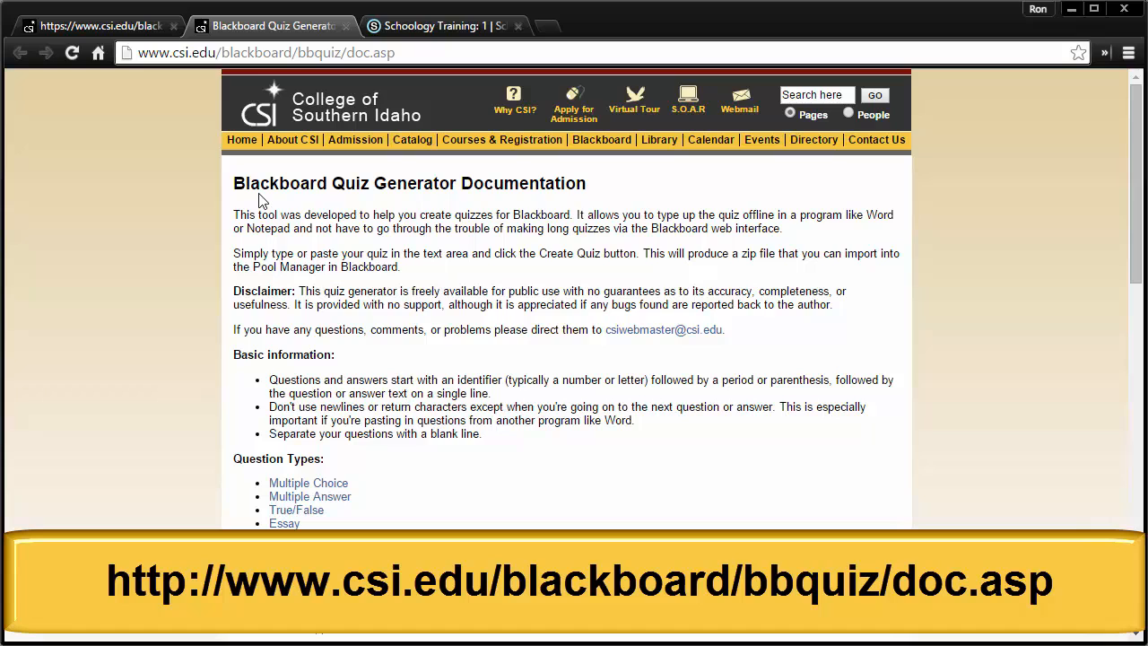
mouse_move(260, 194)
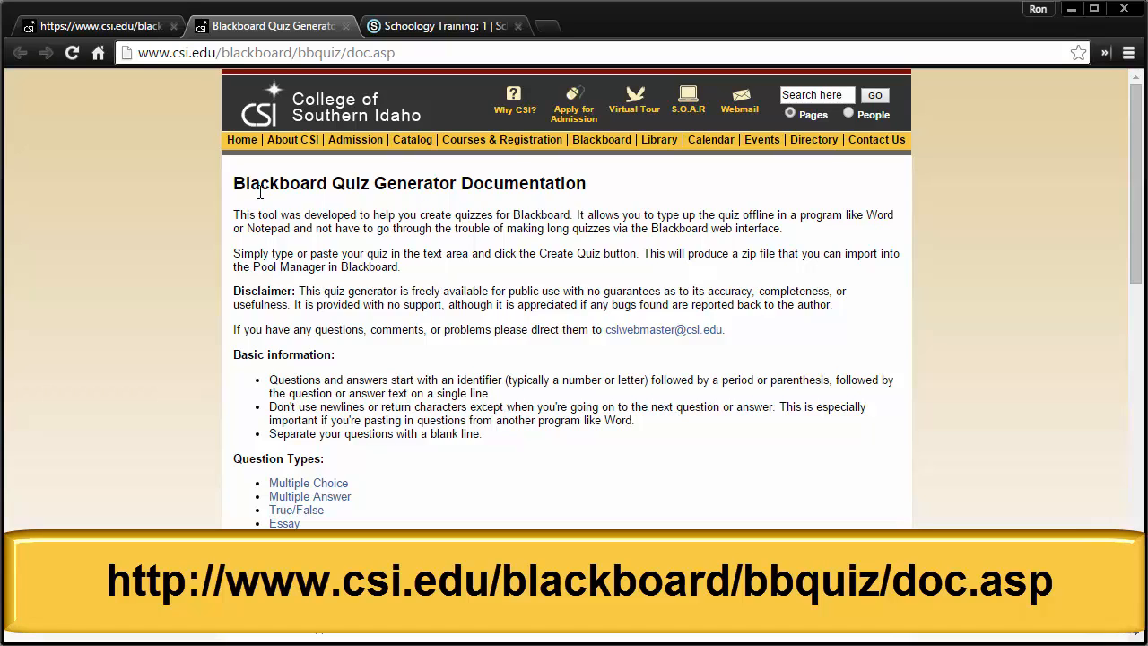
scroll(down, 3)
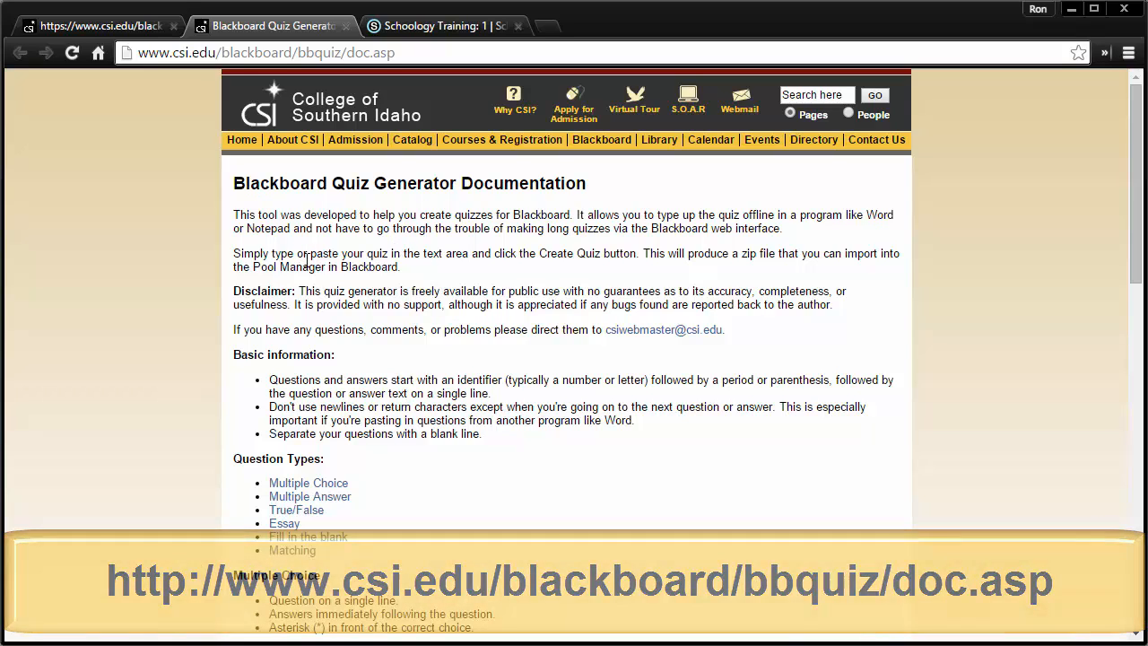
scroll(down, 3)
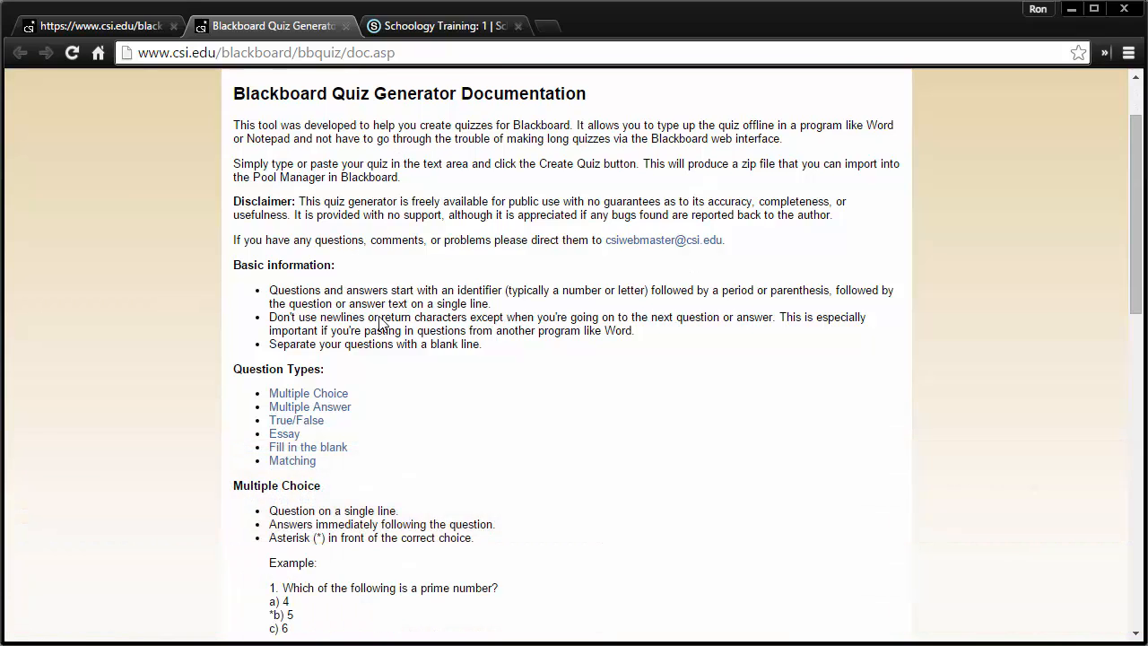
scroll(down, 3)
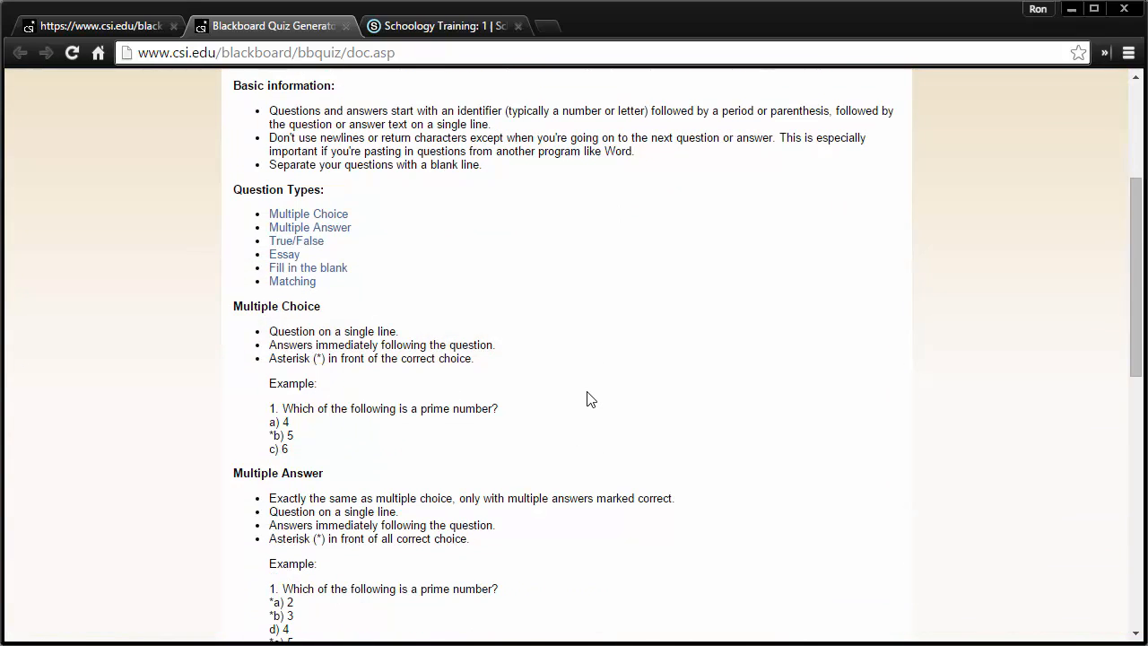
scroll(down, 3)
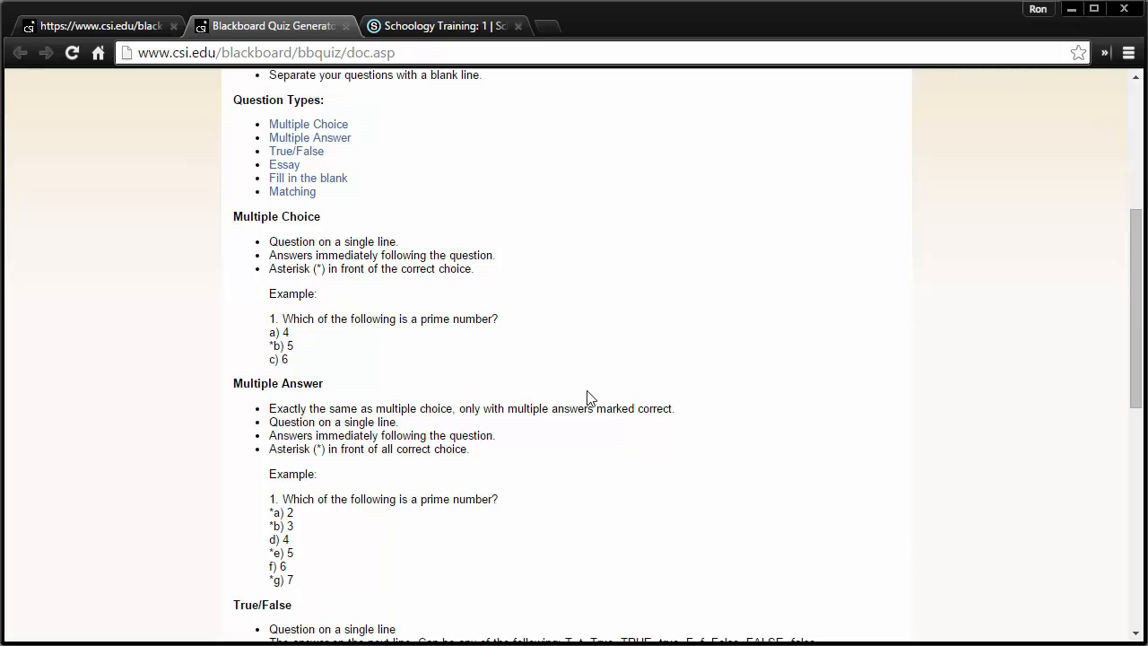
mouse_move(581, 377)
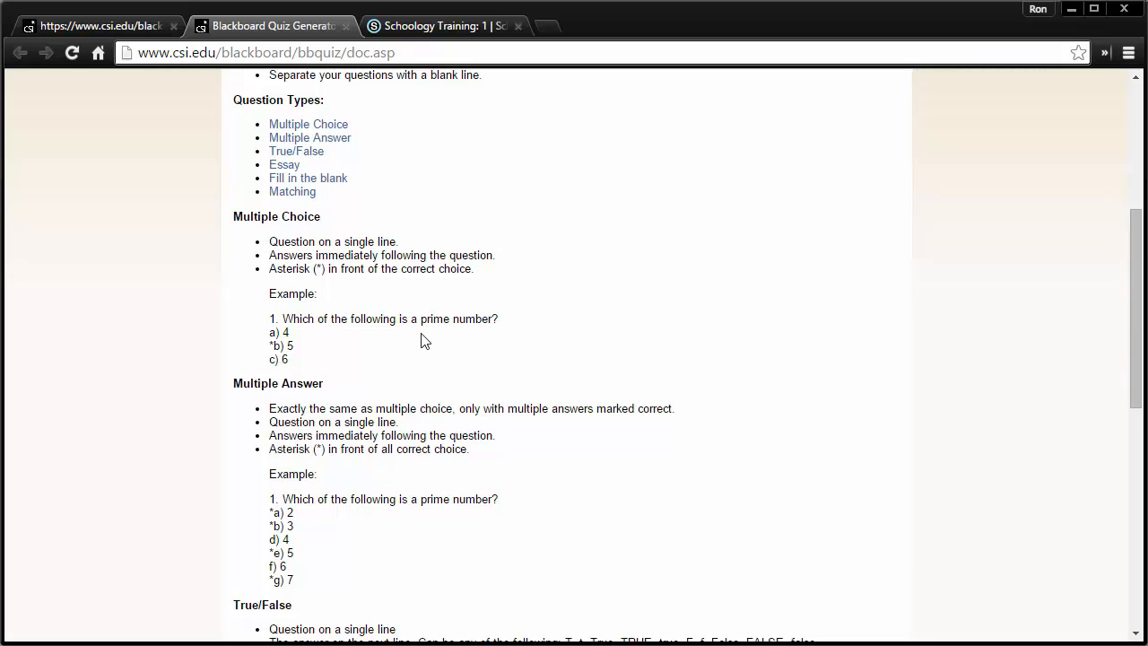
scroll(down, 3)
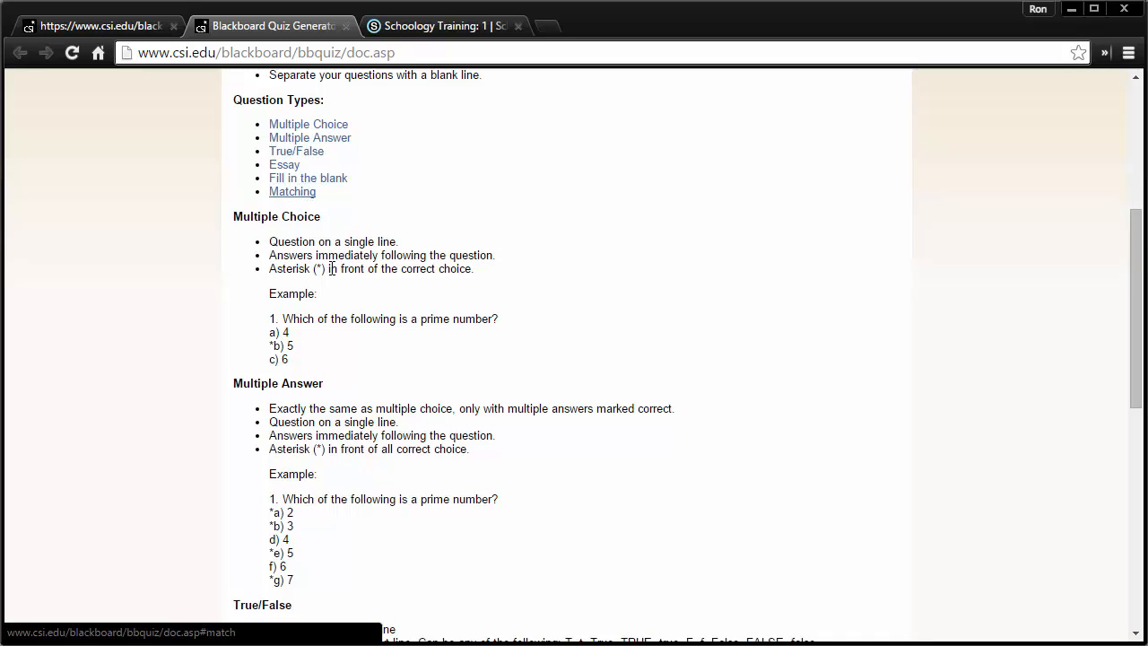
scroll(down, 3)
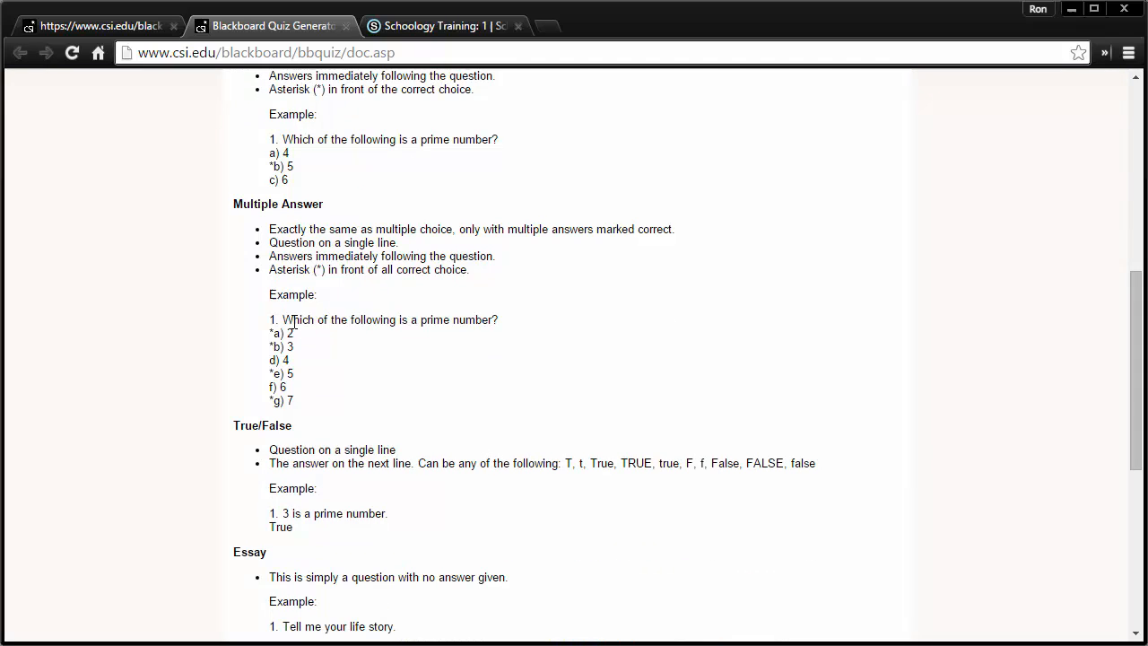
mouse_move(249, 337)
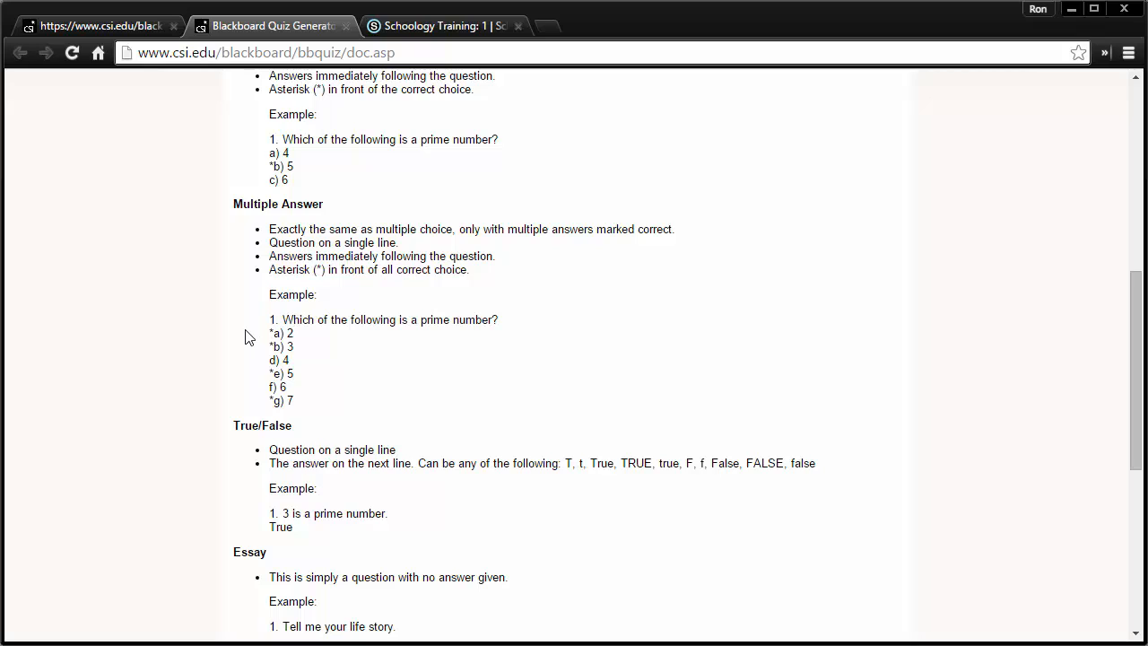
mouse_move(316, 351)
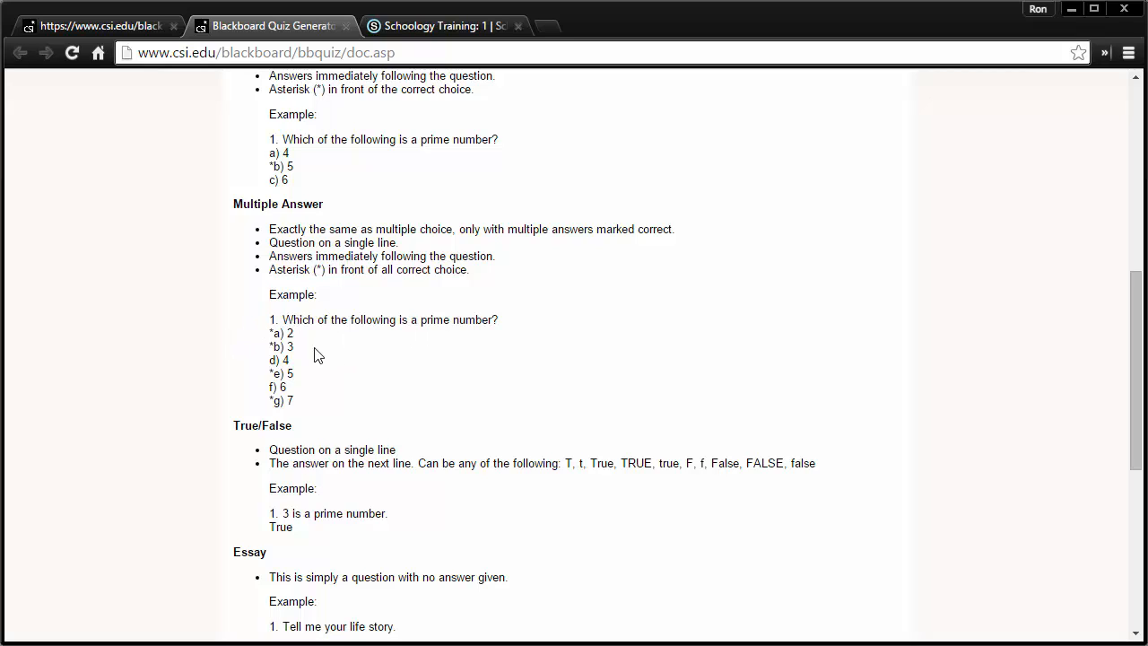
mouse_move(282, 339)
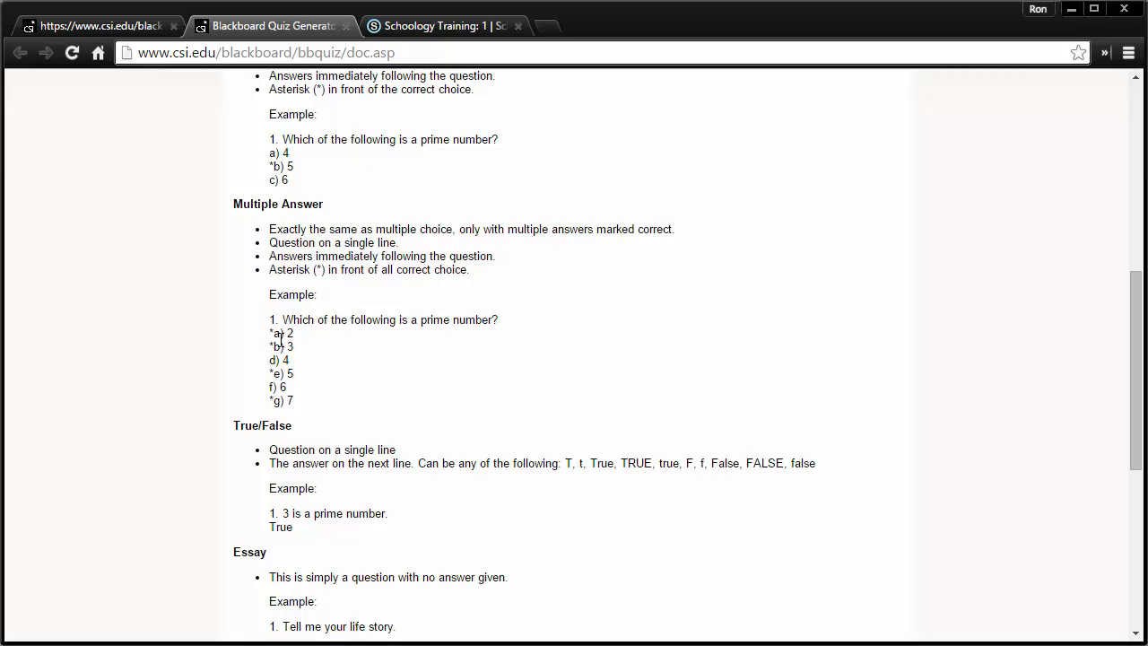
double_click(272, 332)
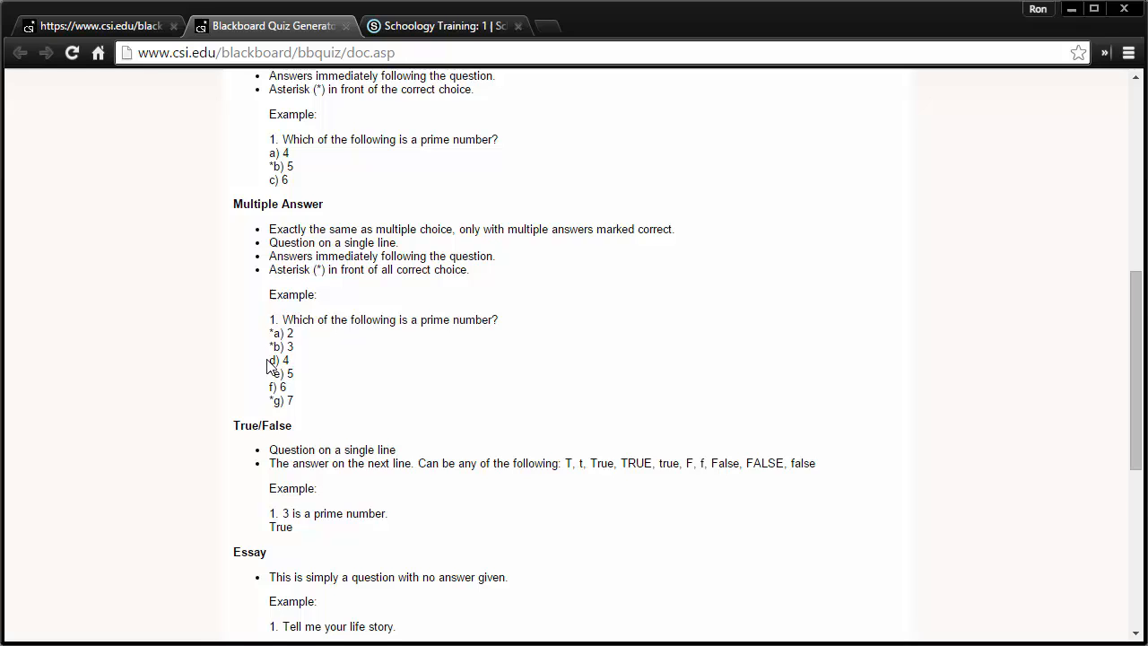
scroll(down, 3)
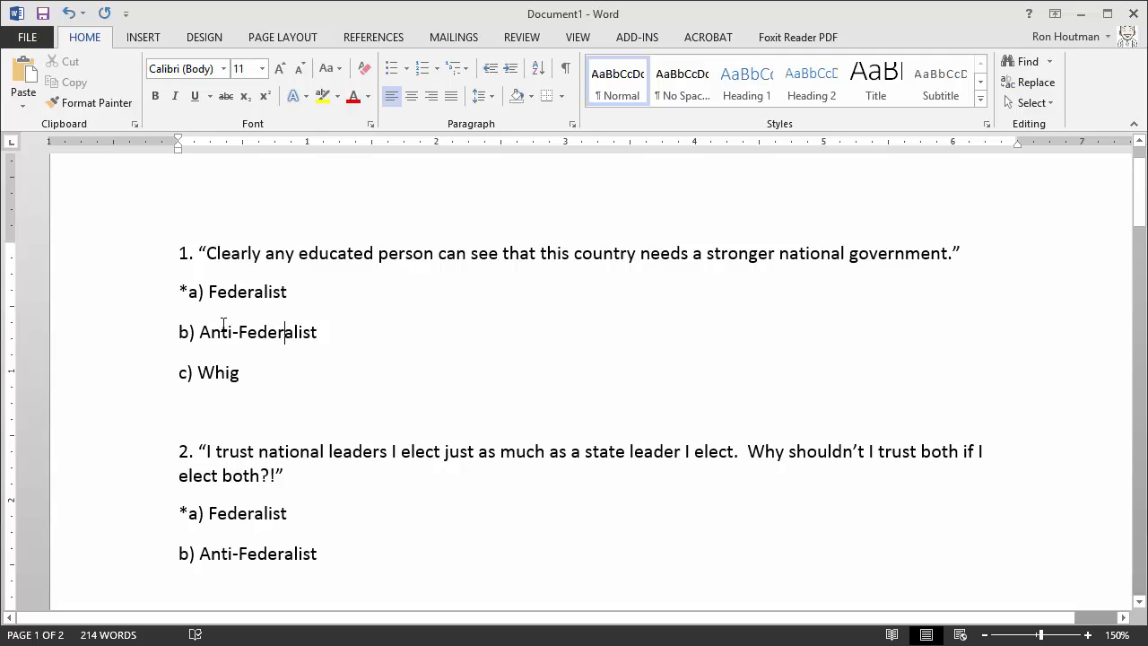
- Select and copy the entire quiz text in Word
key(ctrl+a)
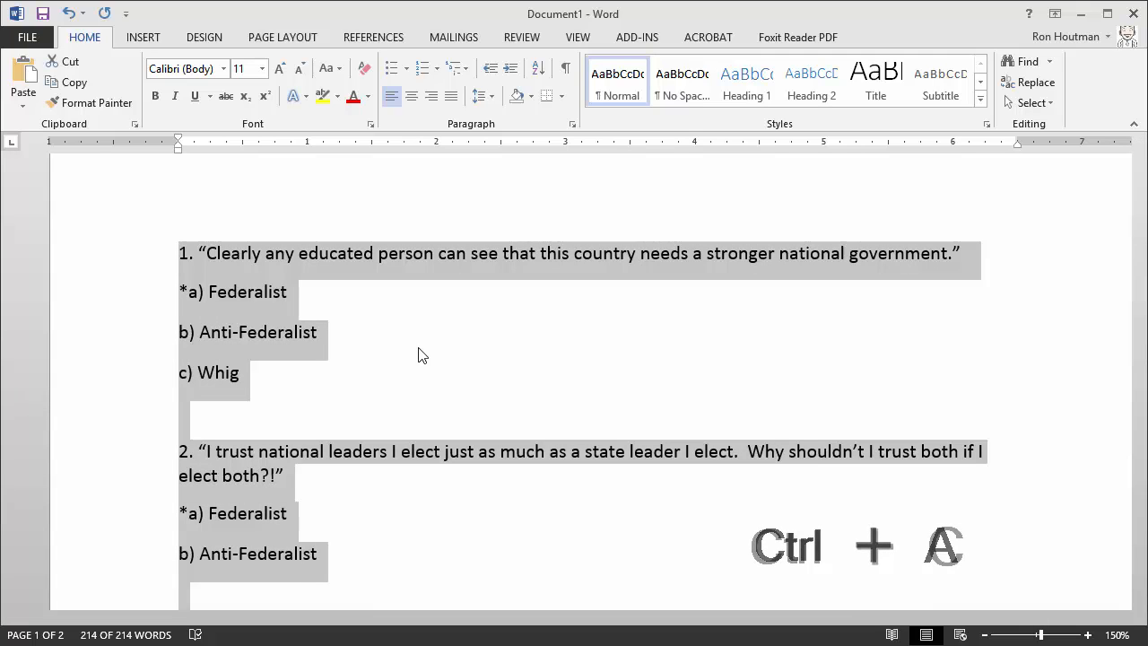
key(ctrl+c)
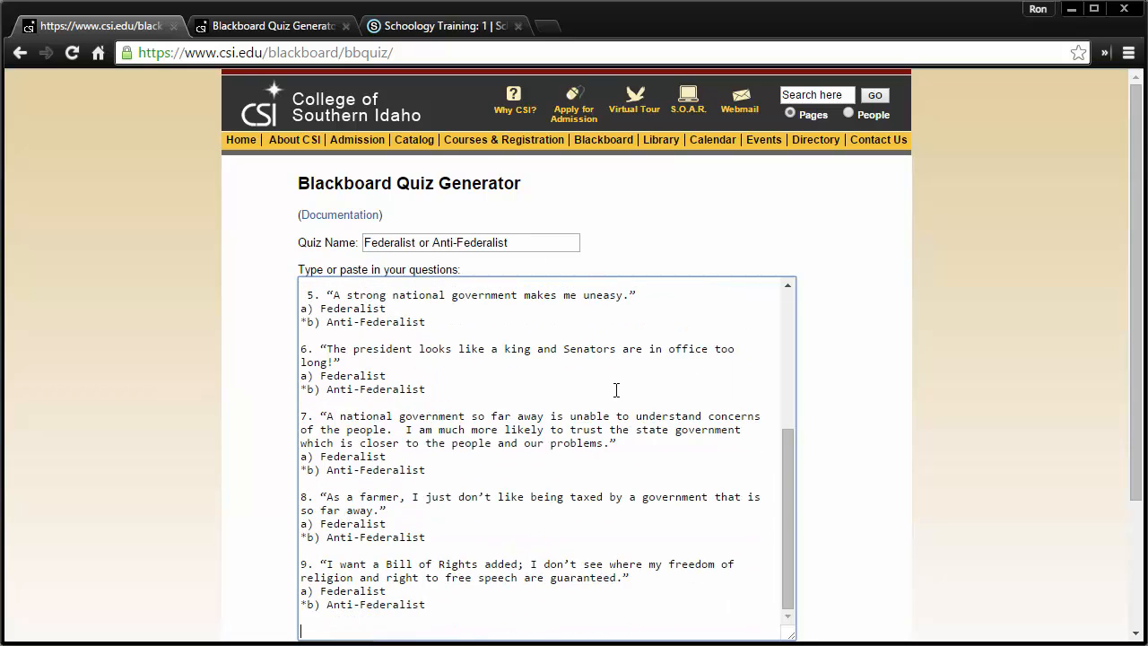
- Generate the 9-question quiz package and start its download
click(333, 477)
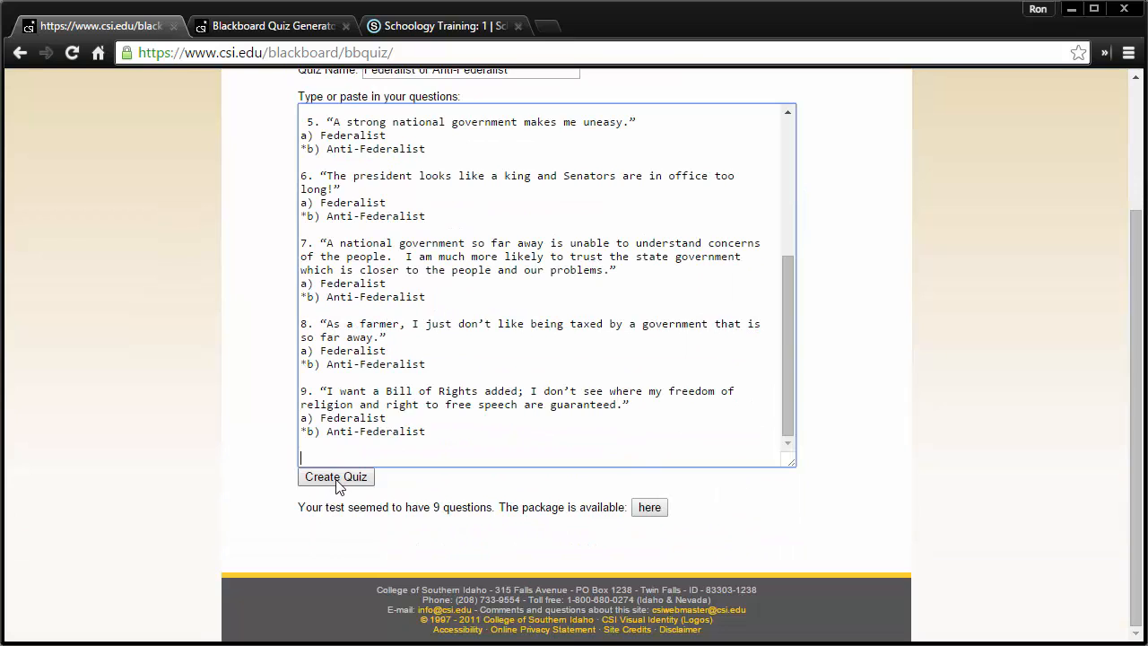
click(335, 477)
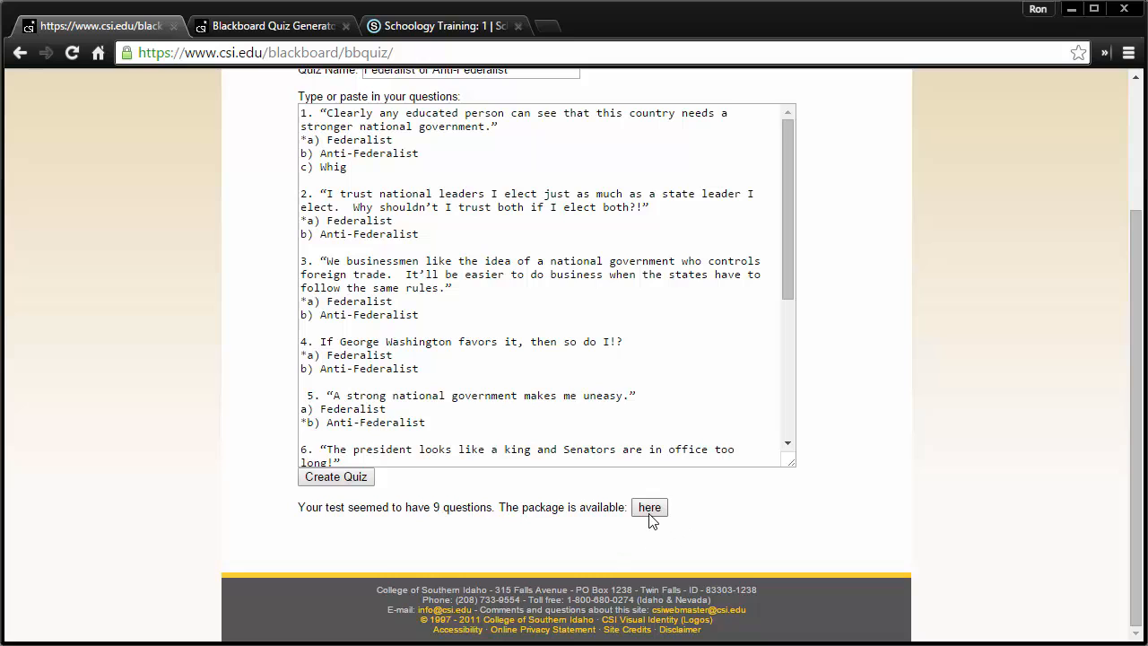
click(649, 507)
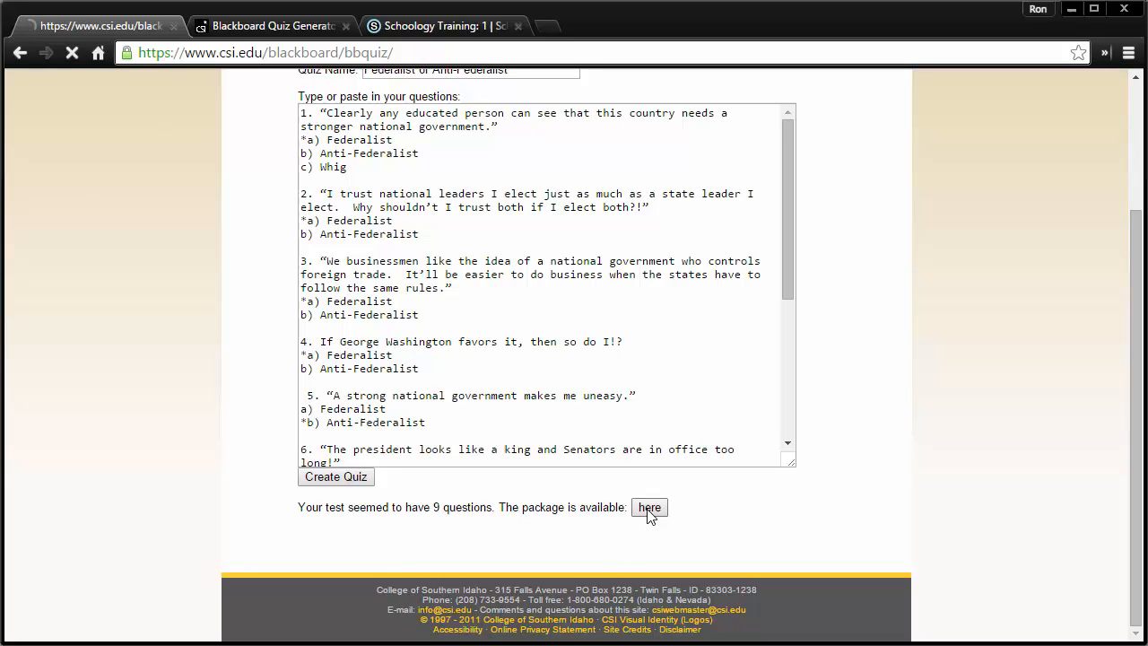
click(649, 506)
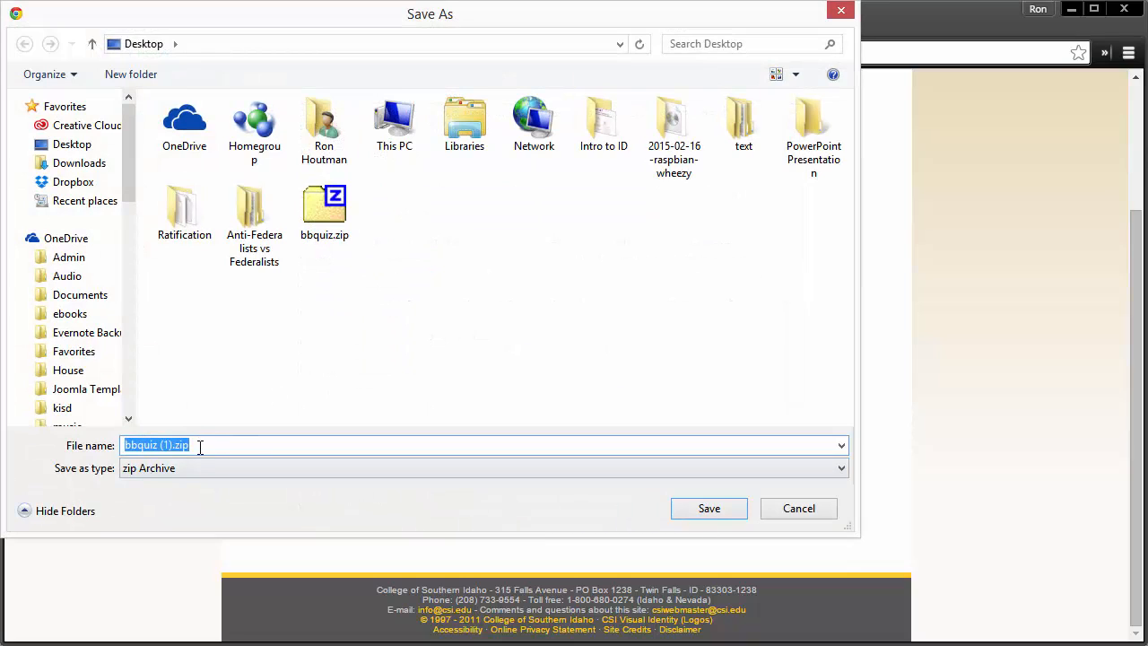
- Save the package to the Desktop as antifedquiz.zip
text(antifed)
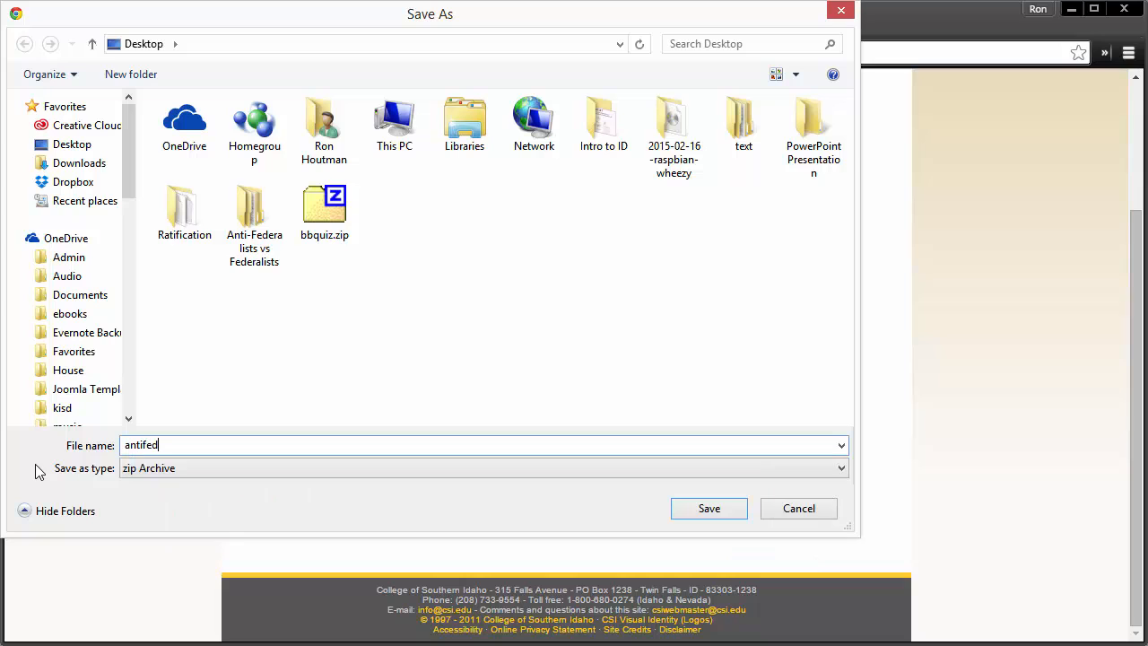
text(quiz)
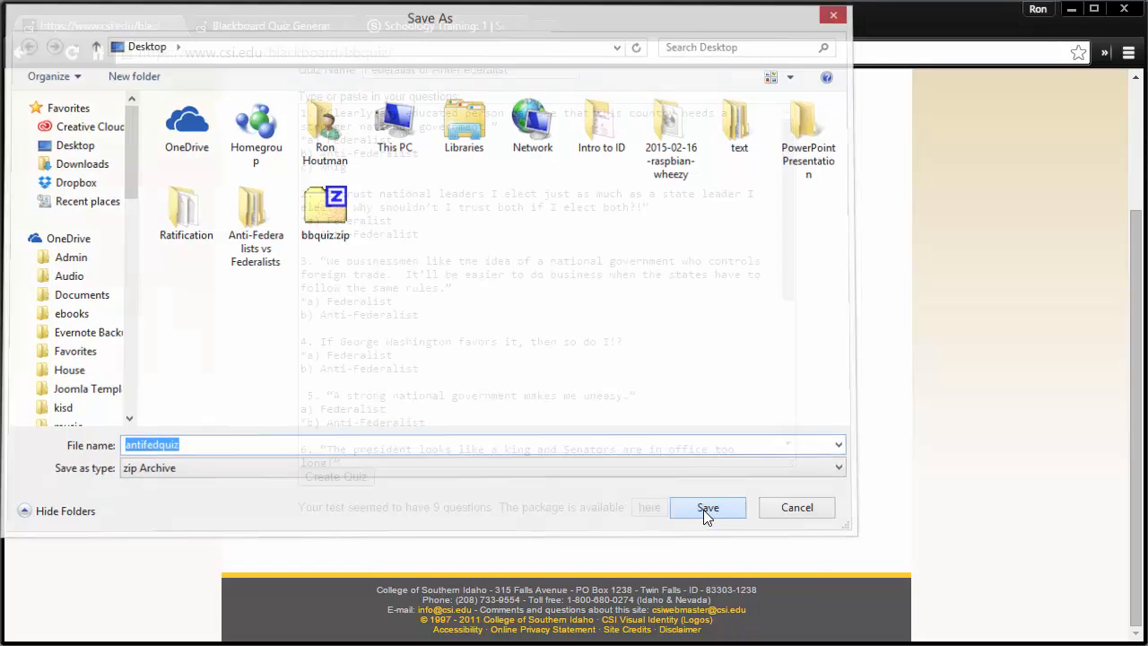
click(707, 506)
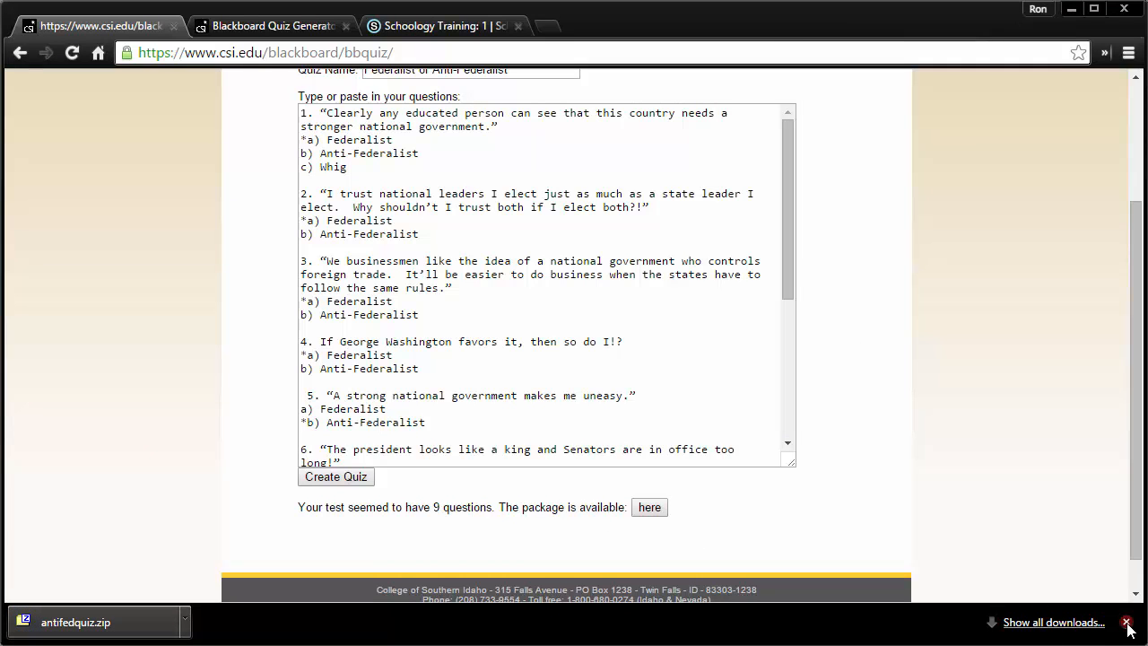
- Start a new test/quiz in the Schoology Training: 1 course via Add Materials
click(1126, 620)
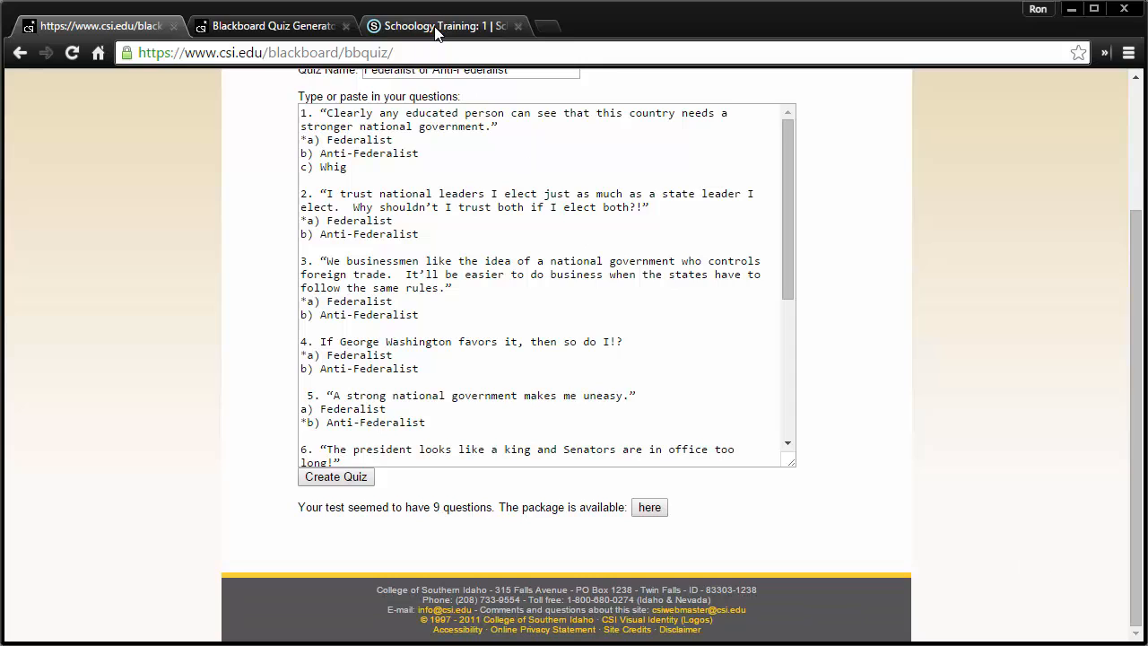
click(439, 25)
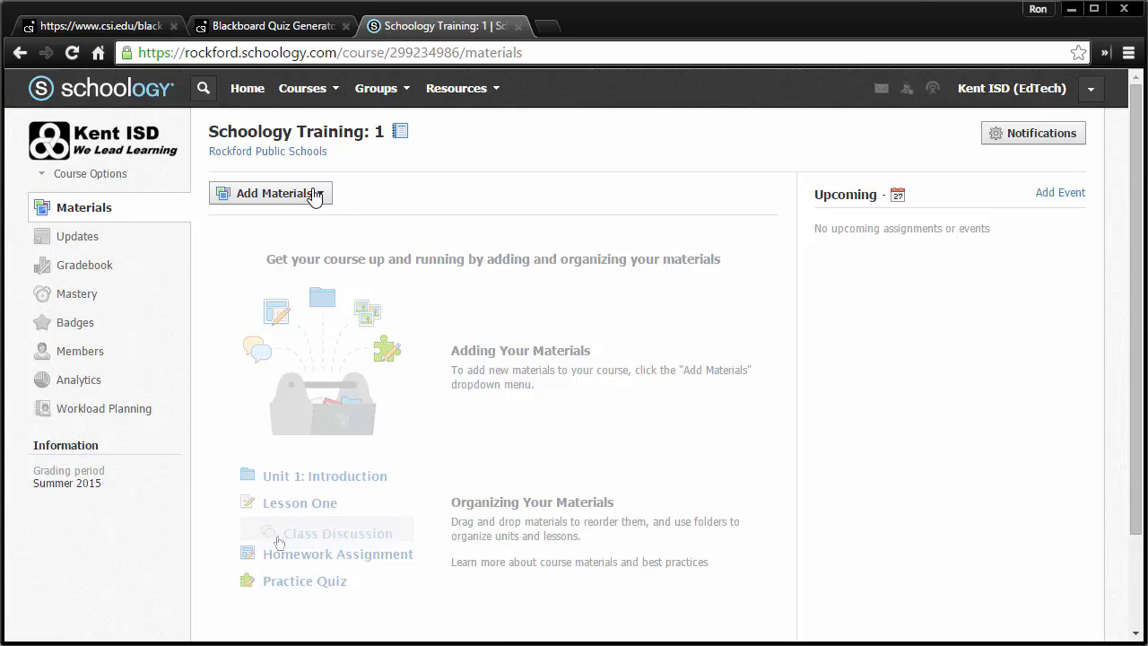
click(269, 194)
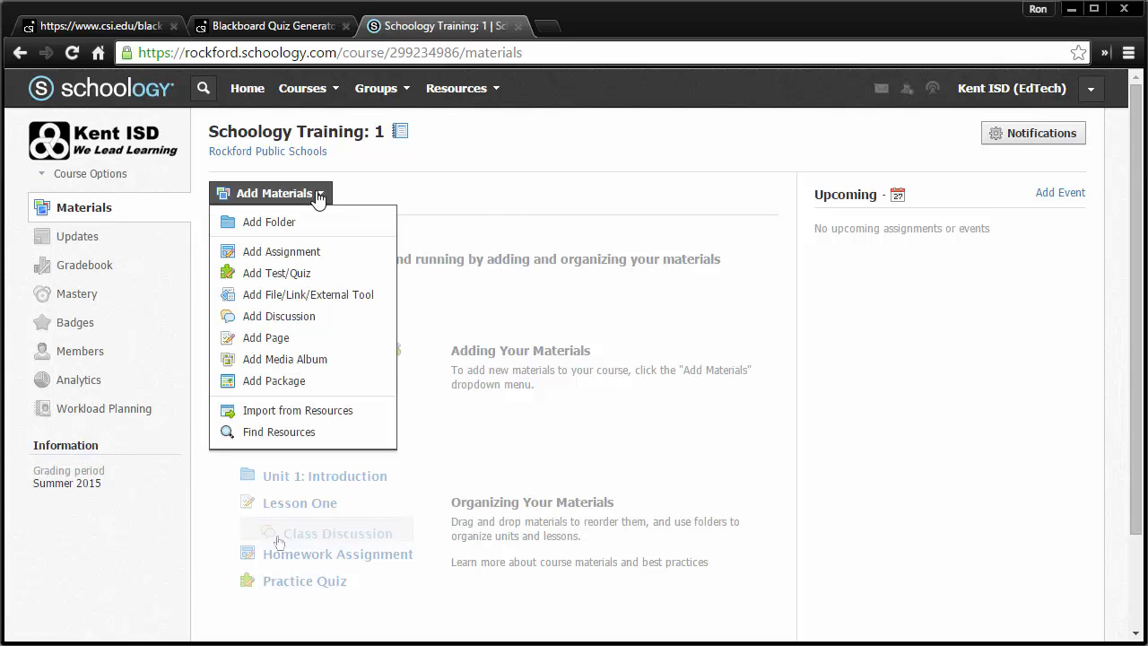
mouse_move(276, 273)
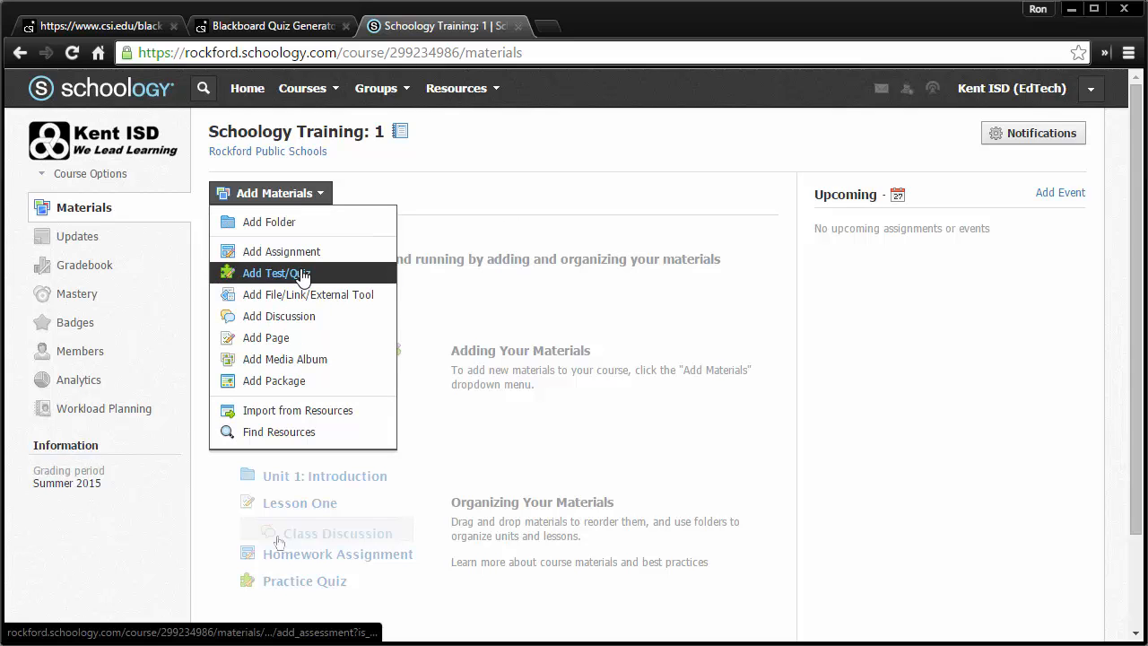
click(276, 272)
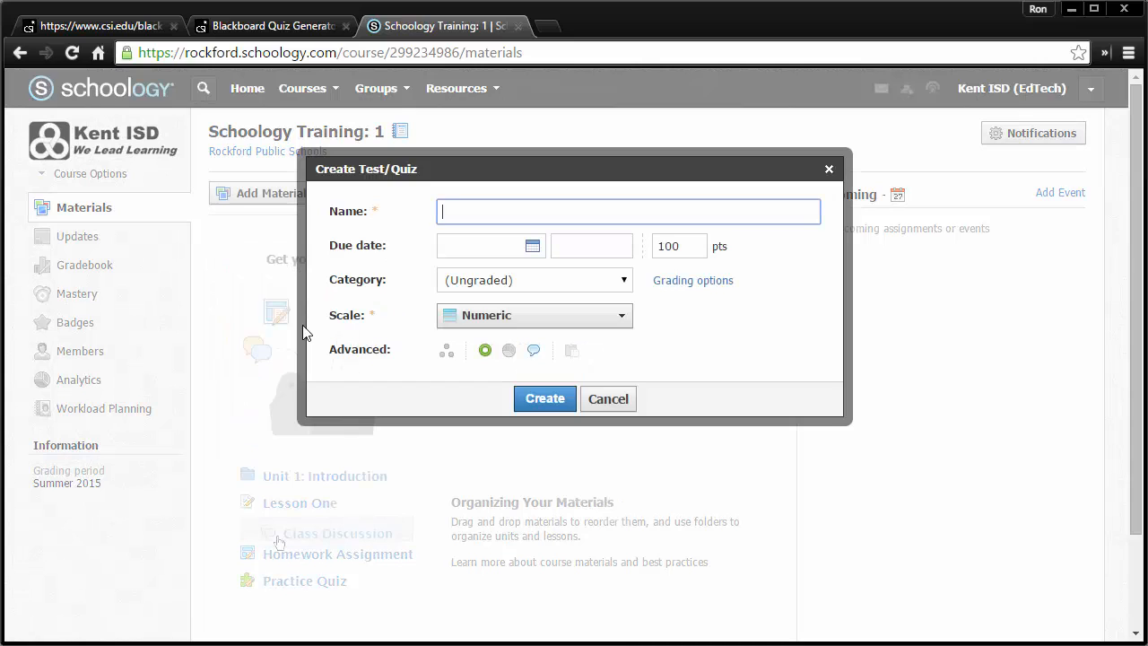
- Name the test 'Antifederalists vs Federalists' and create it
text(Antifede)
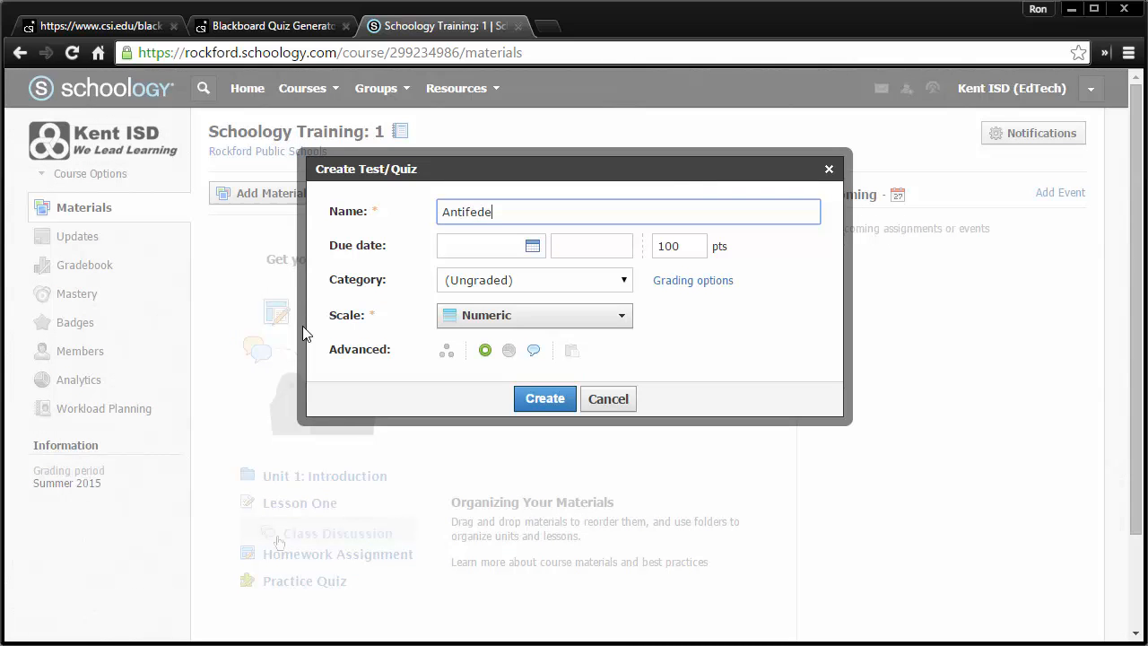
text(ralists vs)
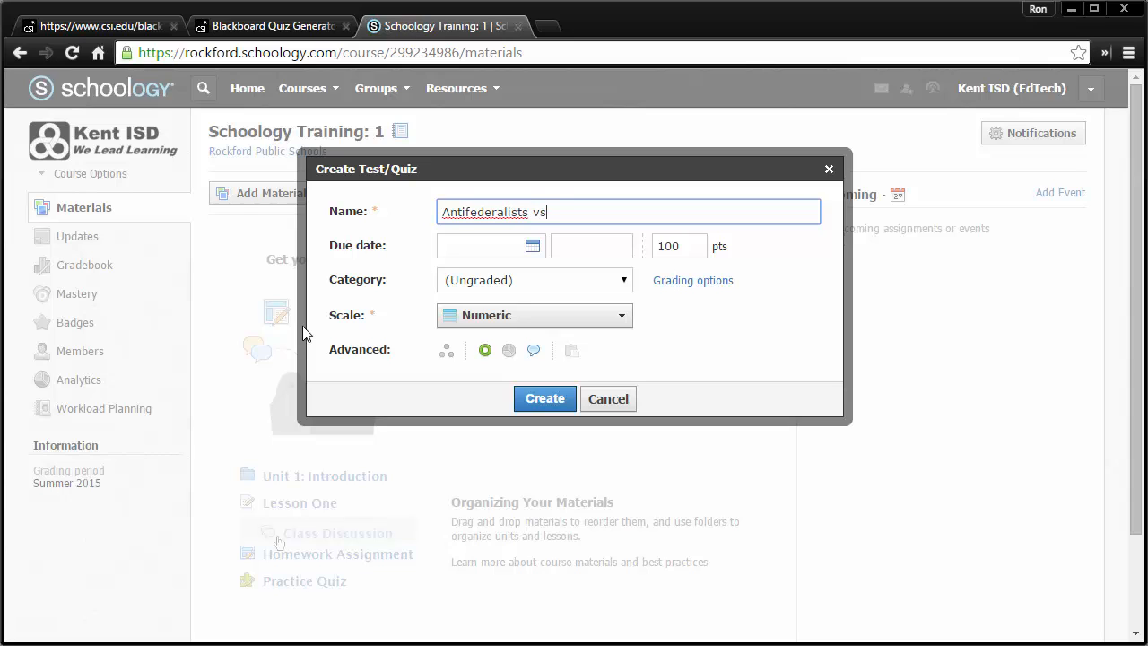
text(Federalists)
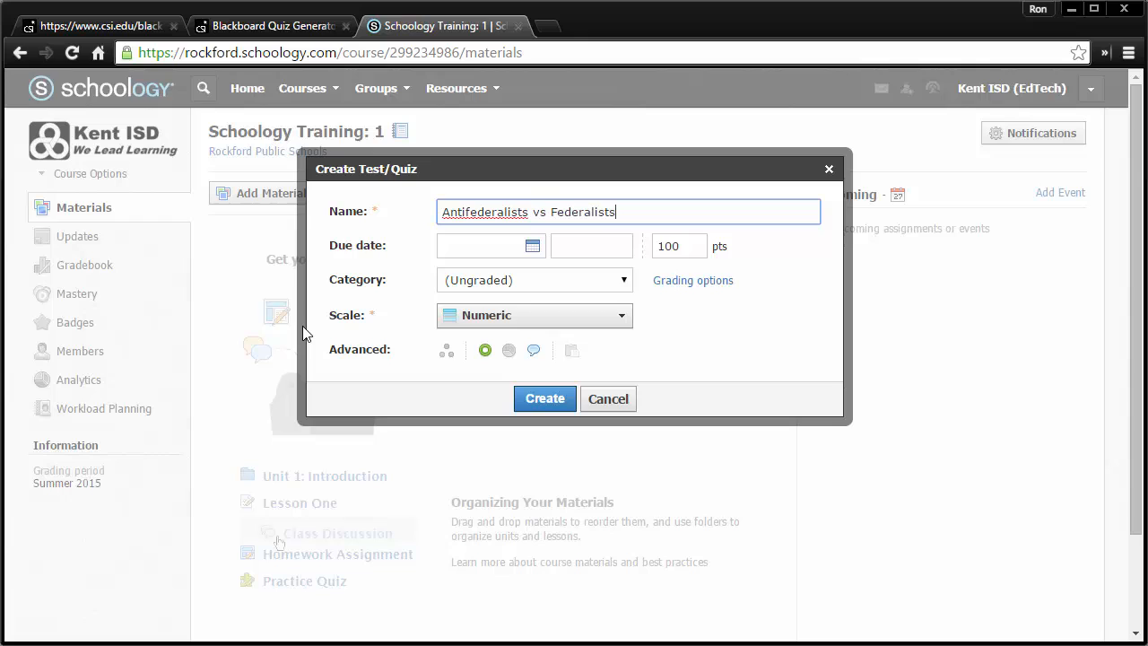
mouse_move(511, 244)
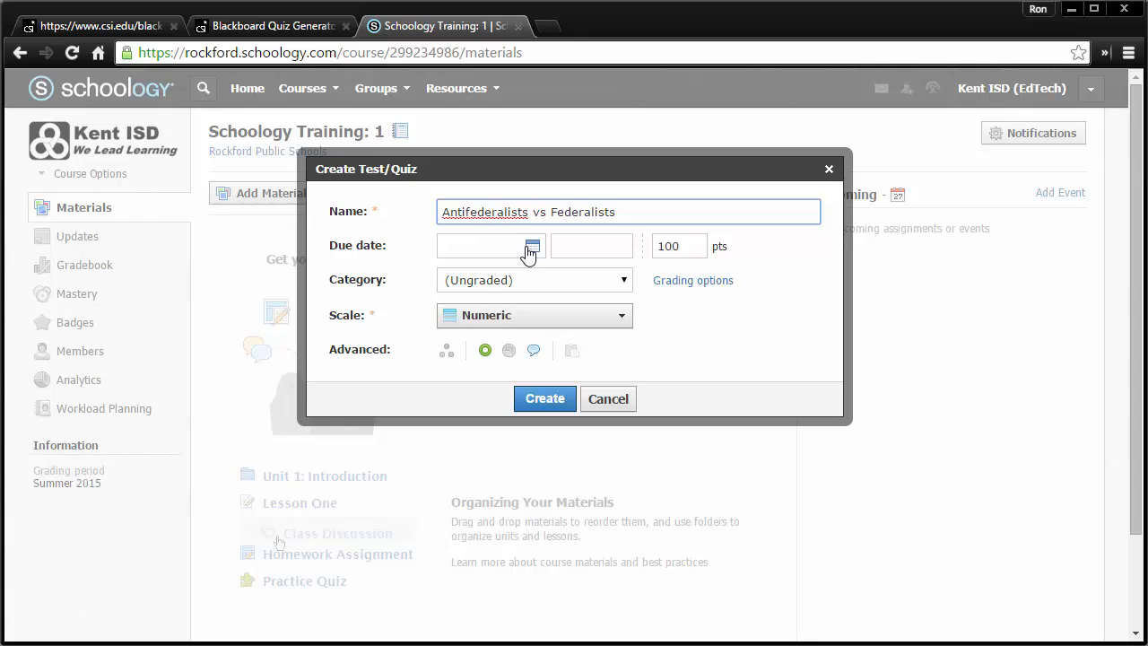
click(534, 279)
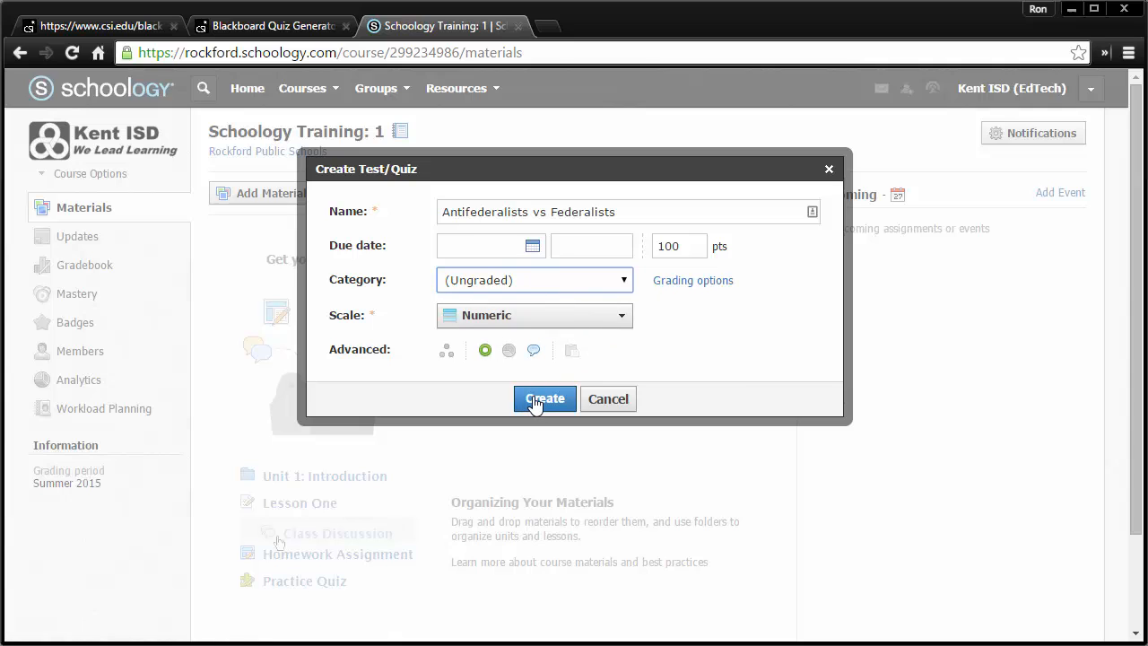
click(545, 398)
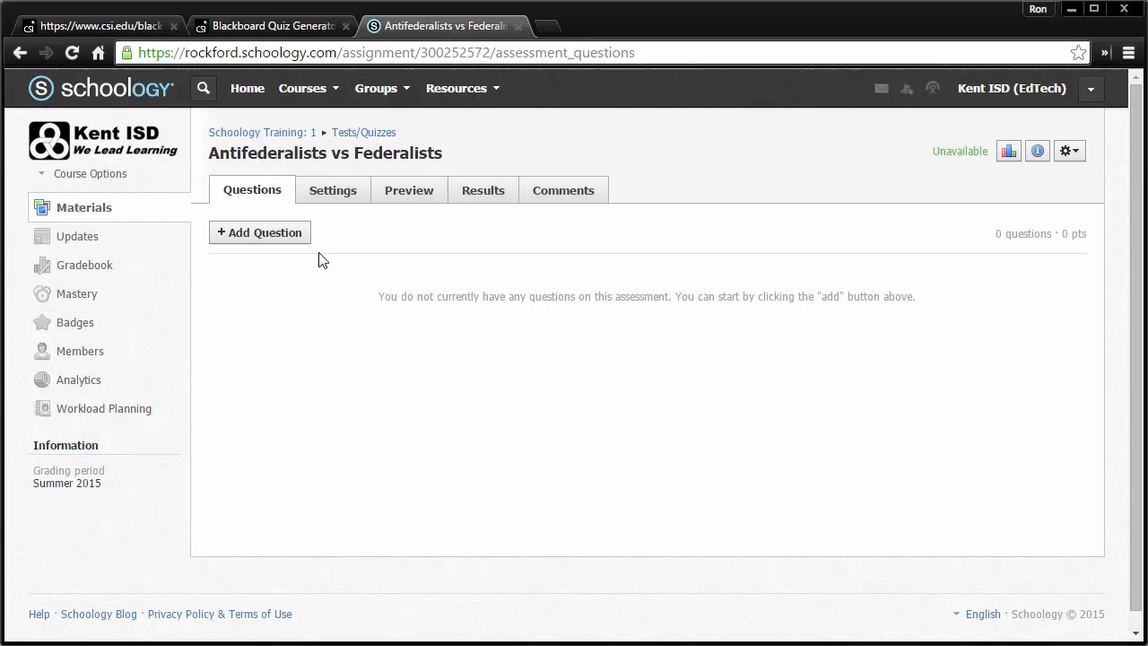
- Begin a question import using the Blackboard 7.1 - 9.0 format
click(260, 233)
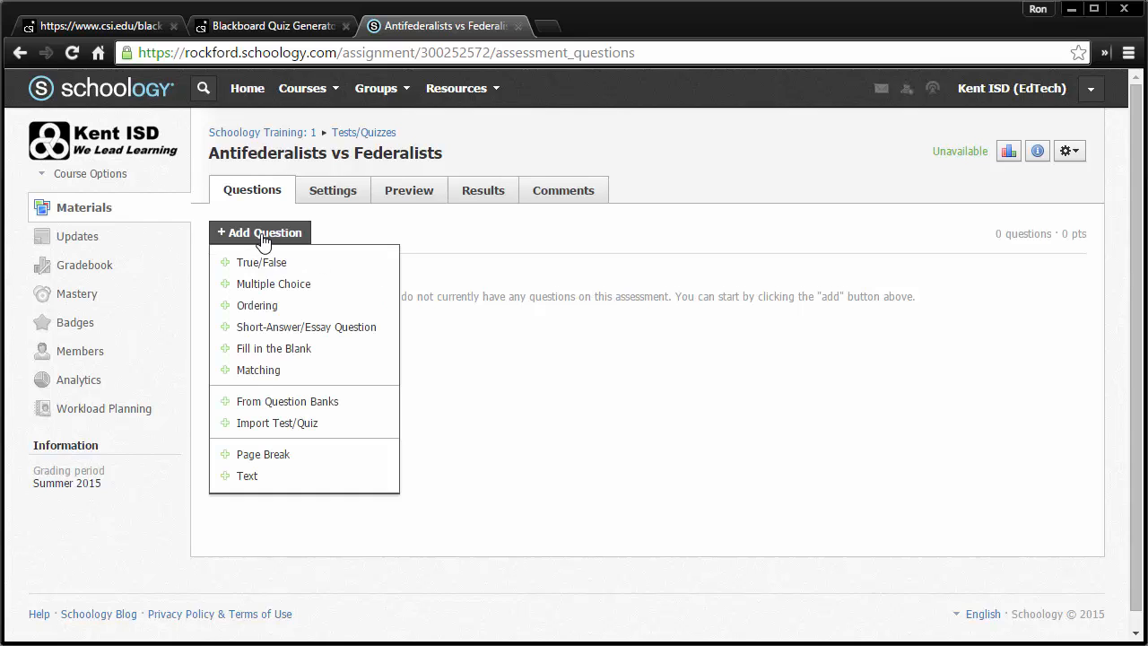
mouse_move(312, 407)
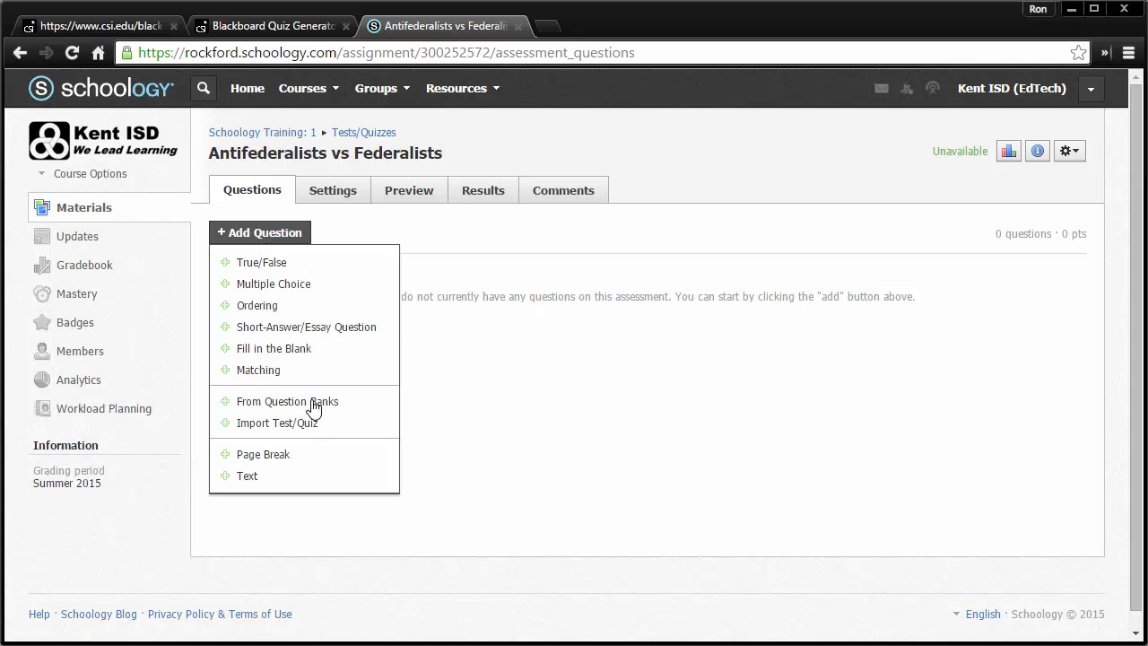
mouse_move(276, 423)
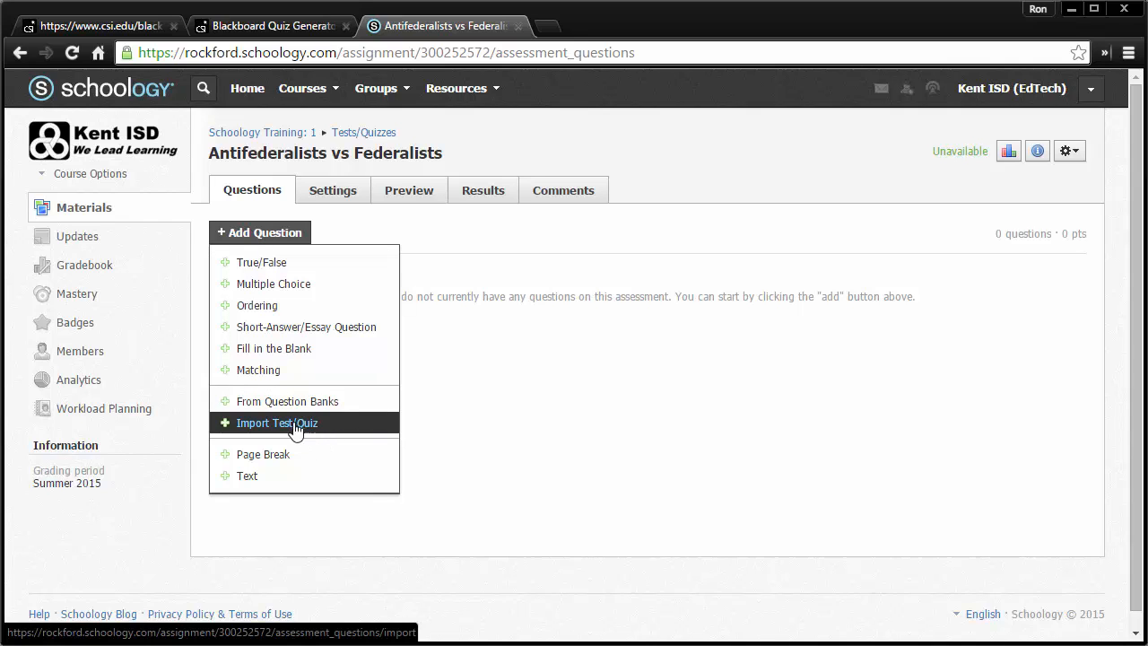
click(277, 424)
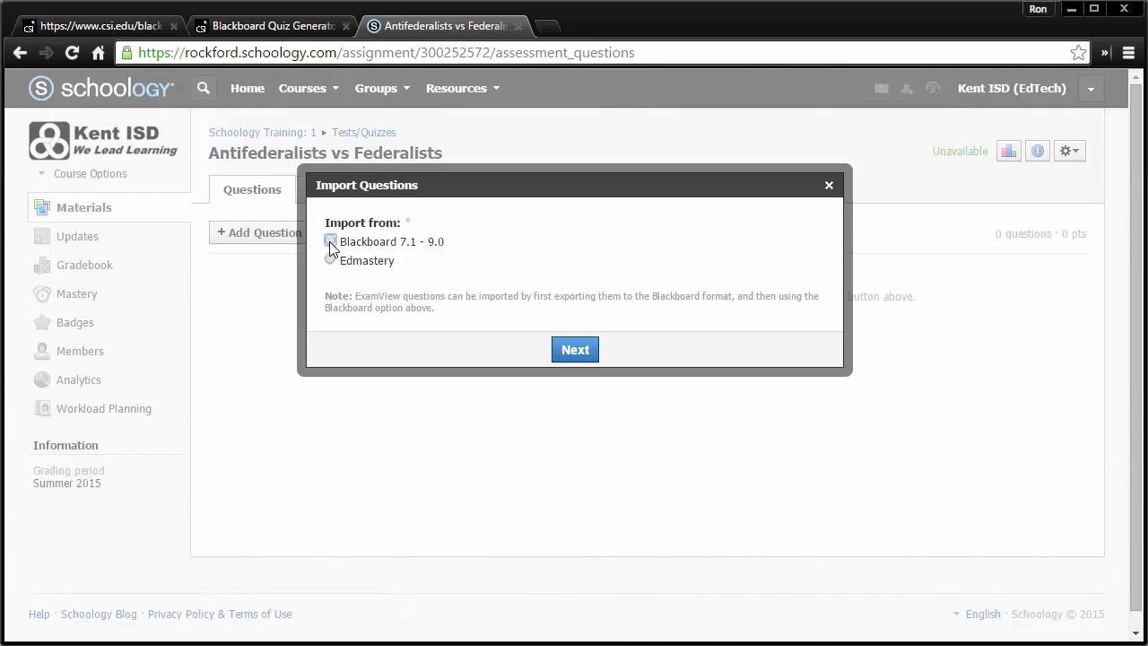
click(330, 241)
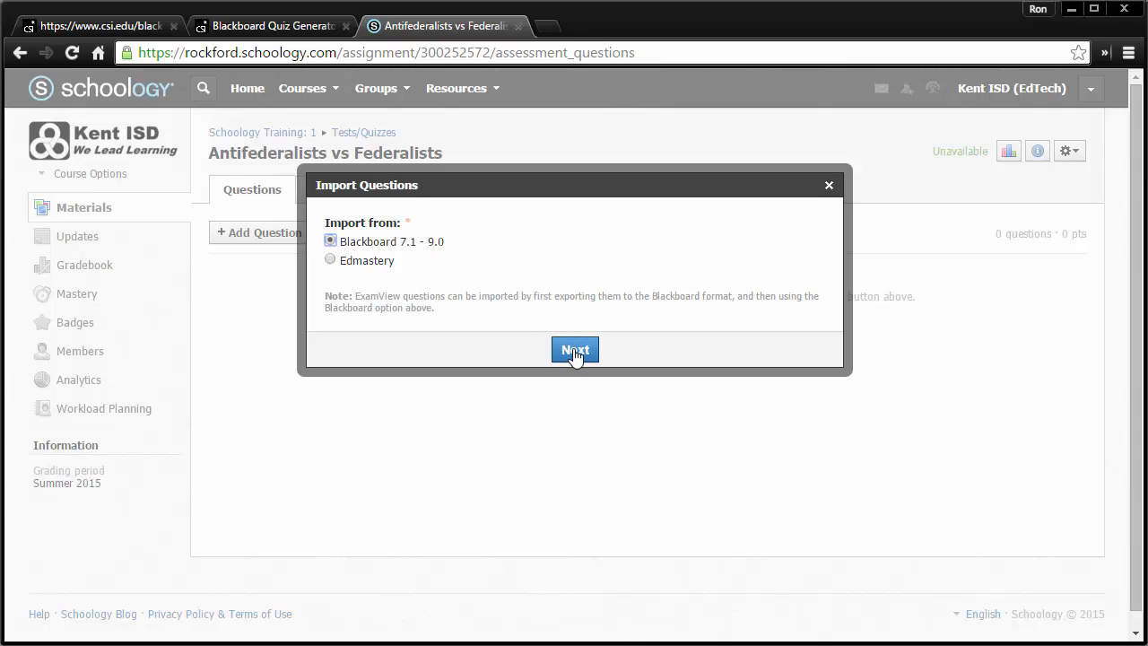
click(574, 348)
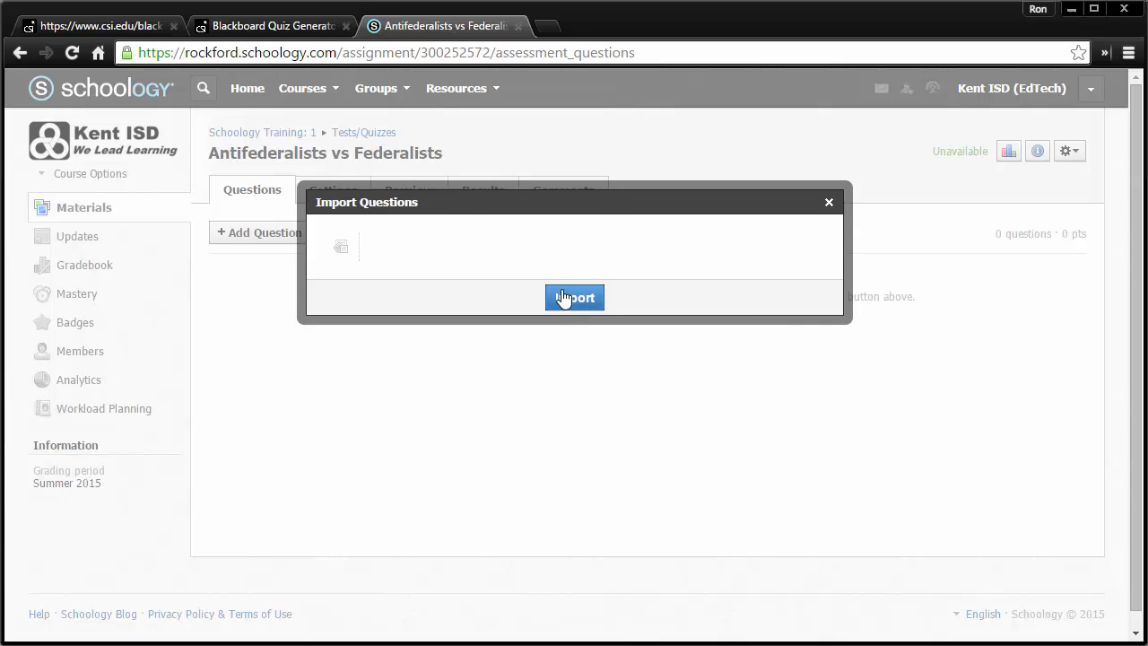
mouse_move(366, 312)
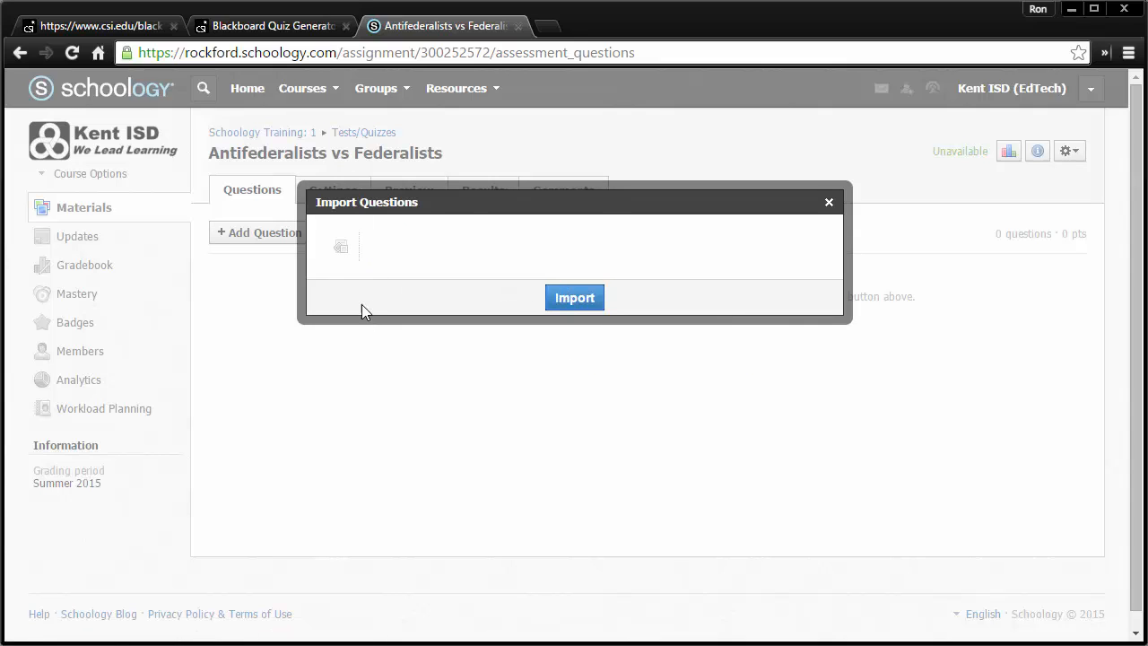
- Attach antifedquiz.zip and import its nine questions into the test
click(341, 248)
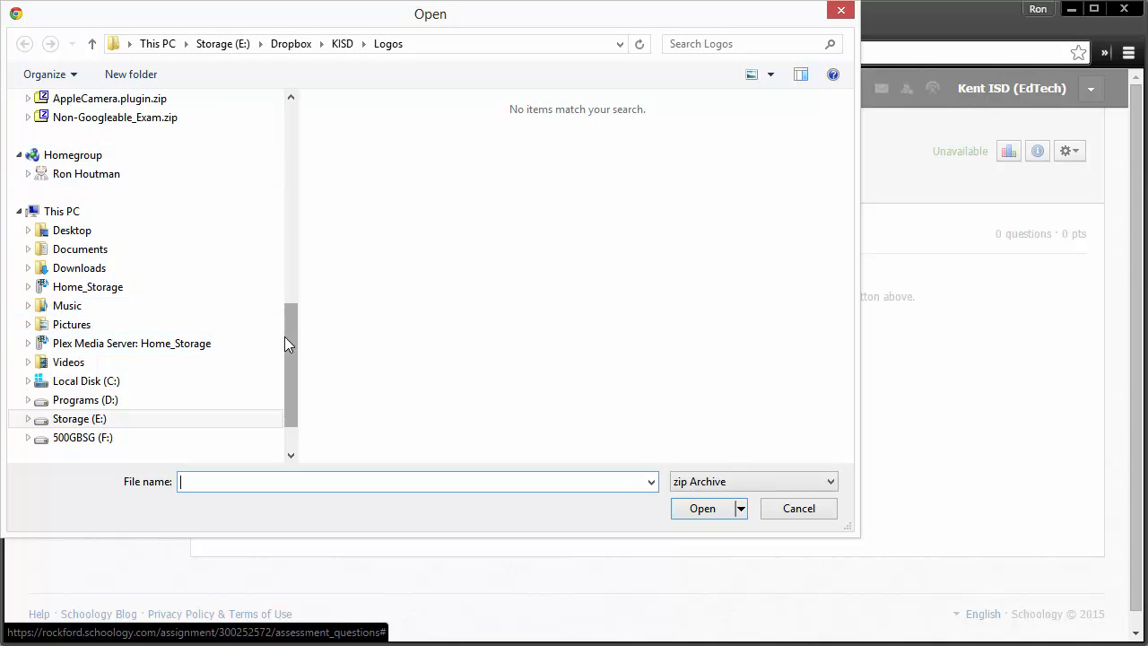
click(72, 144)
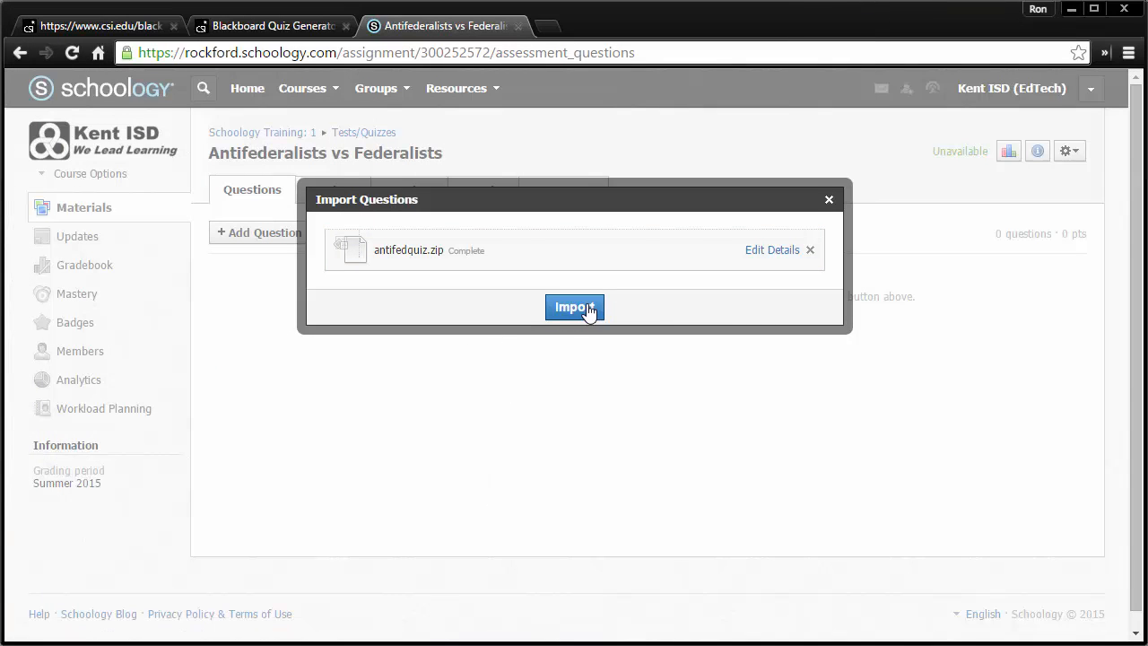
click(574, 307)
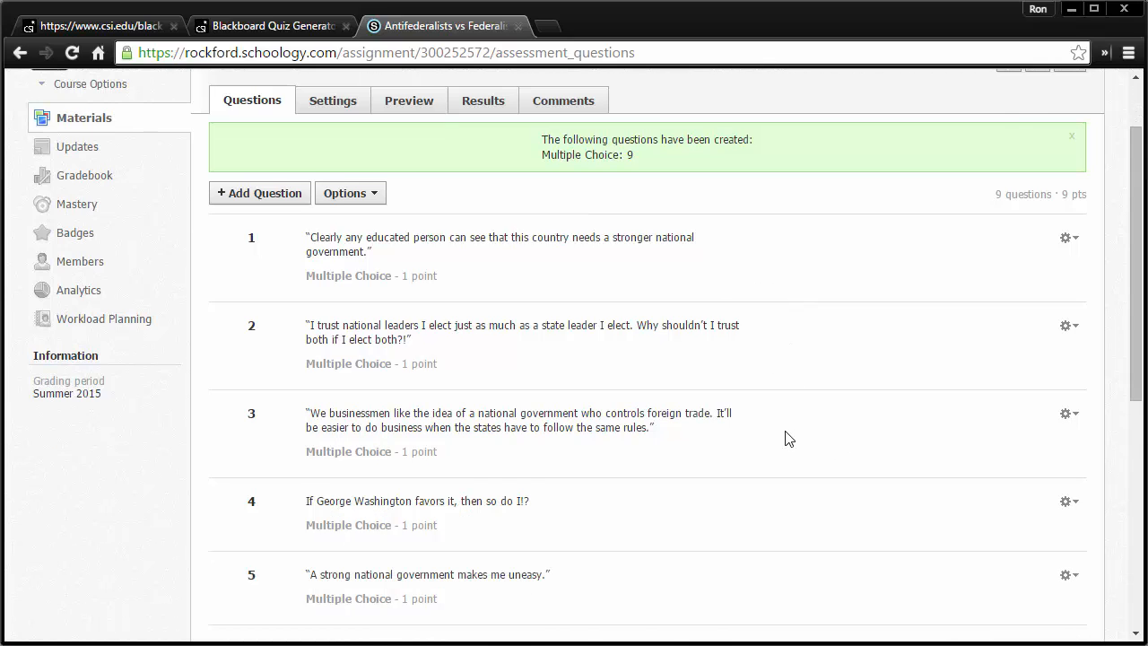
scroll(down, 3)
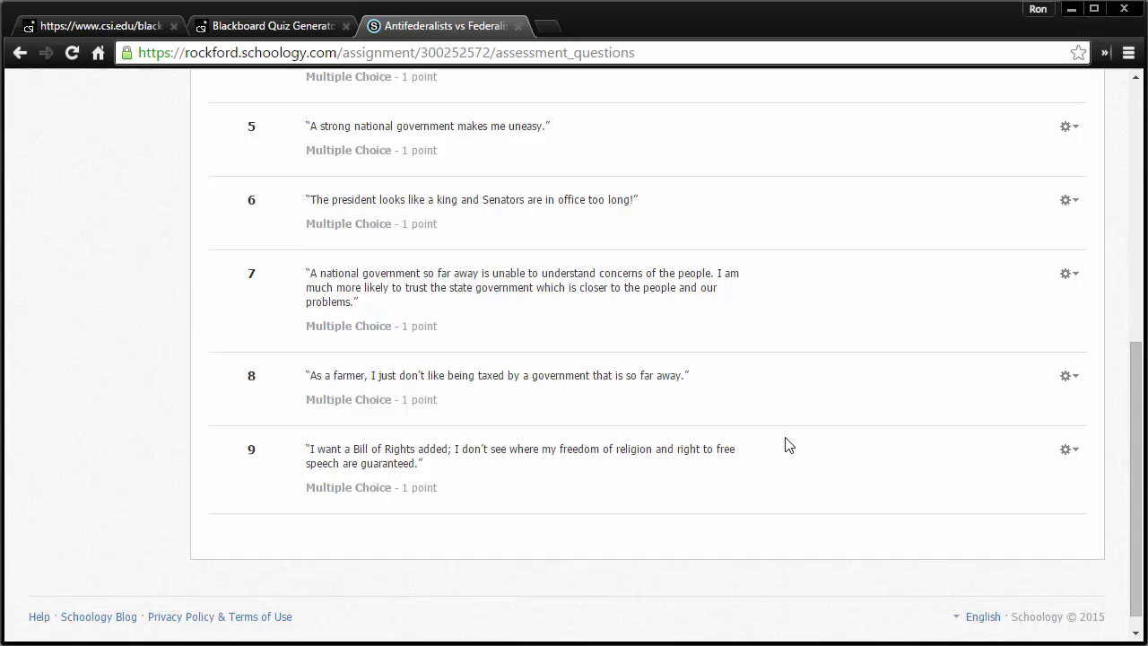
mouse_move(699, 497)
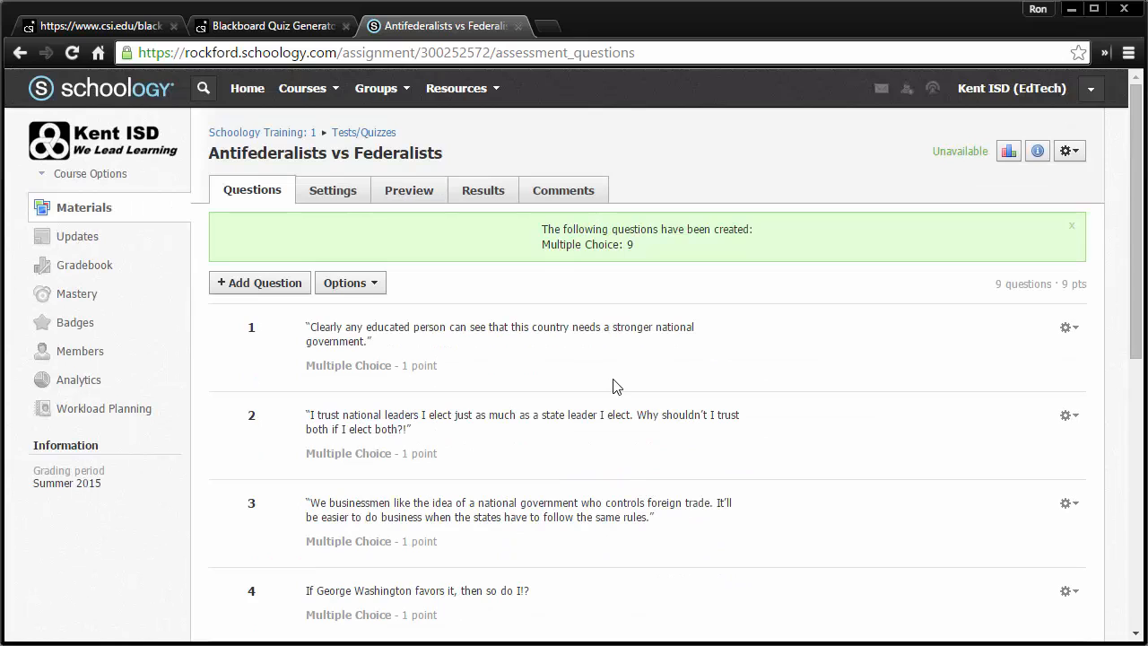
mouse_move(788, 372)
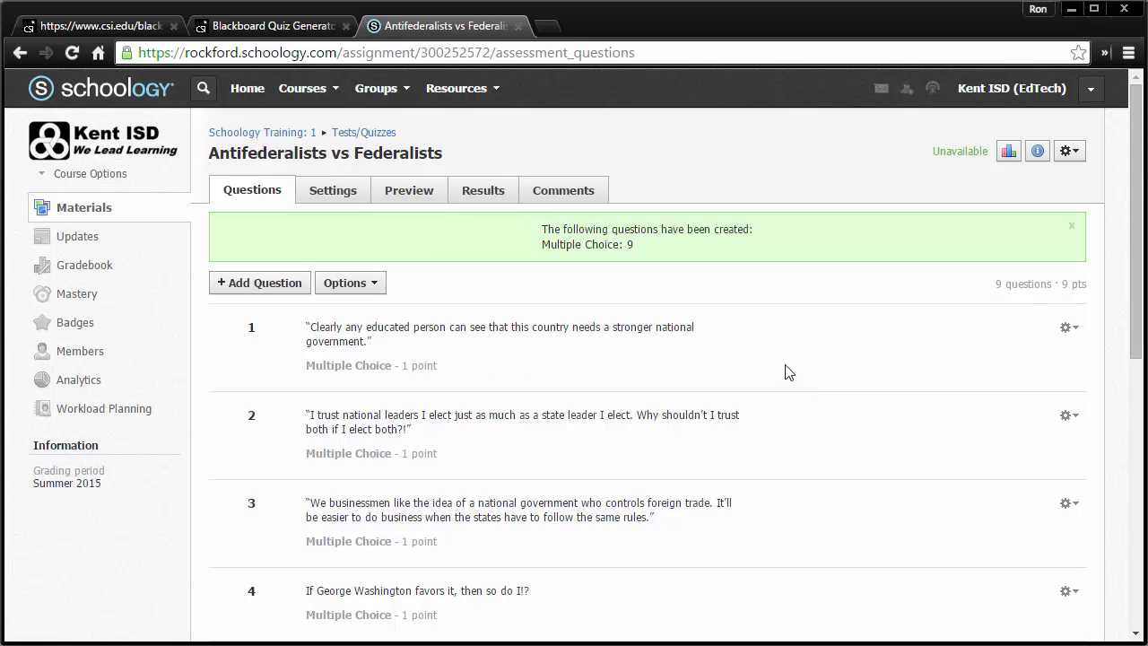
mouse_move(430, 215)
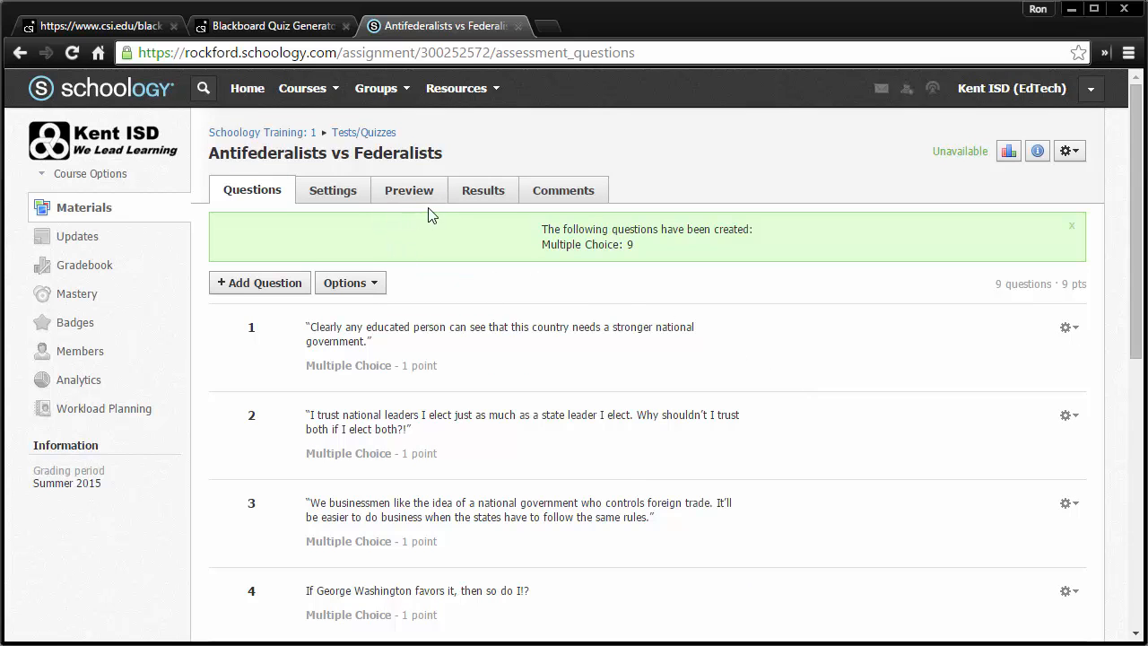
- Start a preview attempt and choose Federalist for Questions 1 and 2
click(408, 190)
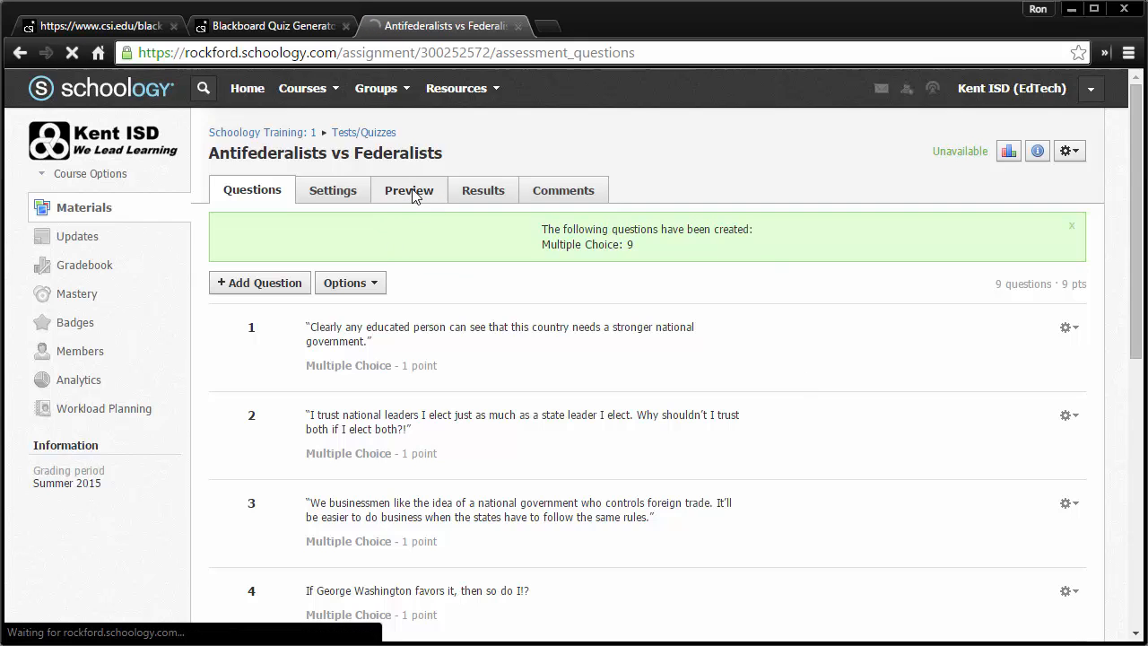
click(409, 190)
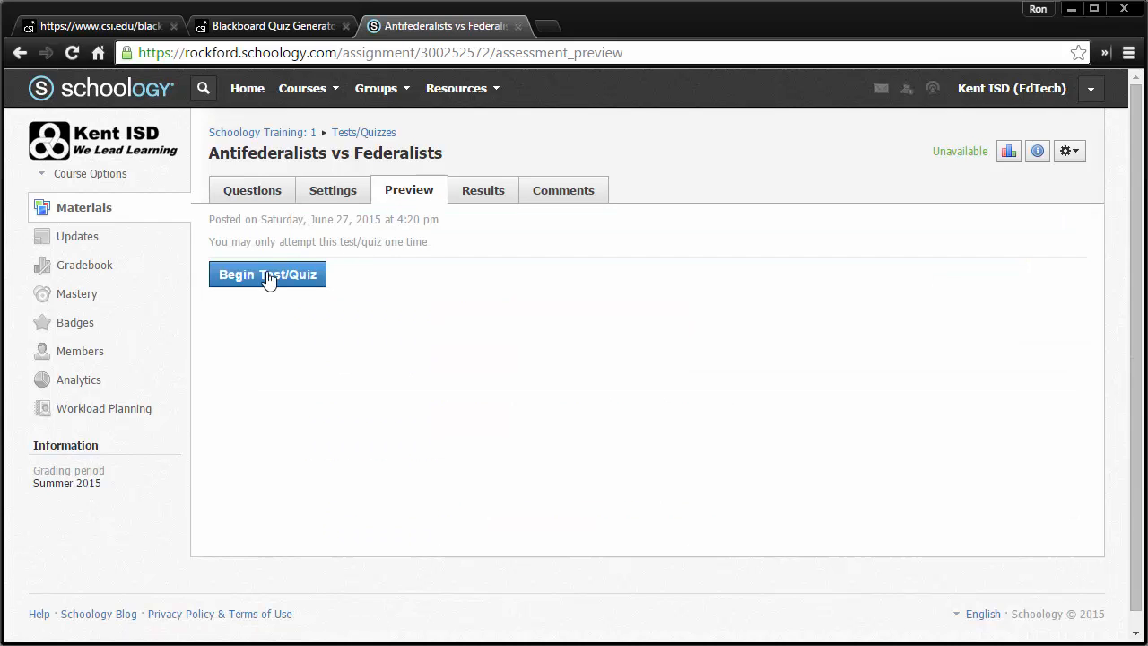
click(267, 275)
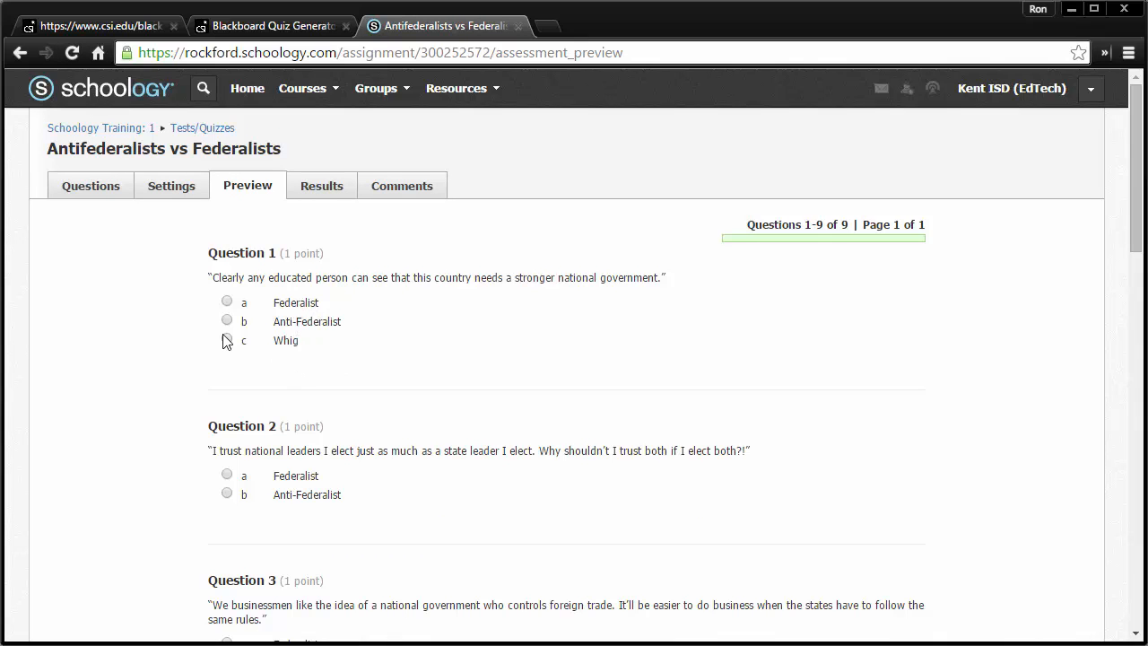
mouse_move(224, 314)
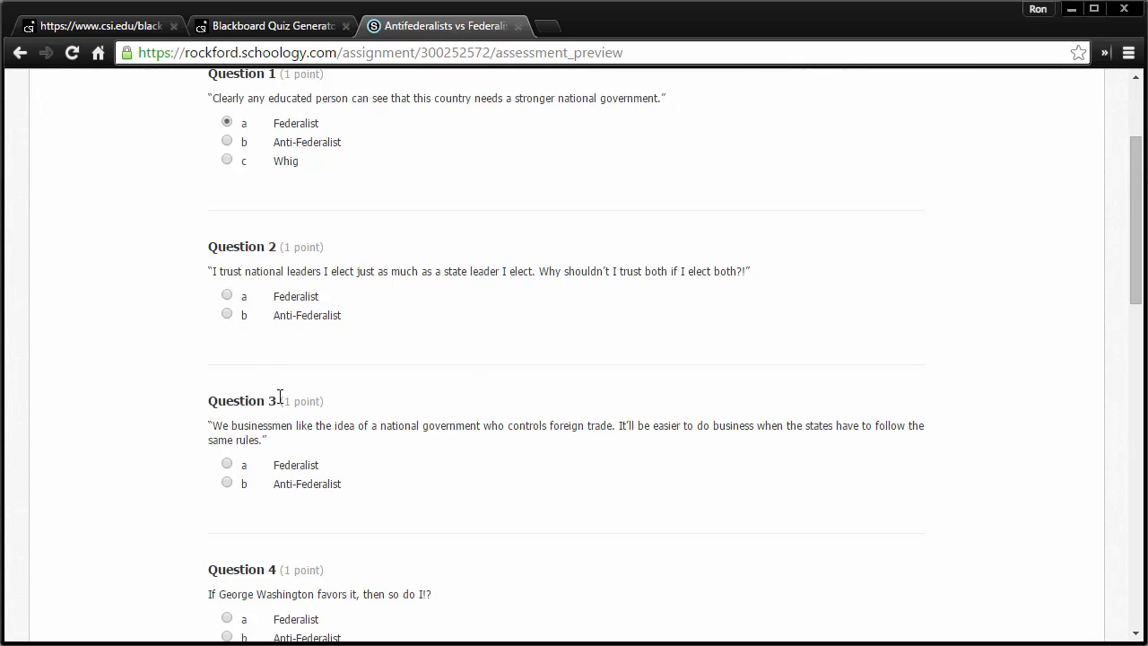
click(226, 294)
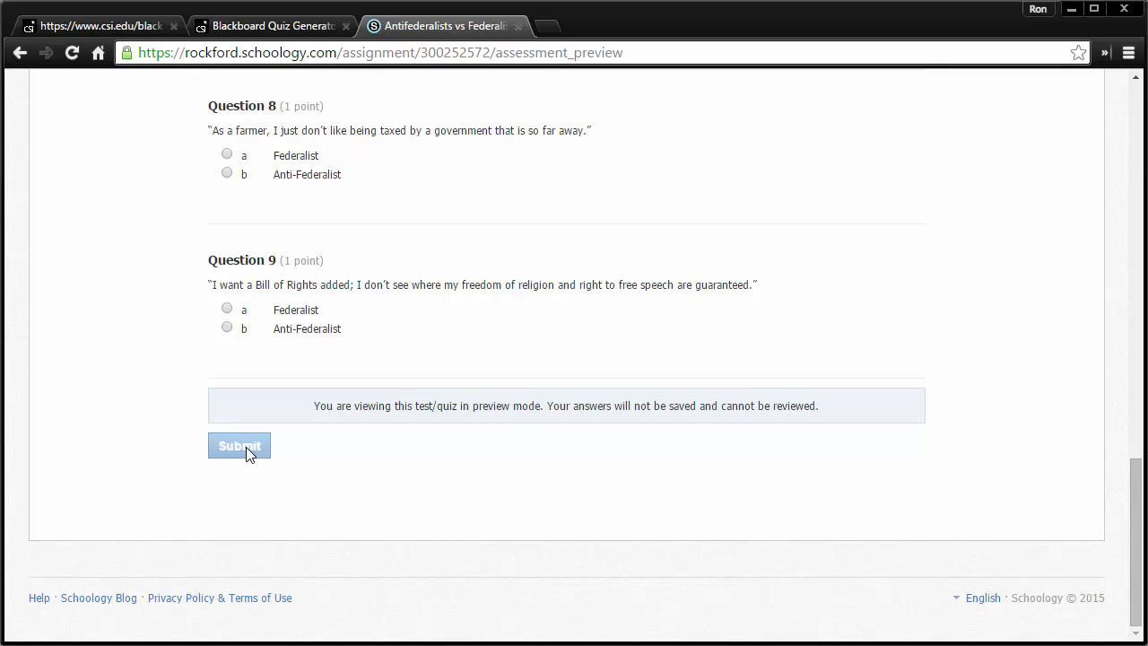
- Try submitting the preview, then leave it for the Results view
click(238, 445)
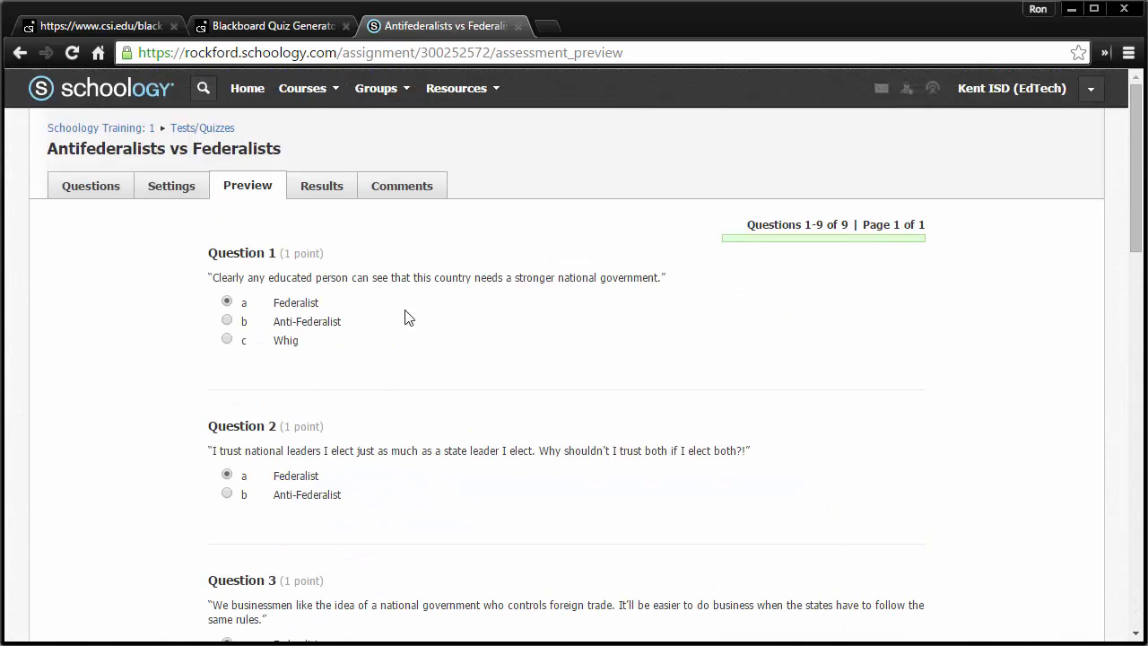
click(321, 185)
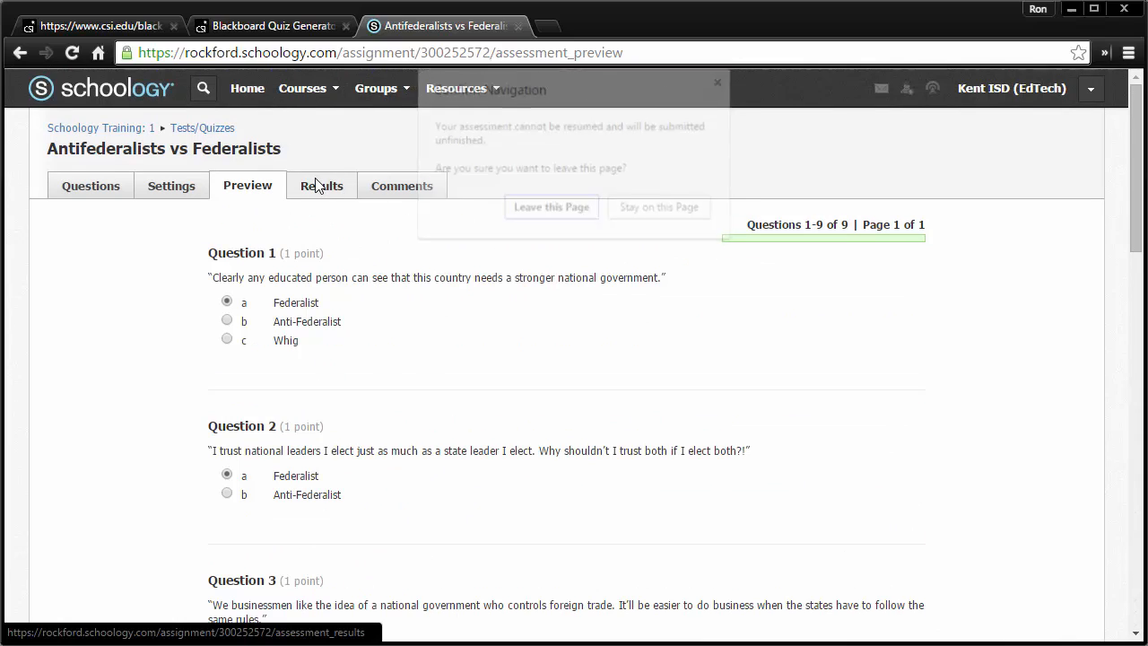
click(551, 208)
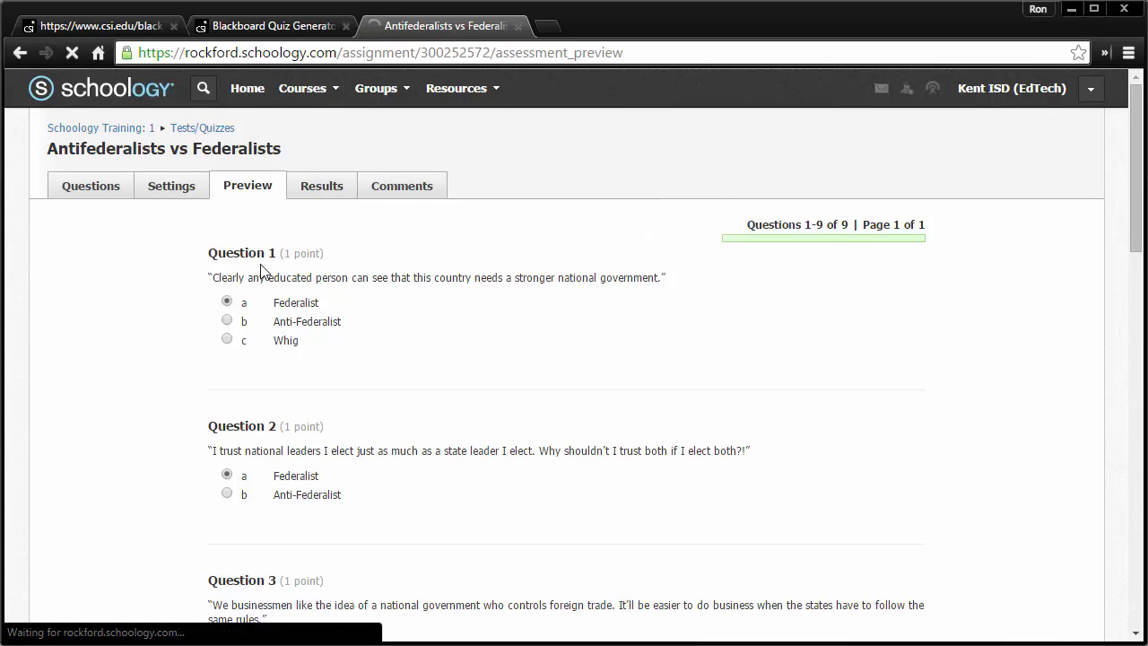
- Review the empty Results page, then return to the course materials list
click(321, 185)
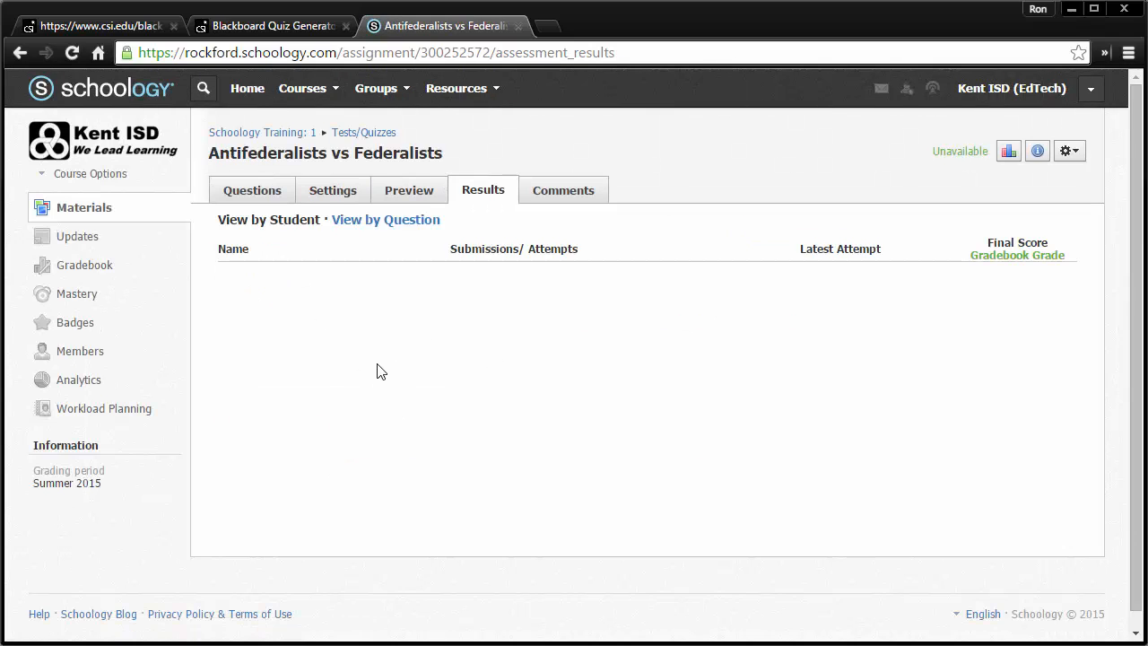
mouse_move(365, 258)
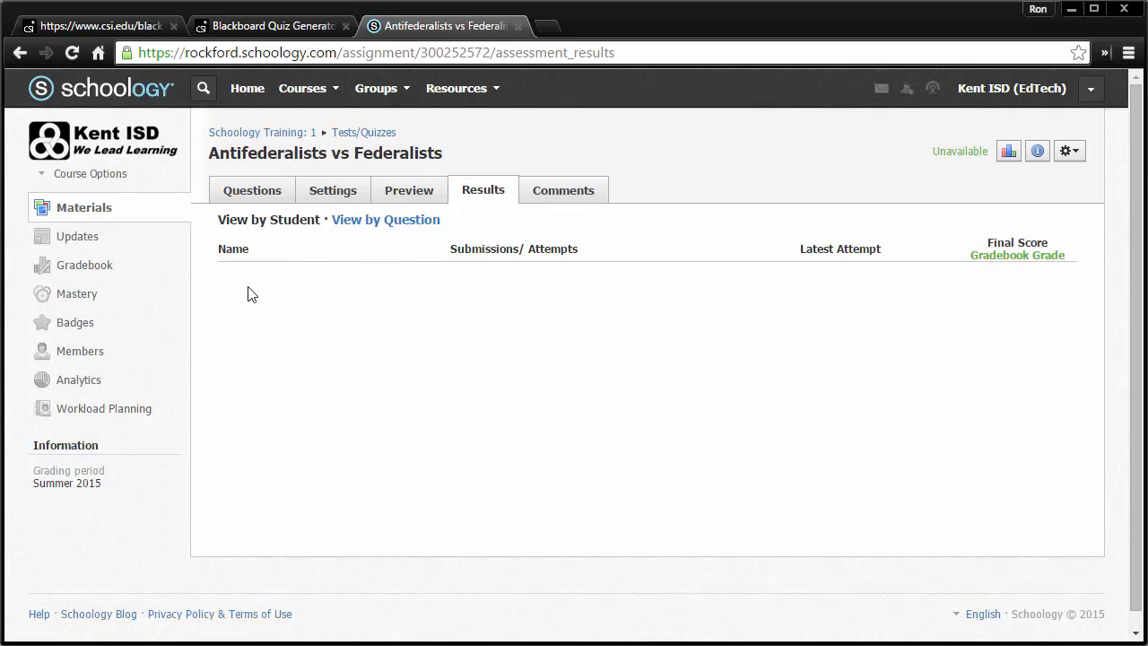
mouse_move(674, 300)
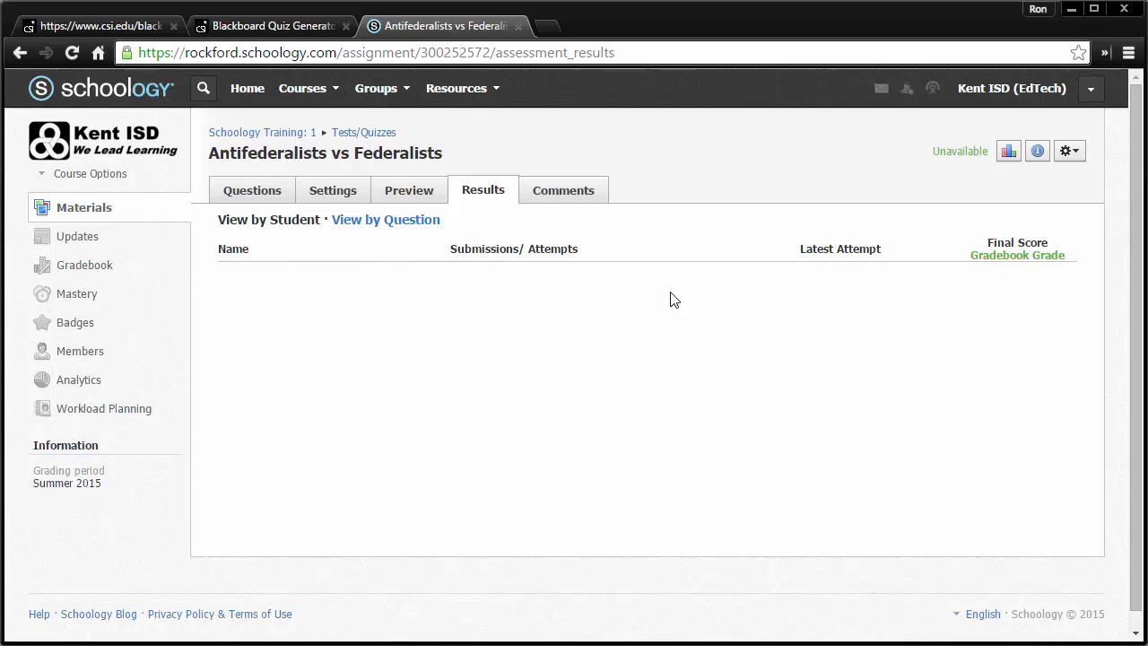
mouse_move(213, 326)
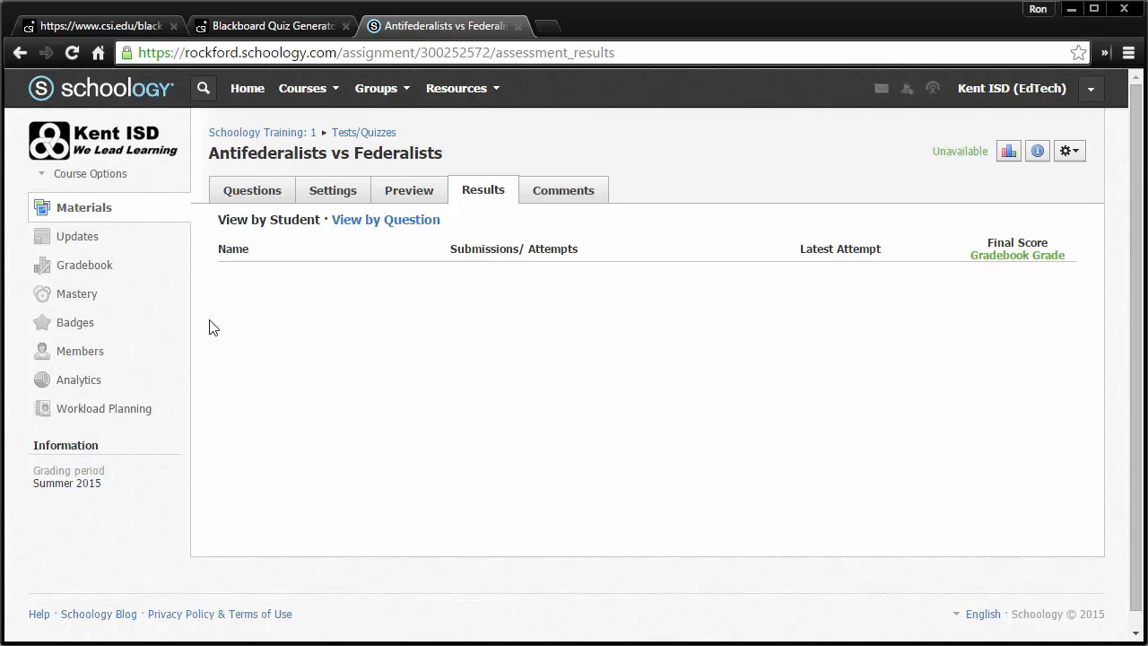
mouse_move(1007, 150)
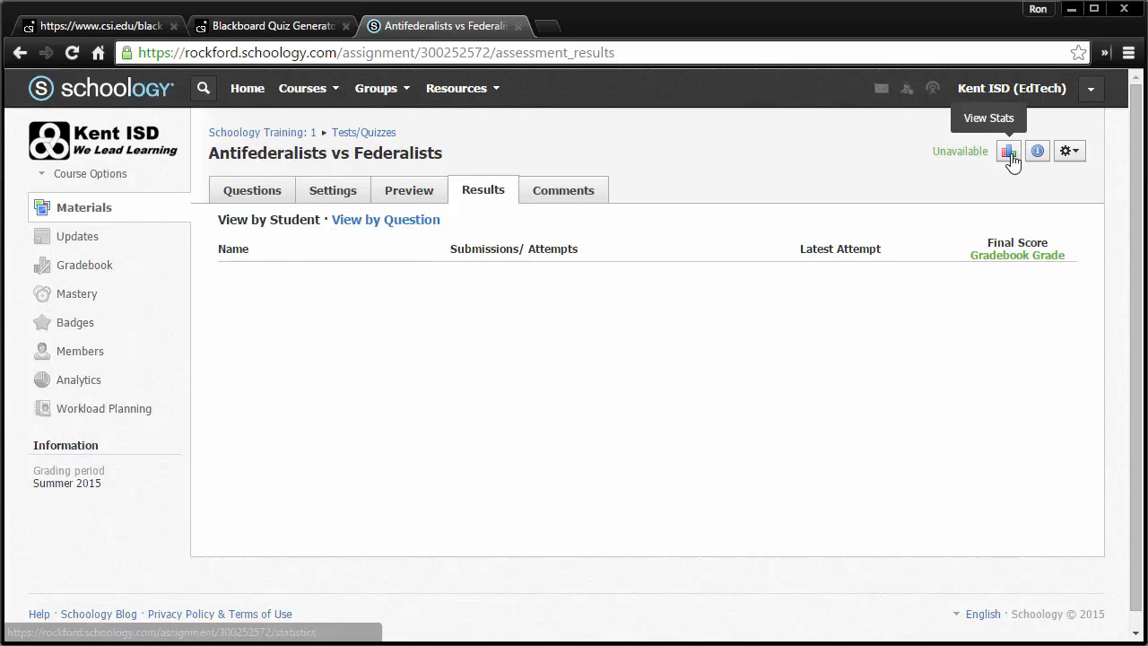
mouse_move(287, 390)
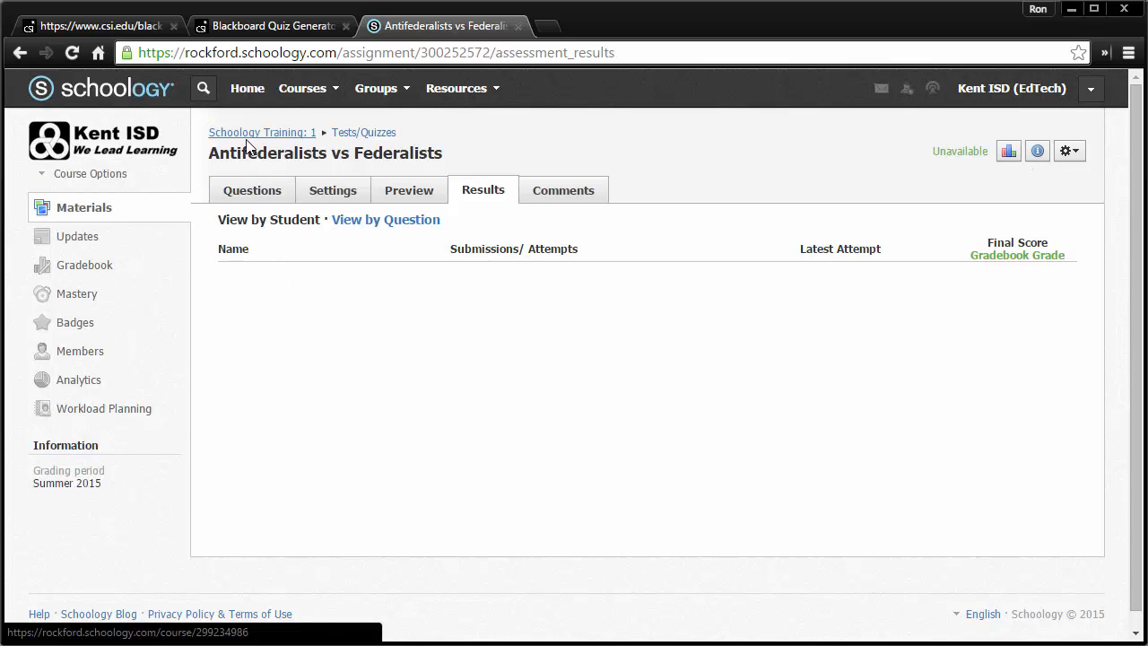
click(262, 133)
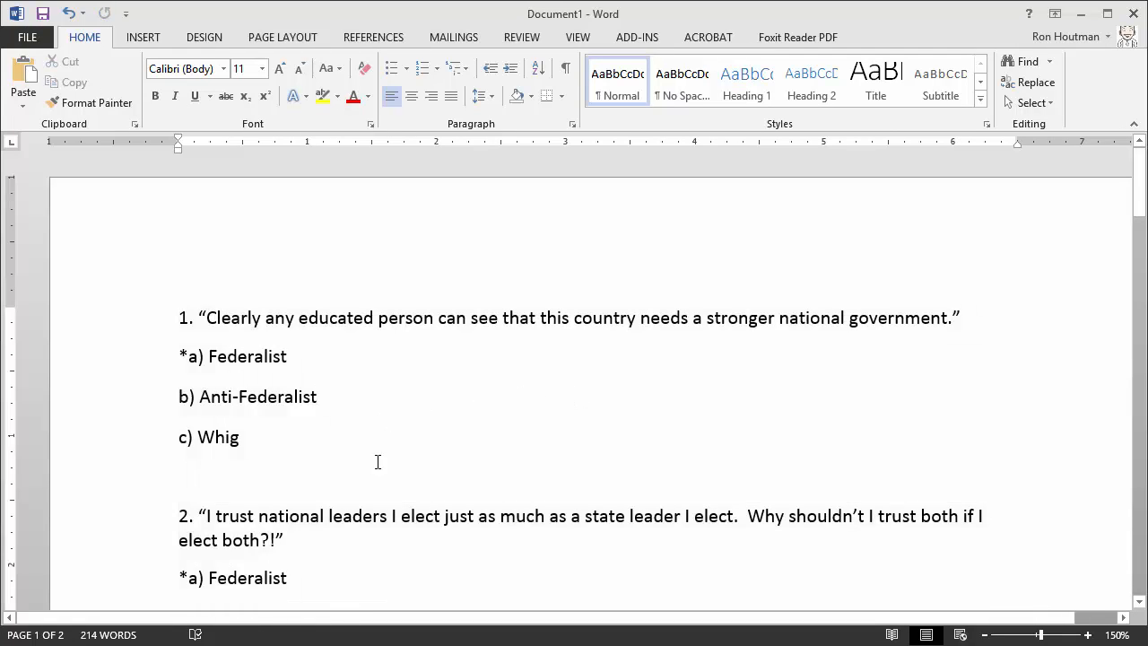
mouse_move(296, 371)
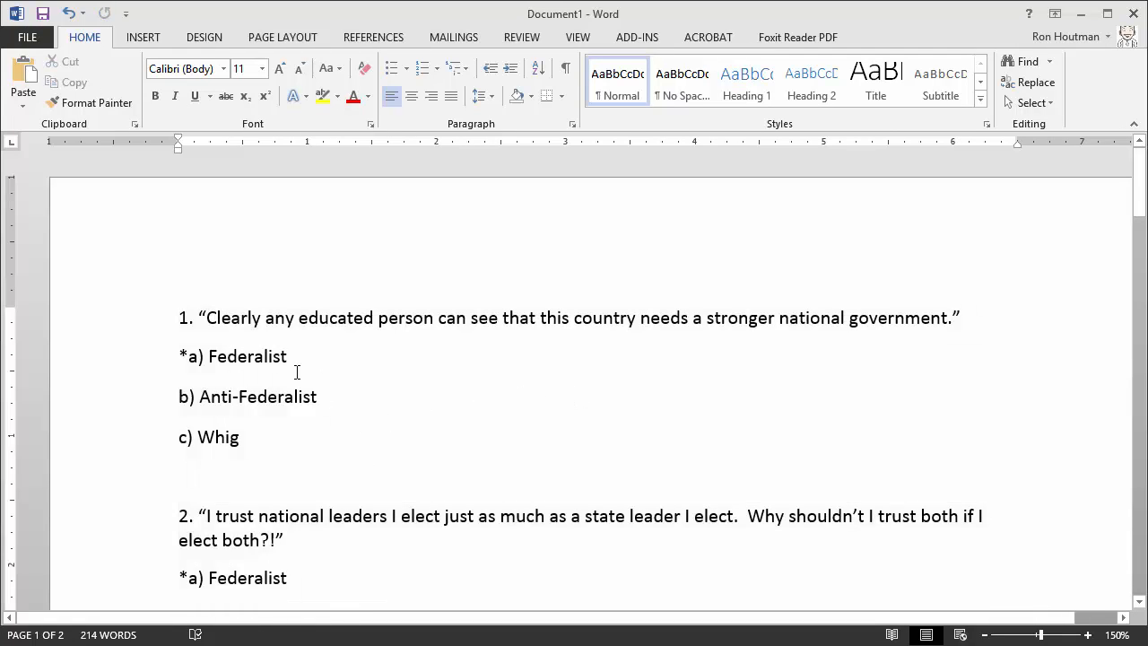
click(315, 397)
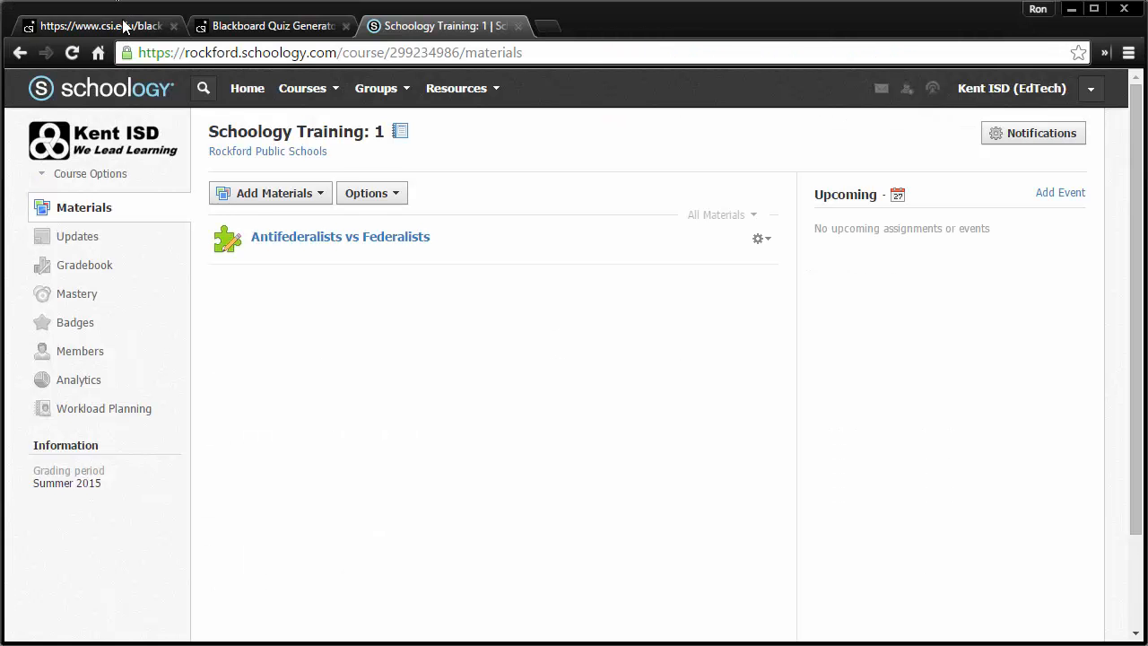
- Revisit the Blackboard Quiz Generator's 9-question package, then return to Schoology
click(98, 25)
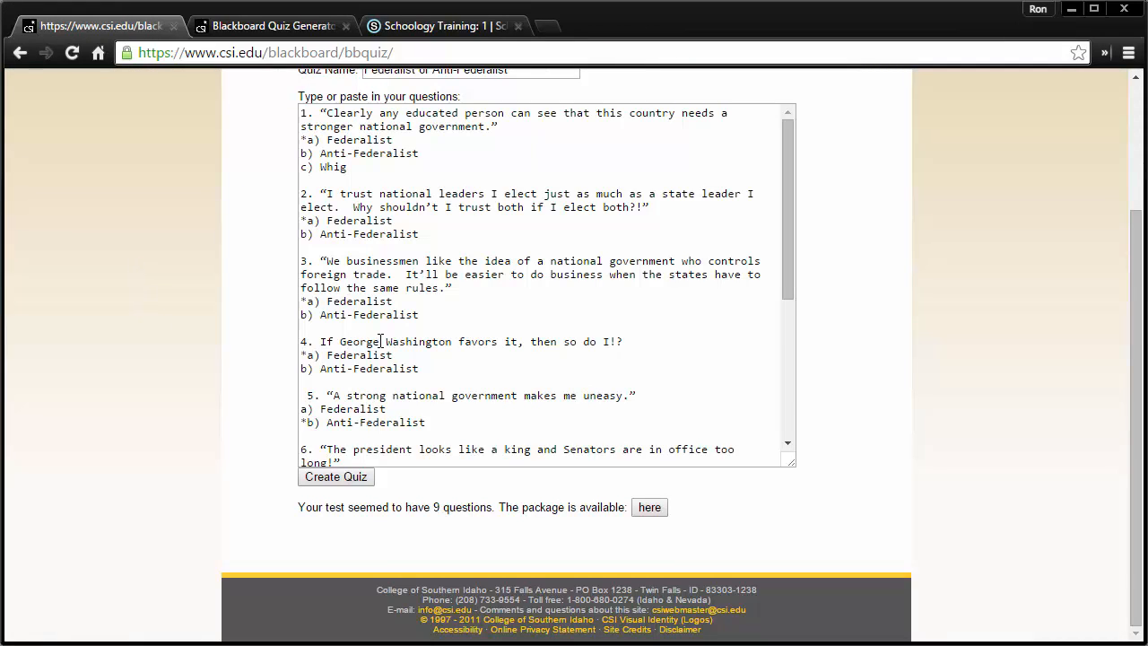
mouse_move(491, 287)
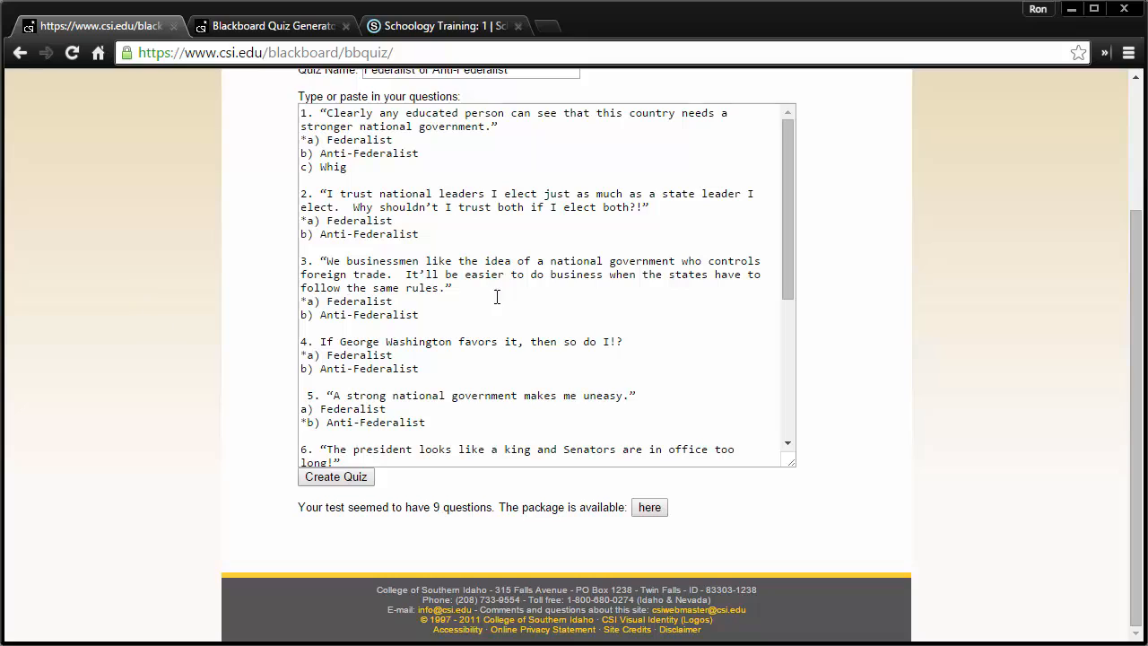
mouse_move(509, 310)
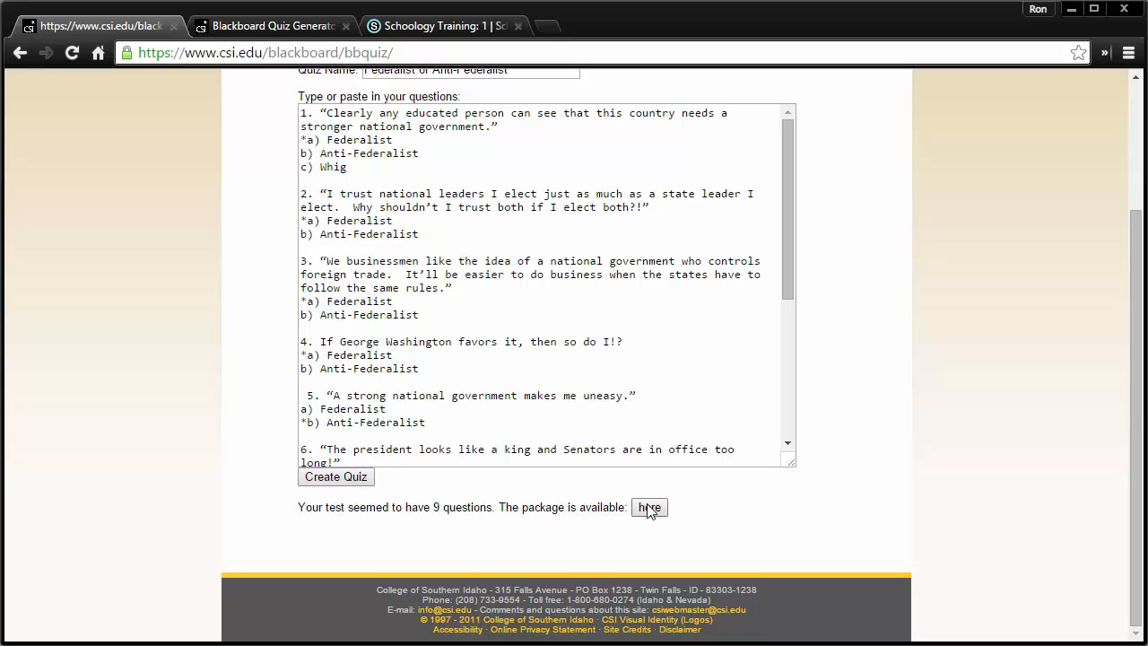
click(439, 26)
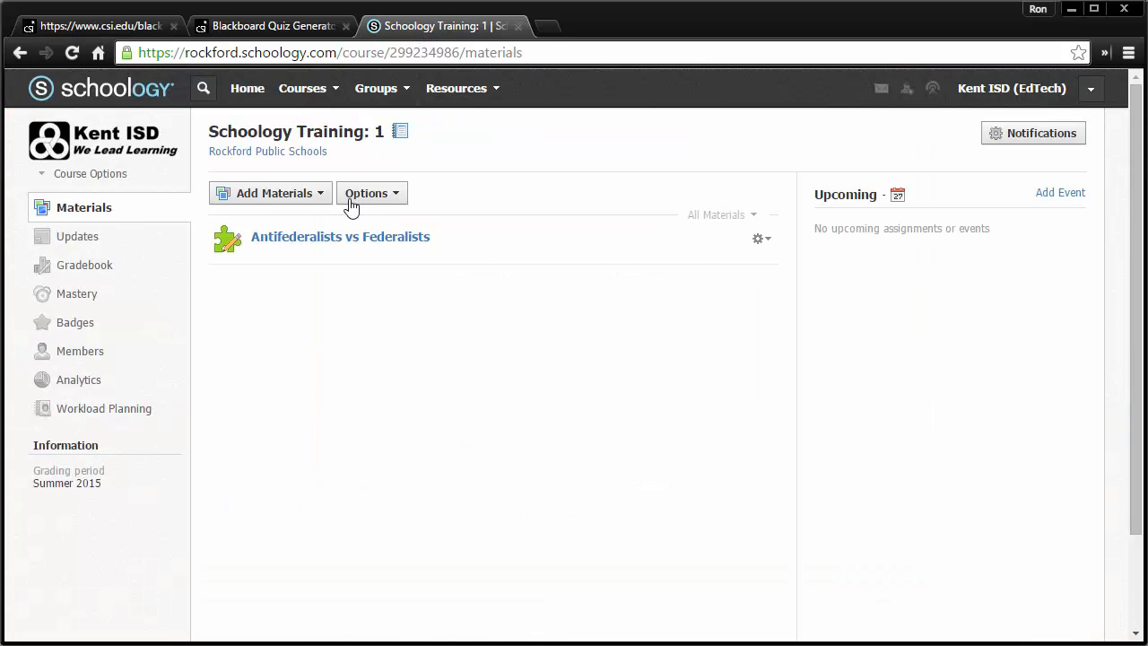
click(270, 194)
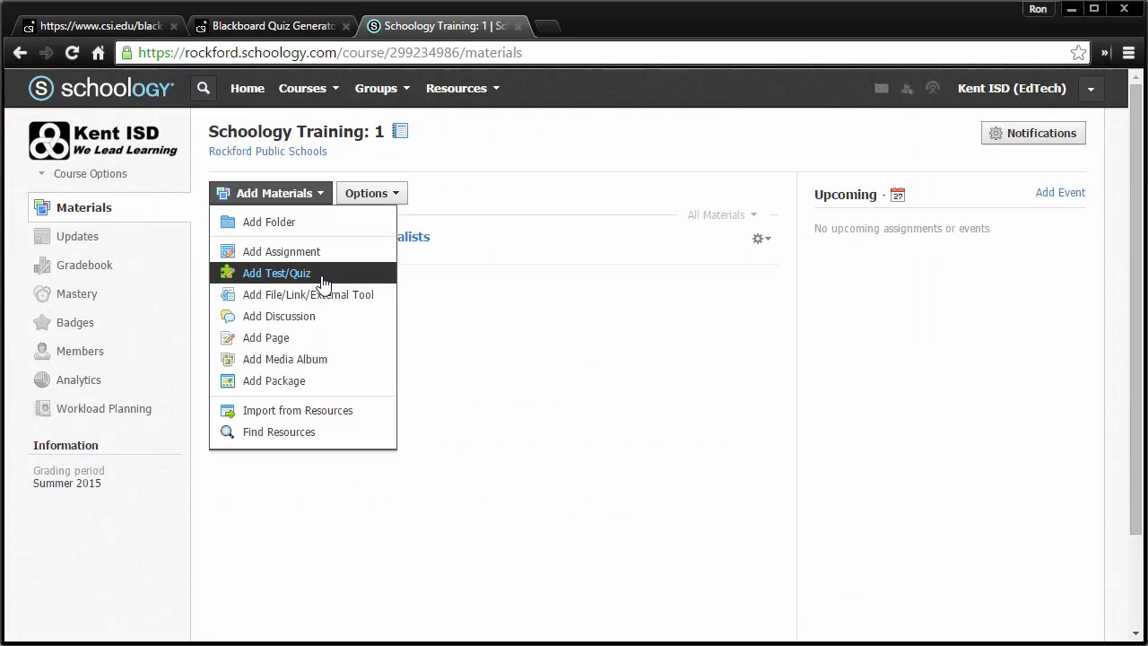
click(277, 273)
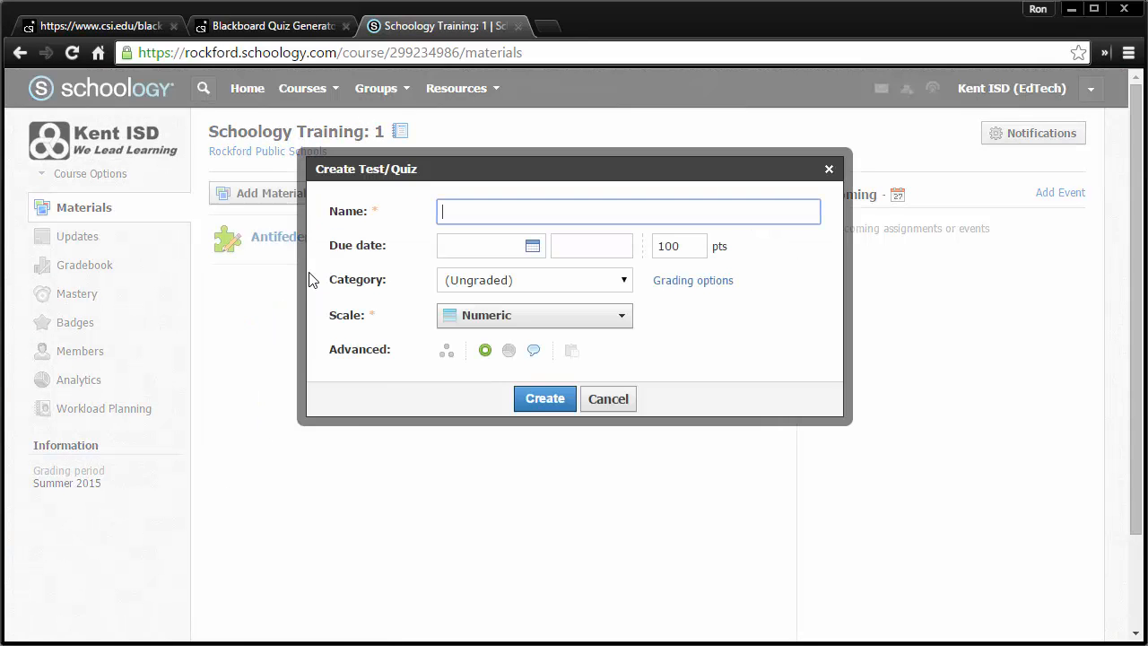
click(608, 398)
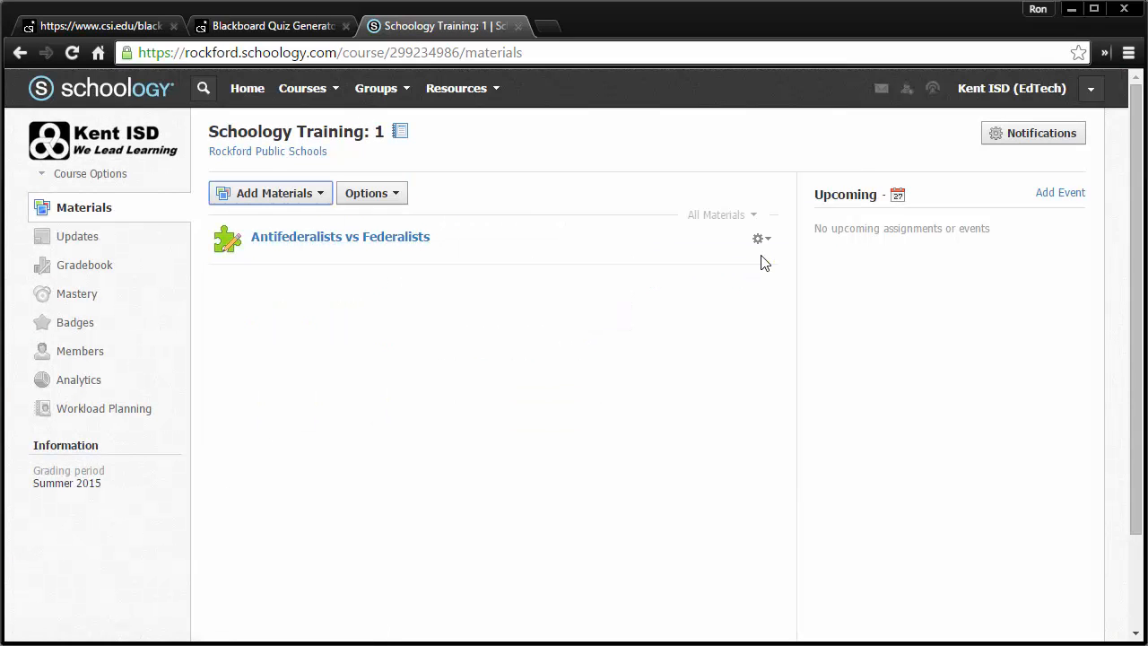
mouse_move(548, 226)
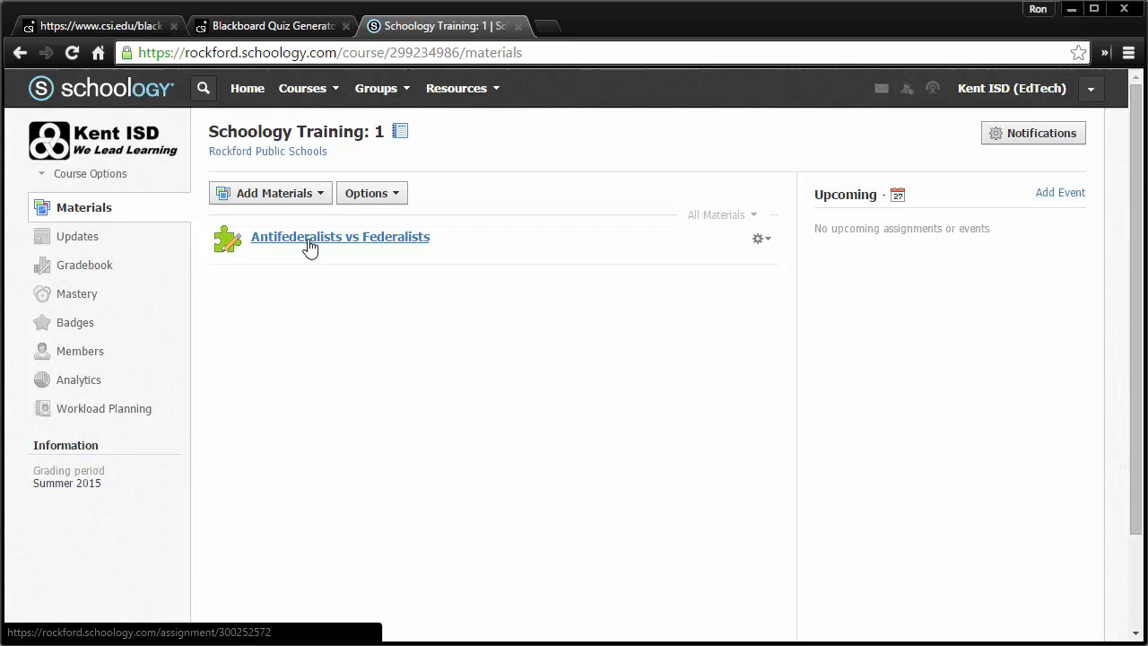
- Reopen the Antifederalists vs Federalists quiz and choose Import Test/Quiz
click(341, 237)
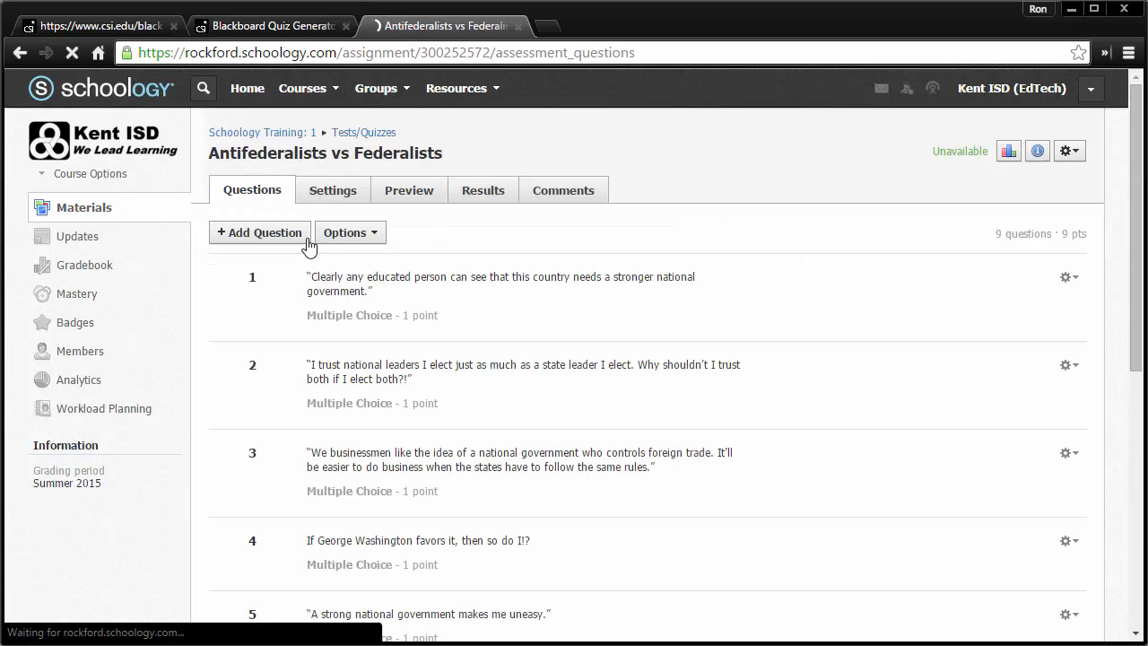
click(260, 233)
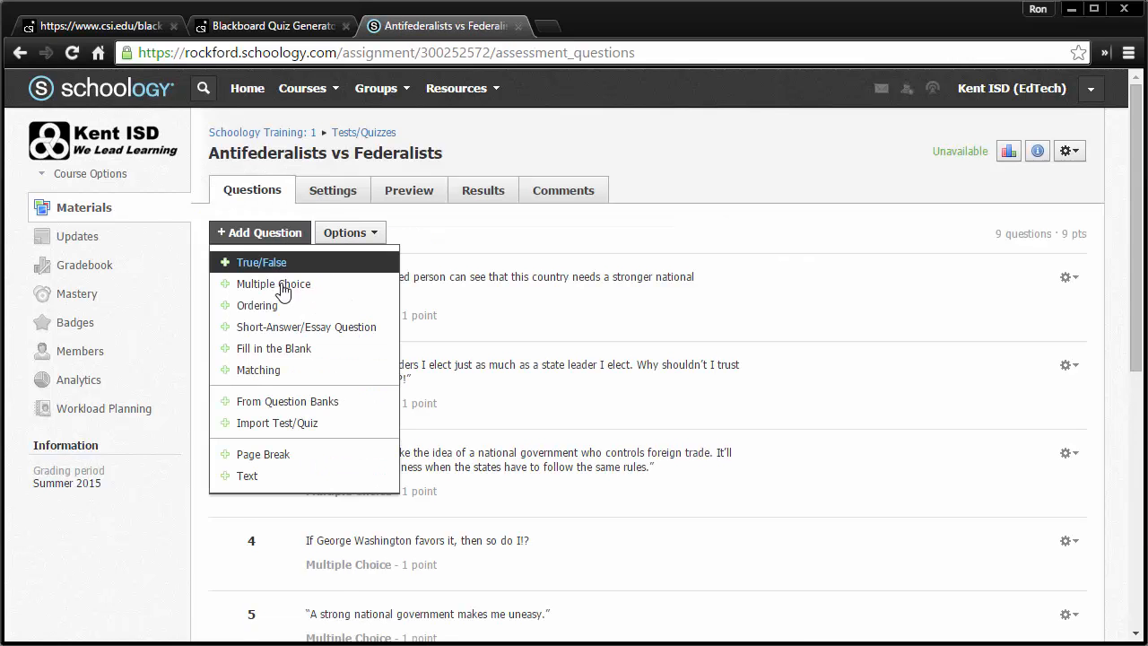
mouse_move(330, 423)
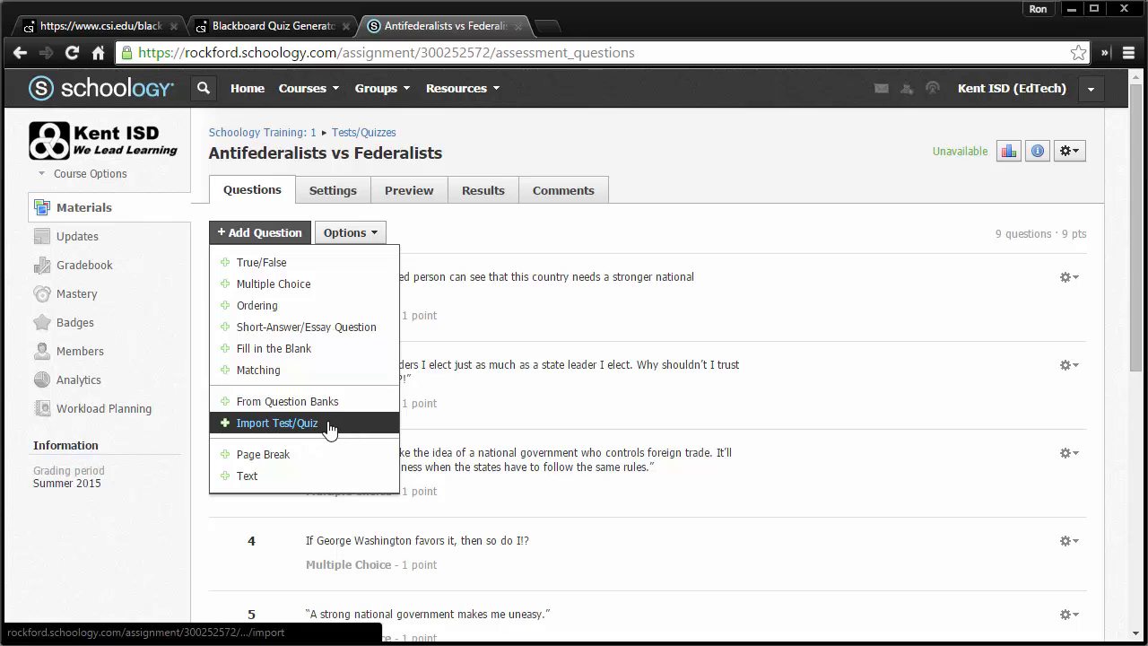
click(886, 262)
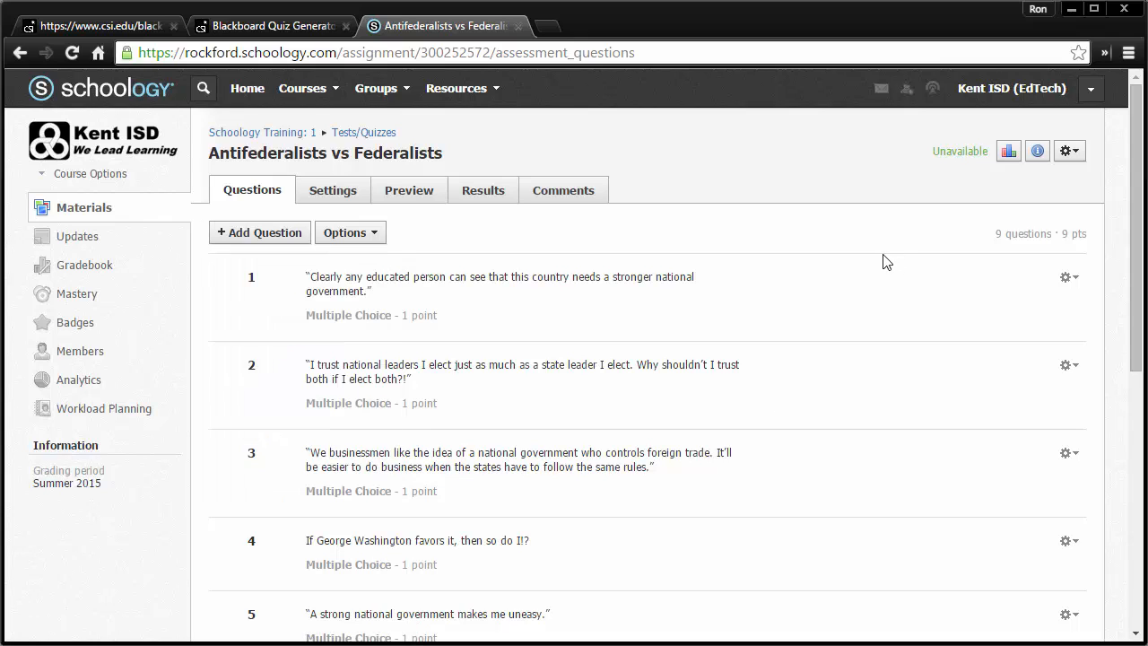
mouse_move(836, 305)
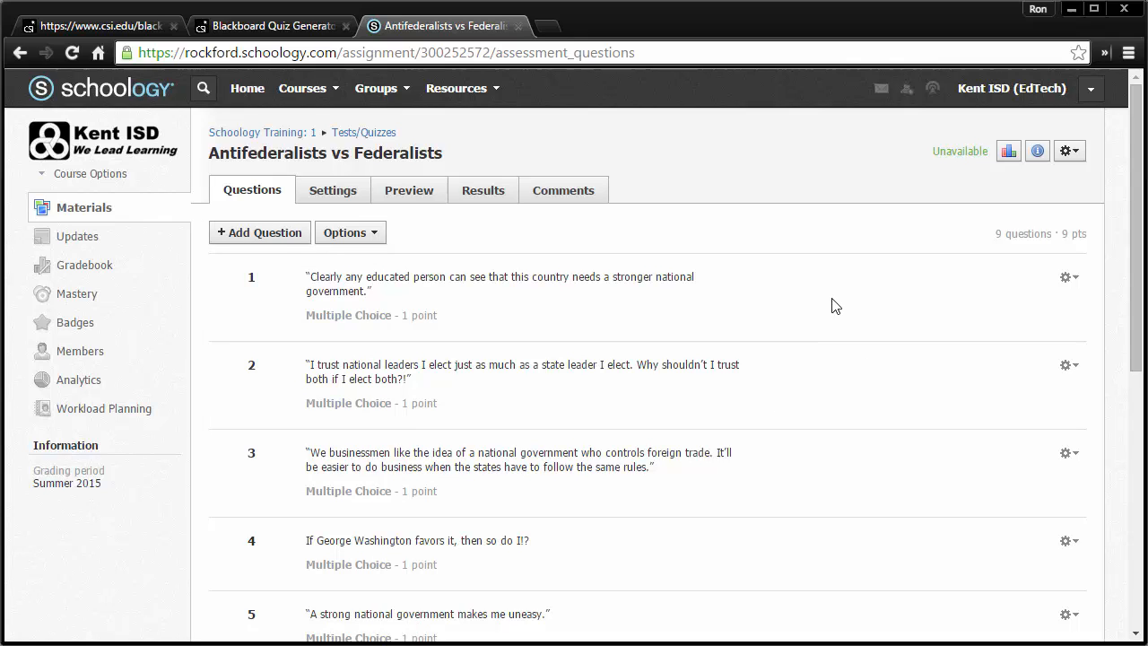
mouse_move(825, 308)
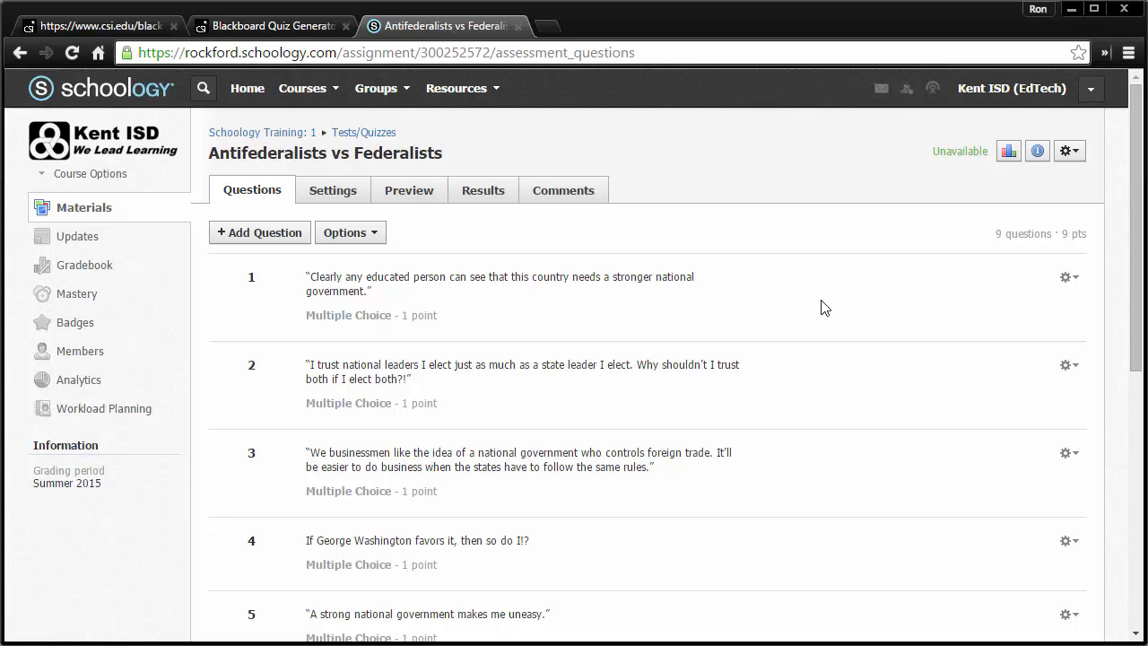